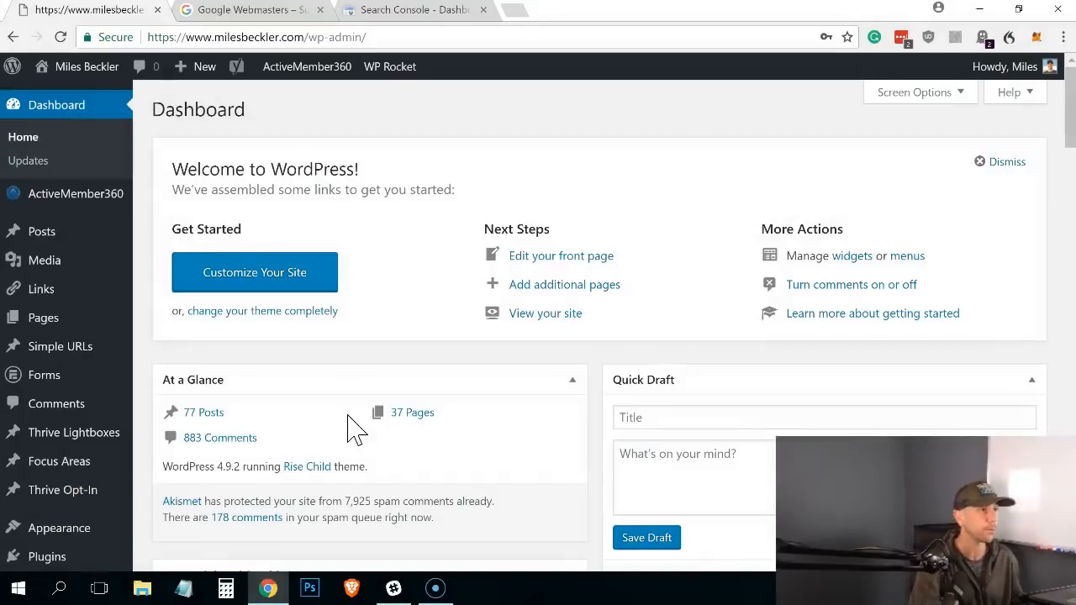
mouse_move(430, 131)
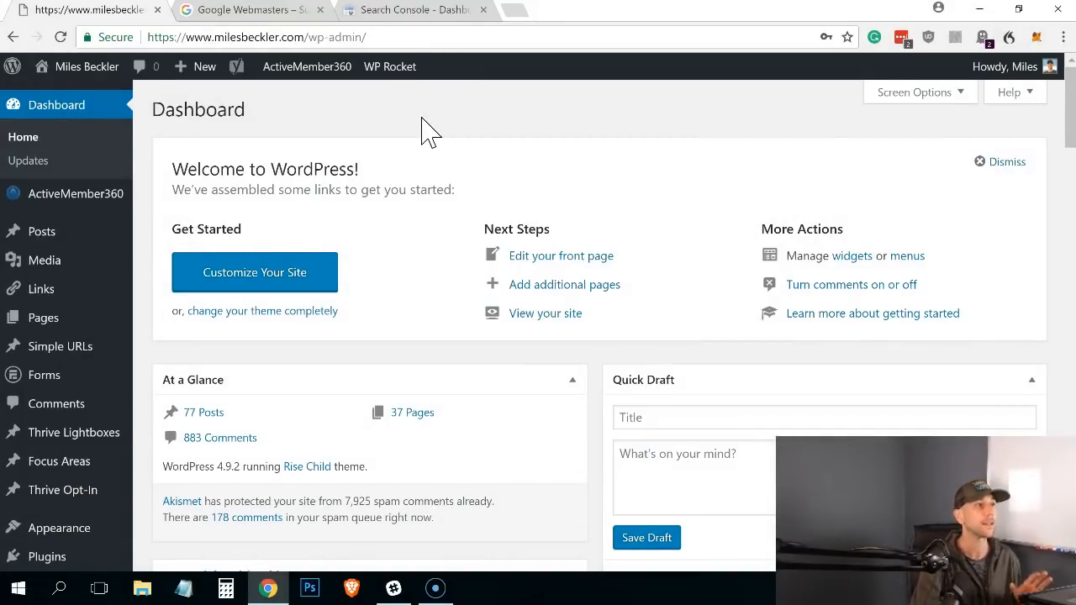
mouse_move(319, 175)
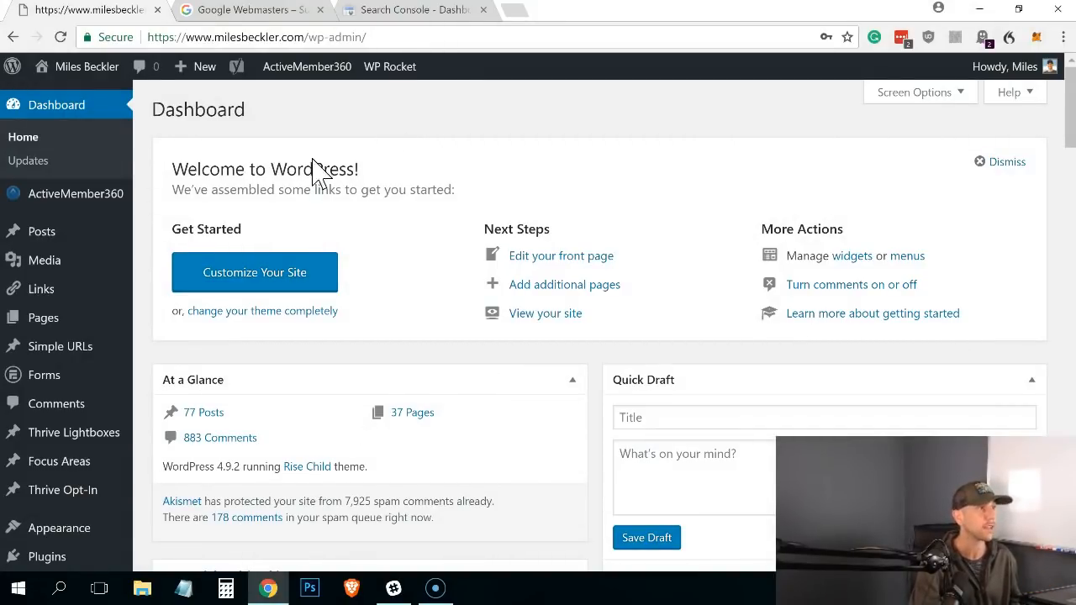
Bring up Yoast SEO's General dashboard from the admin sidebar and scroll through its notifications
scroll("down", 3)
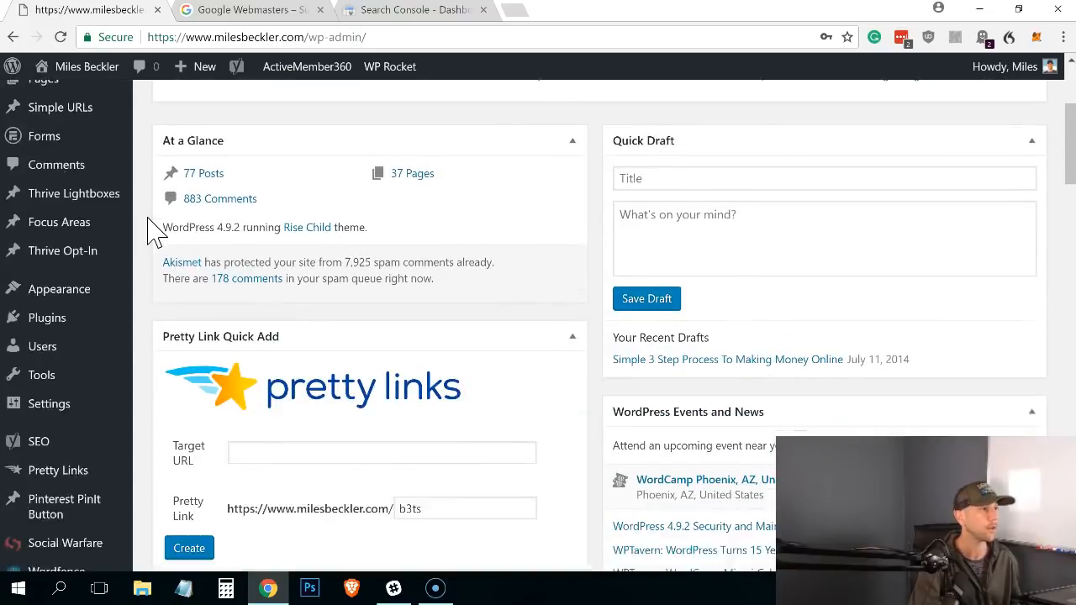
scroll("down", 3)
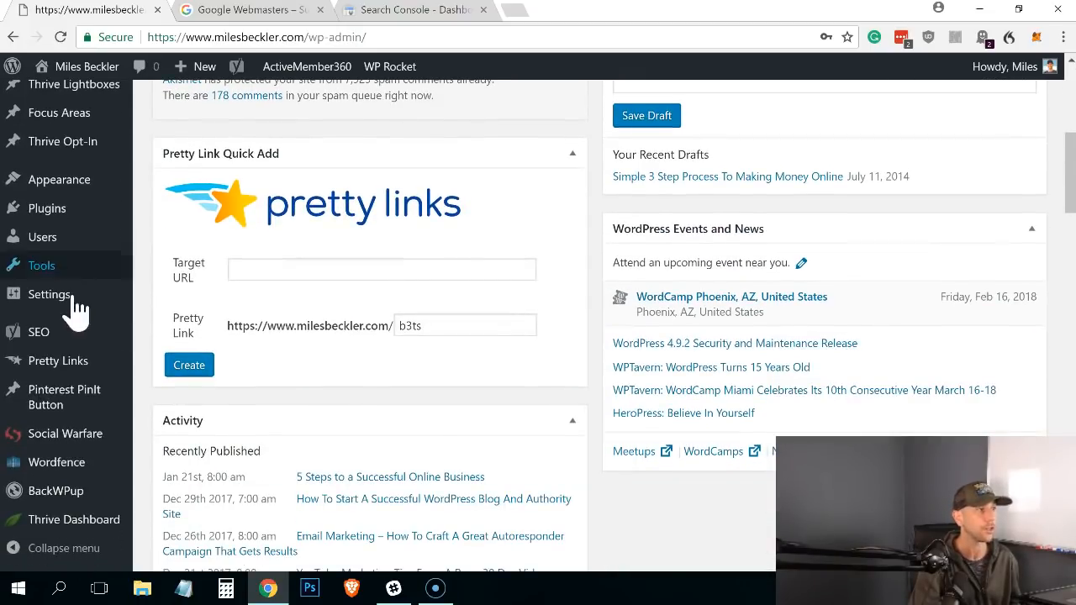
left_click(38, 332)
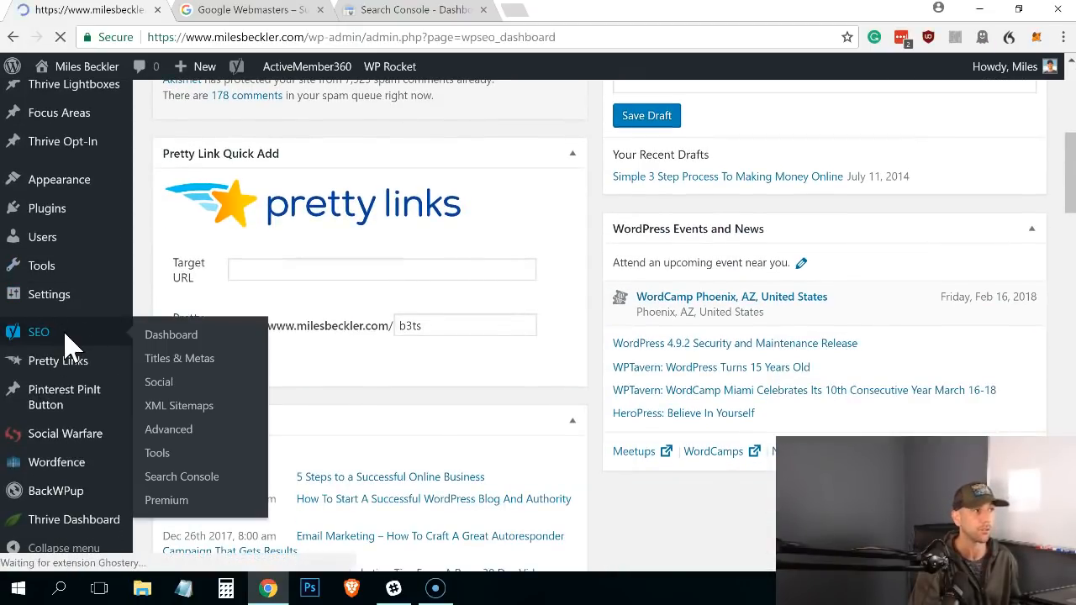
left_click(172, 334)
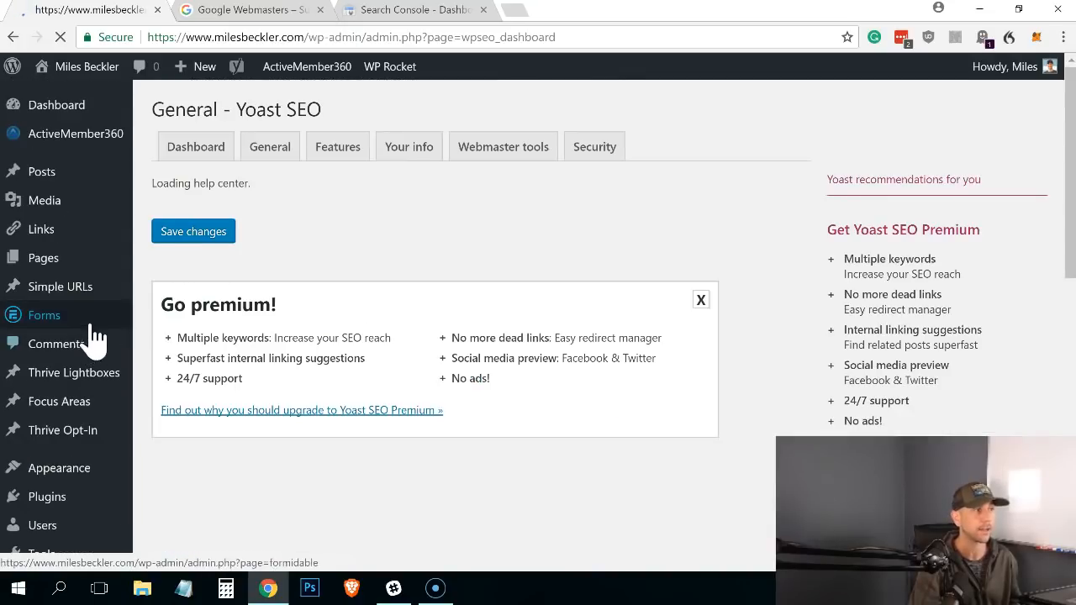
left_click(39, 366)
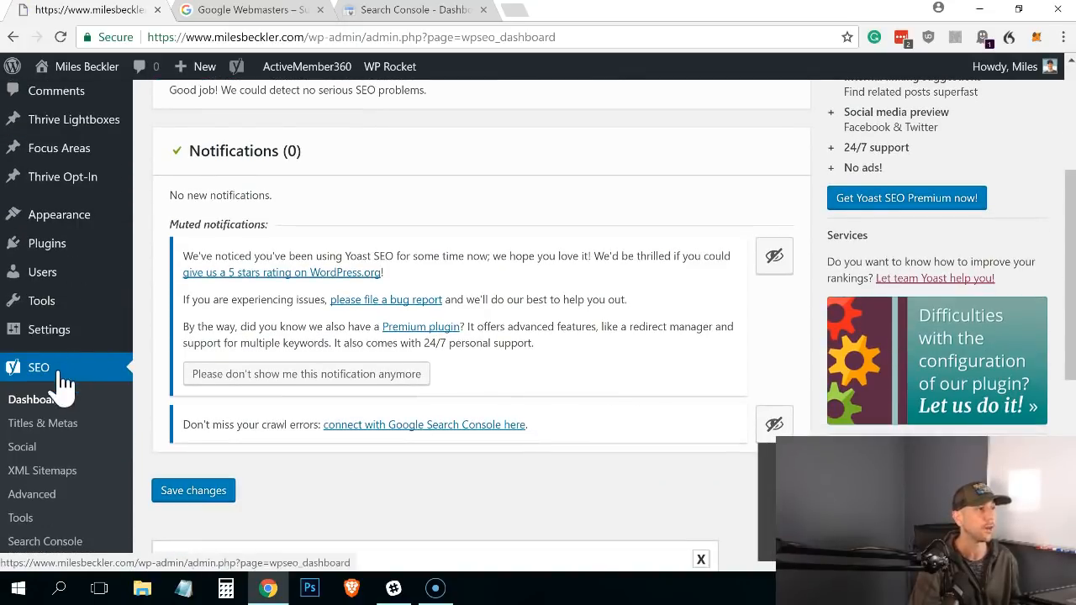
scroll("down", 3)
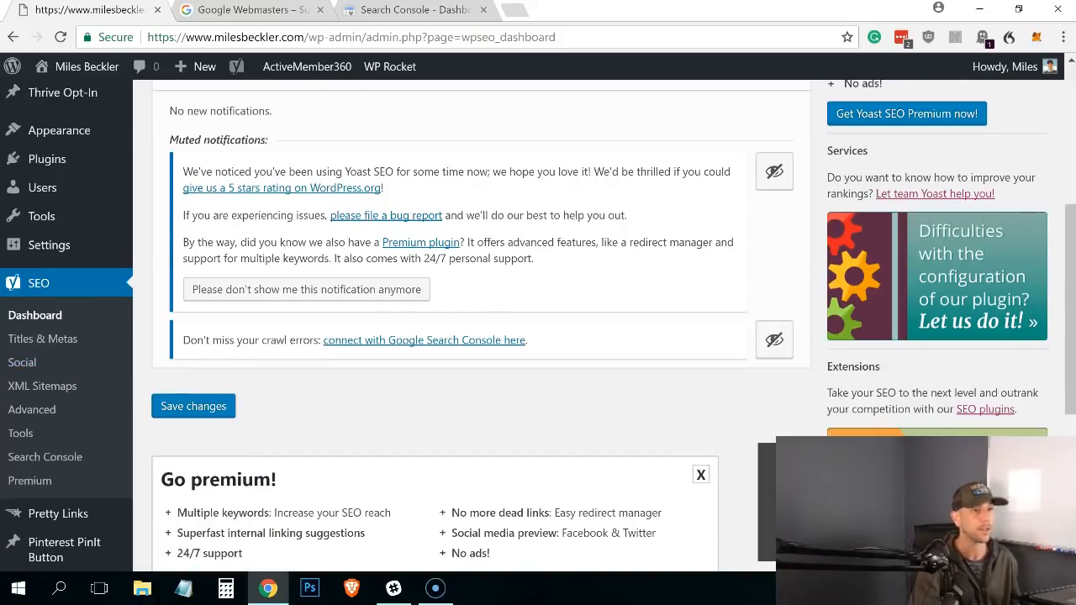
mouse_move(42, 340)
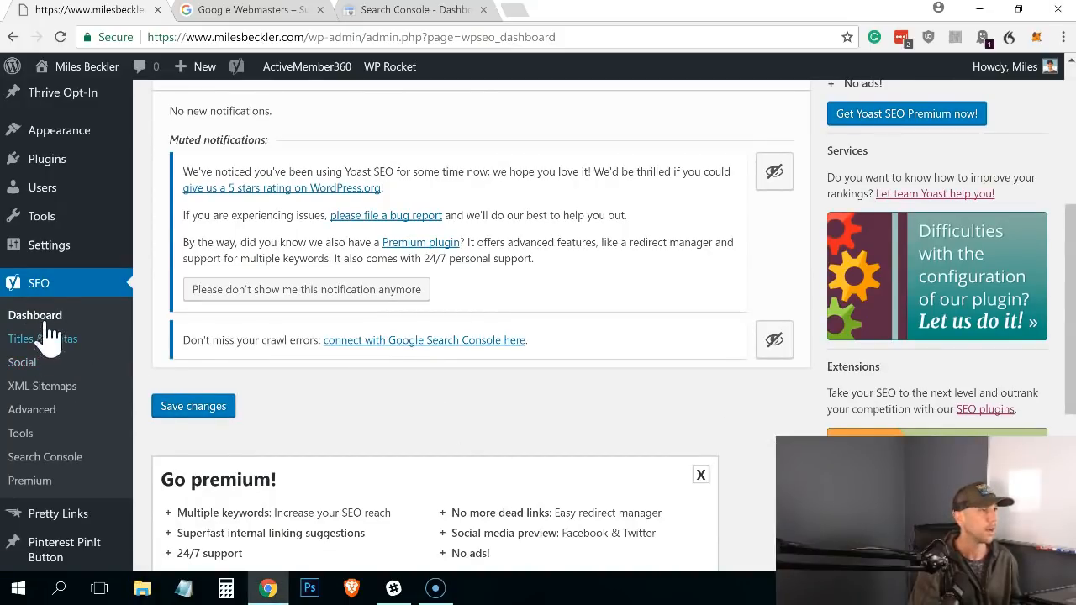
mouse_move(40, 282)
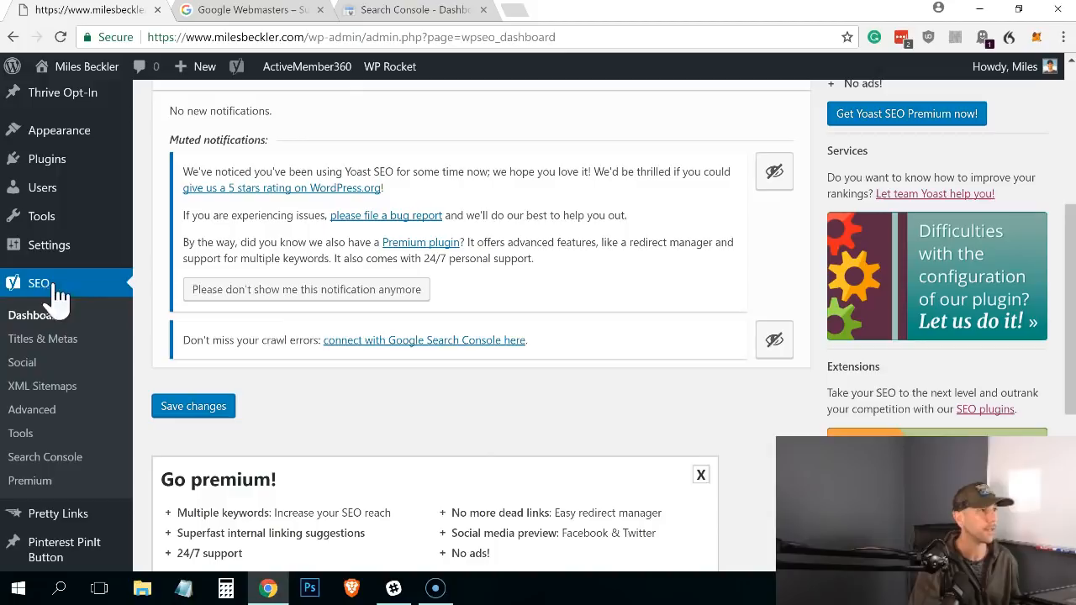
mouse_move(194, 301)
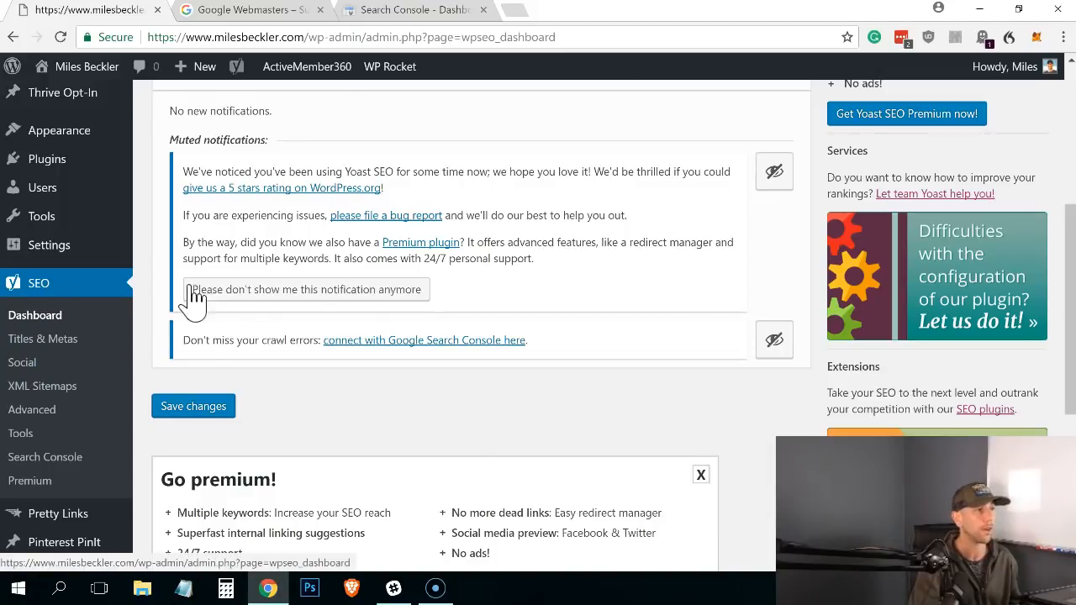
mouse_move(42, 385)
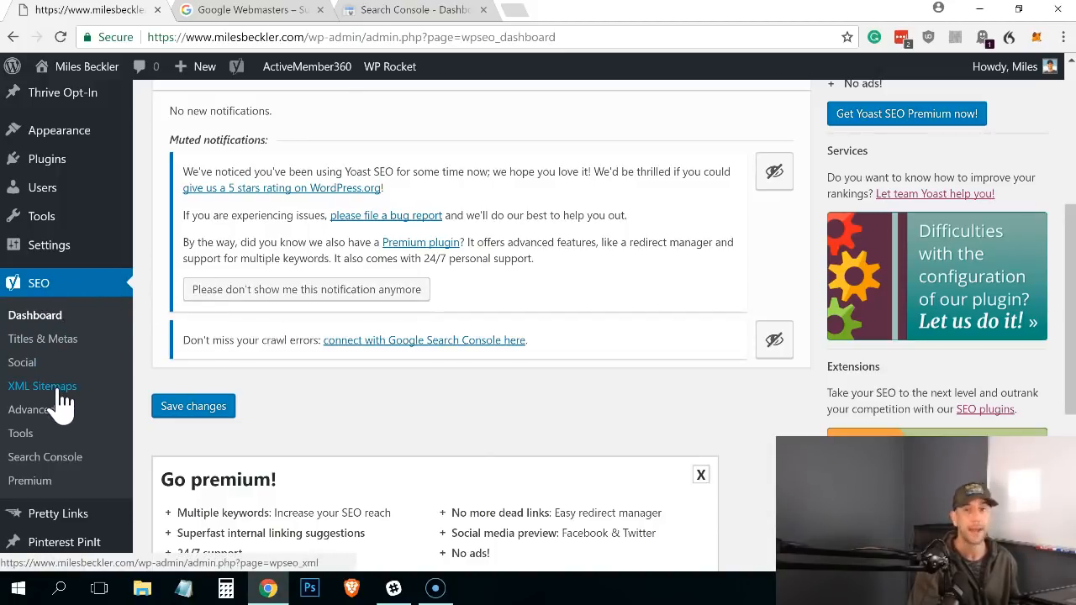
Start loading Yoast SEO's XML Sitemaps settings page
left_click(42, 385)
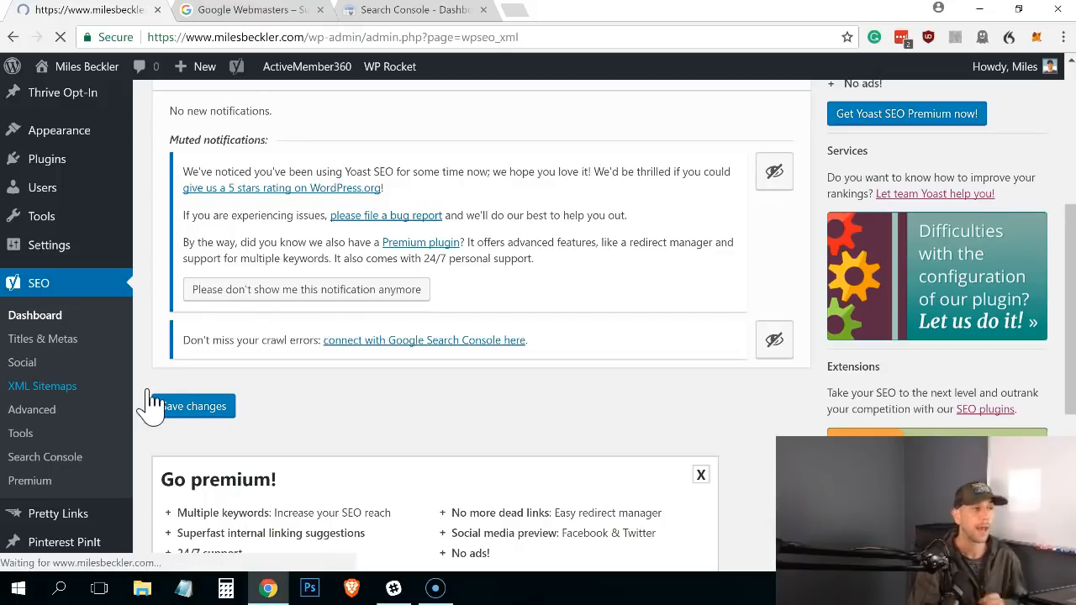
Check the User sitemap settings show the author sitemap disabled, then return to the General sitemap settings
left_click(197, 405)
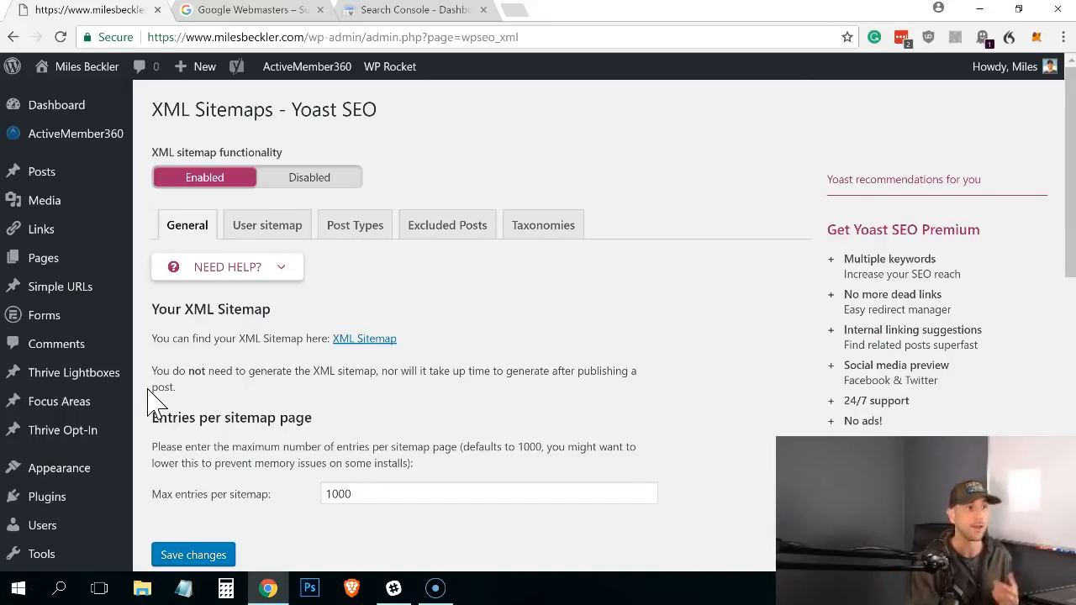
mouse_move(412, 290)
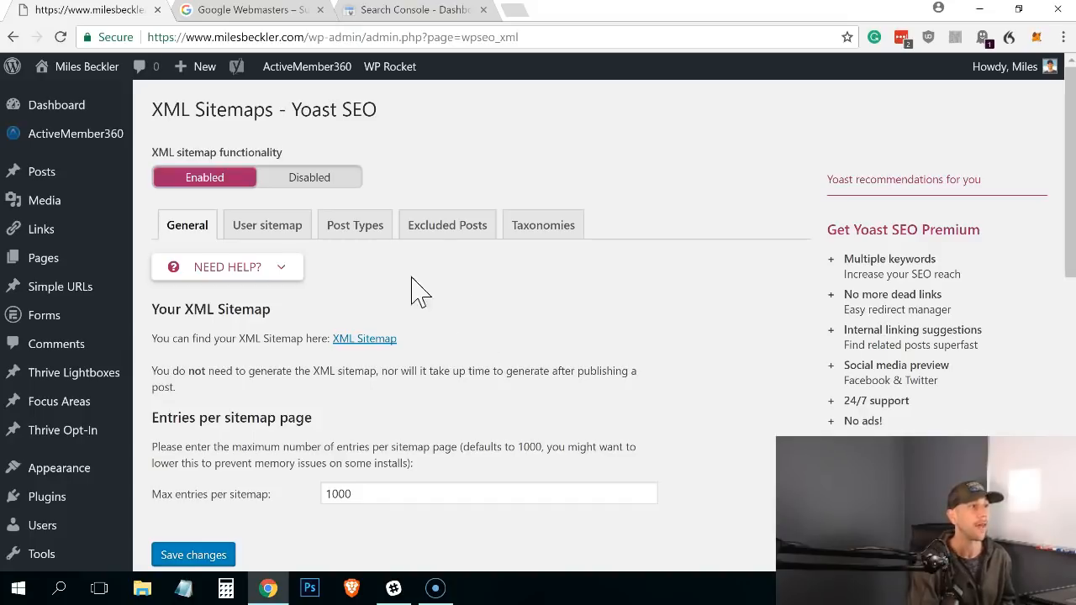
mouse_move(424, 326)
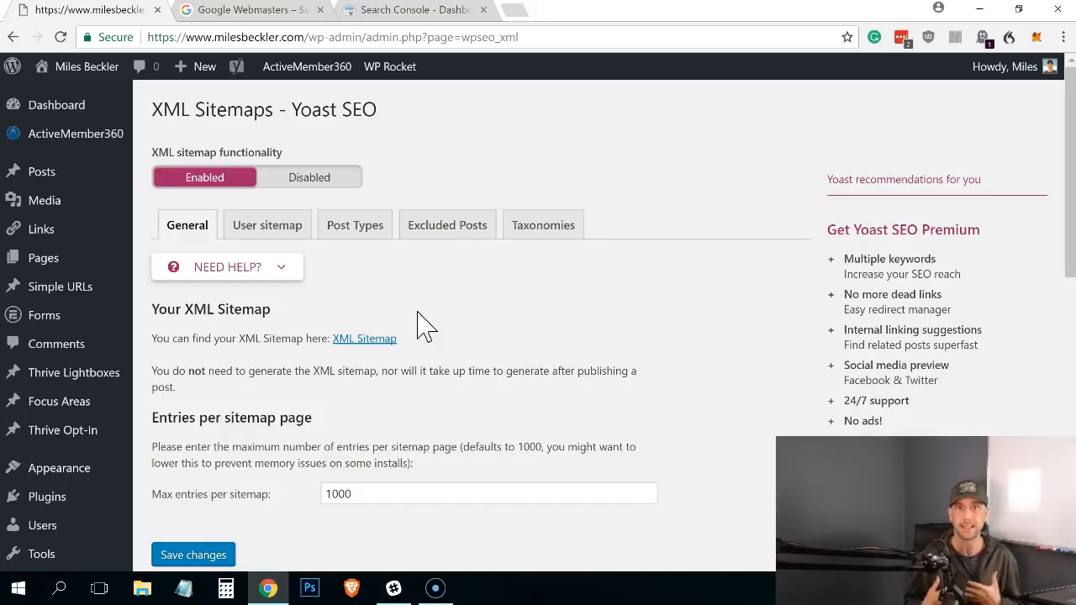
mouse_move(205, 178)
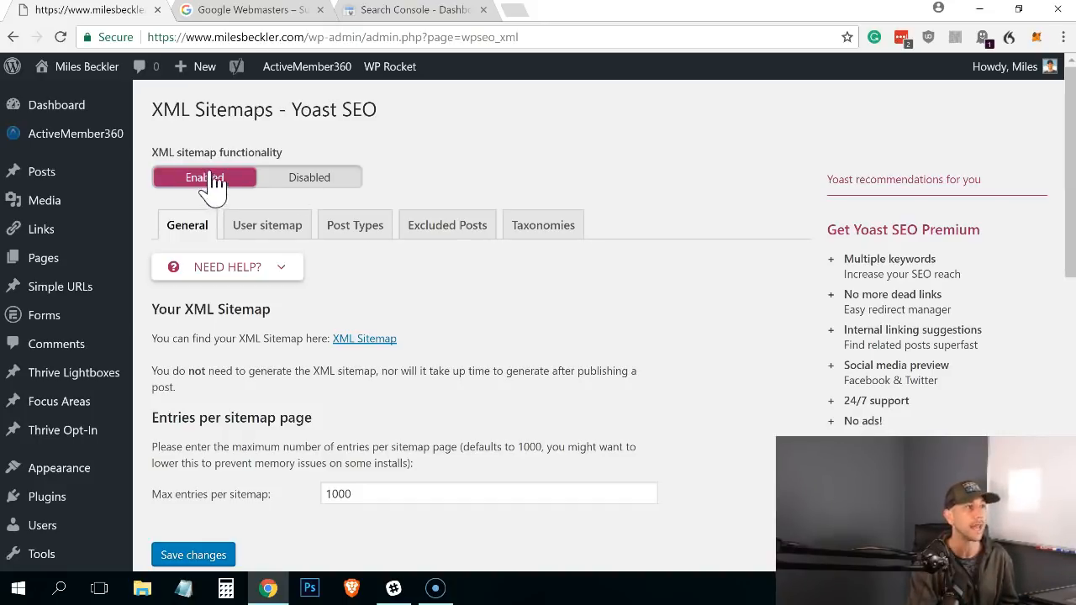
mouse_move(310, 179)
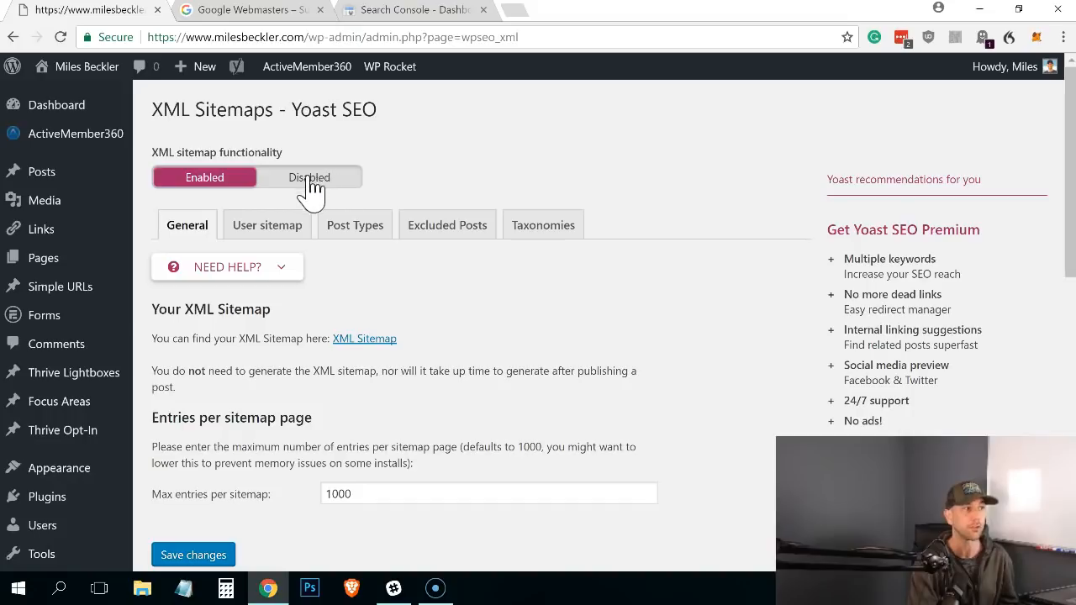
mouse_move(352, 244)
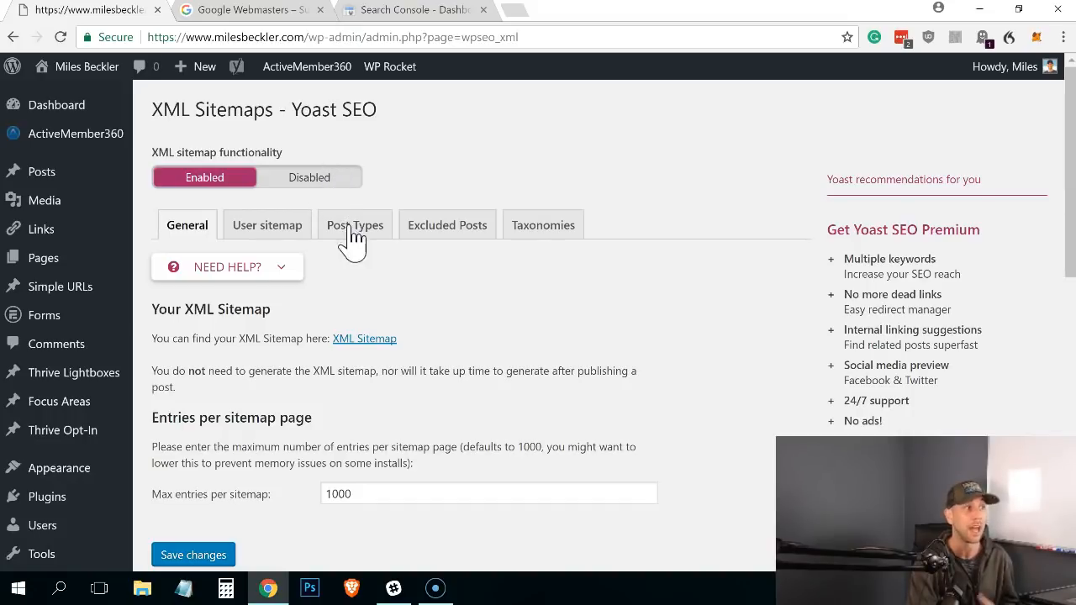
mouse_move(363, 313)
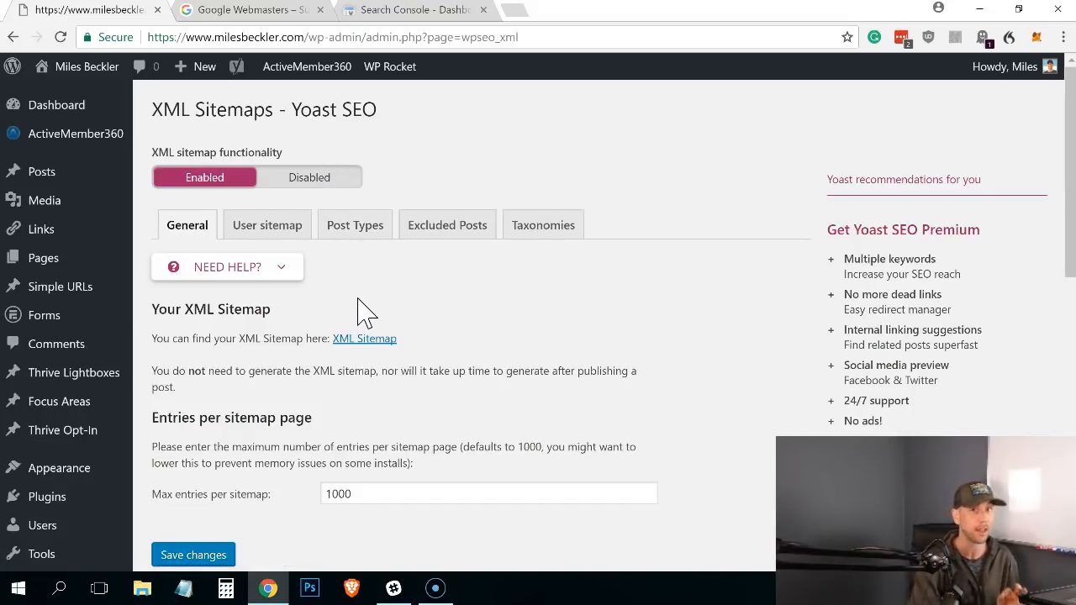
mouse_move(266, 225)
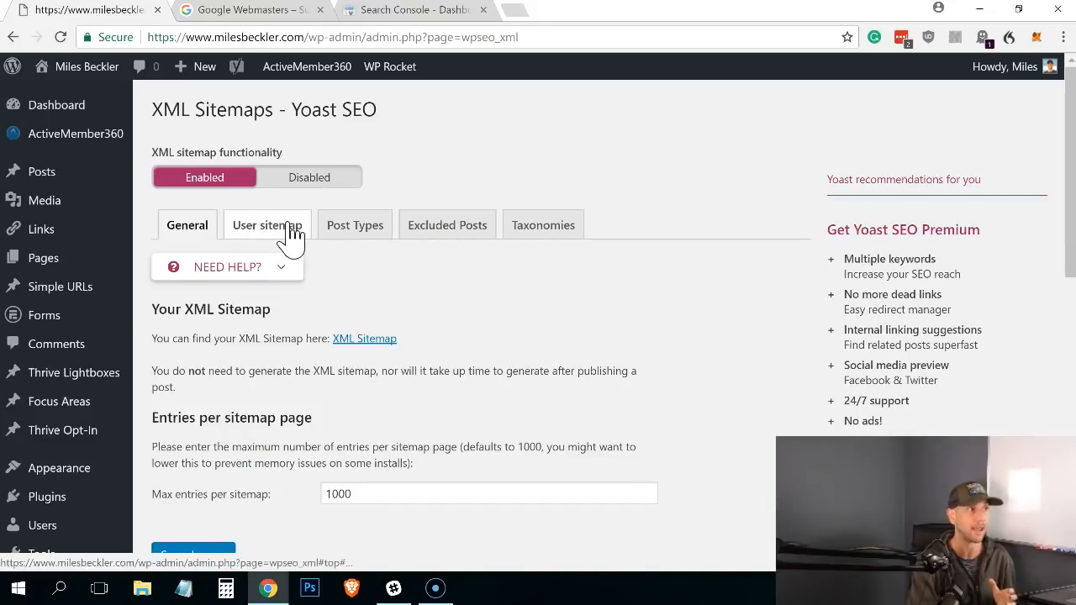
left_click(266, 226)
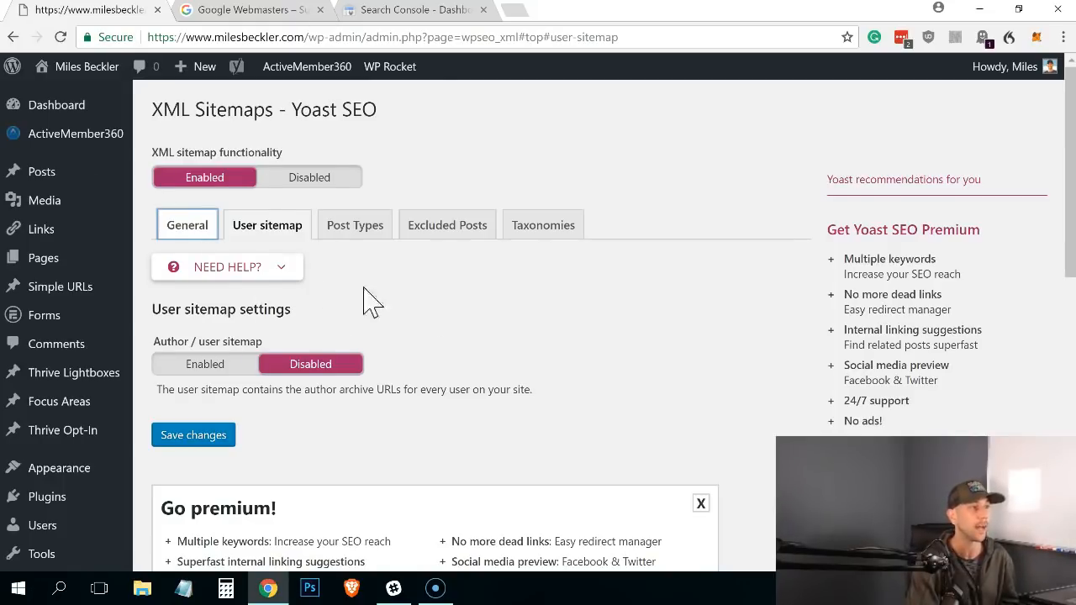
left_click(187, 225)
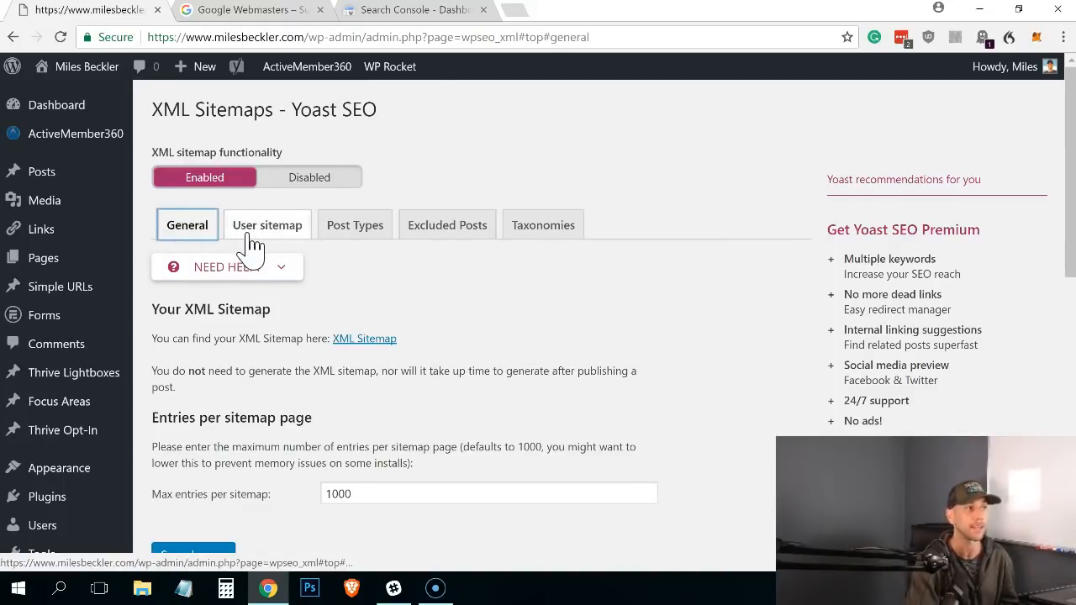
On Post Types, set Thrive Lightboxes and Simple URLs to 'Not in sitemap'
left_click(355, 226)
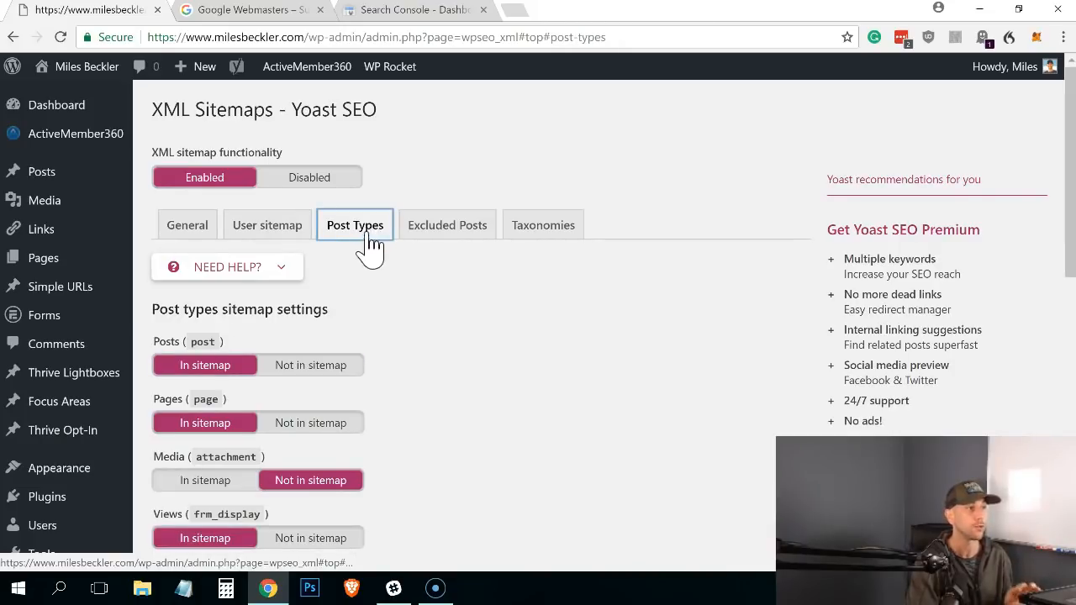
scroll("down", 3)
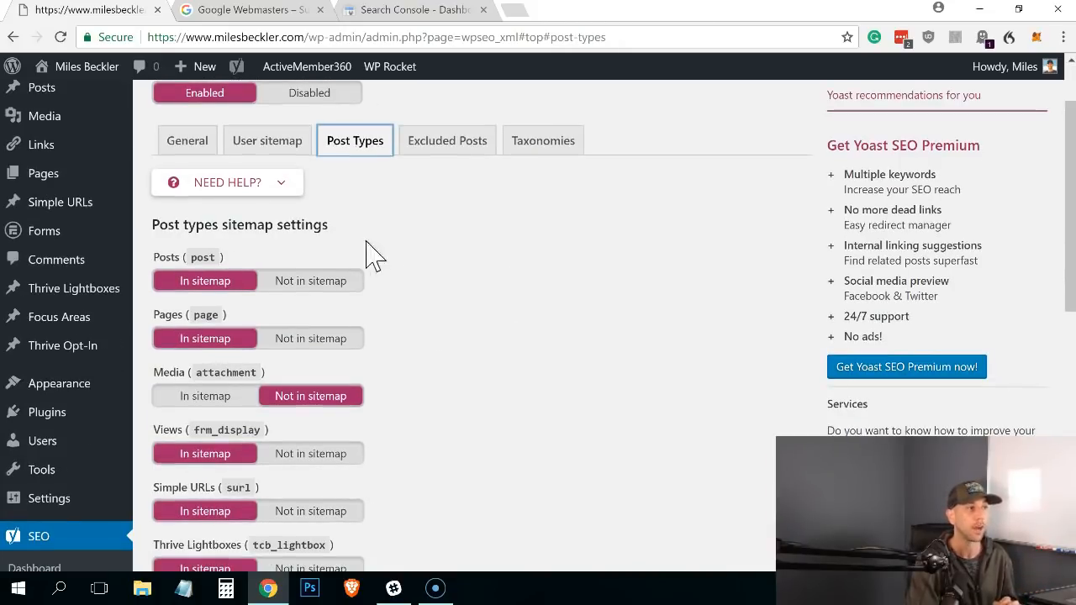
scroll("down", 3)
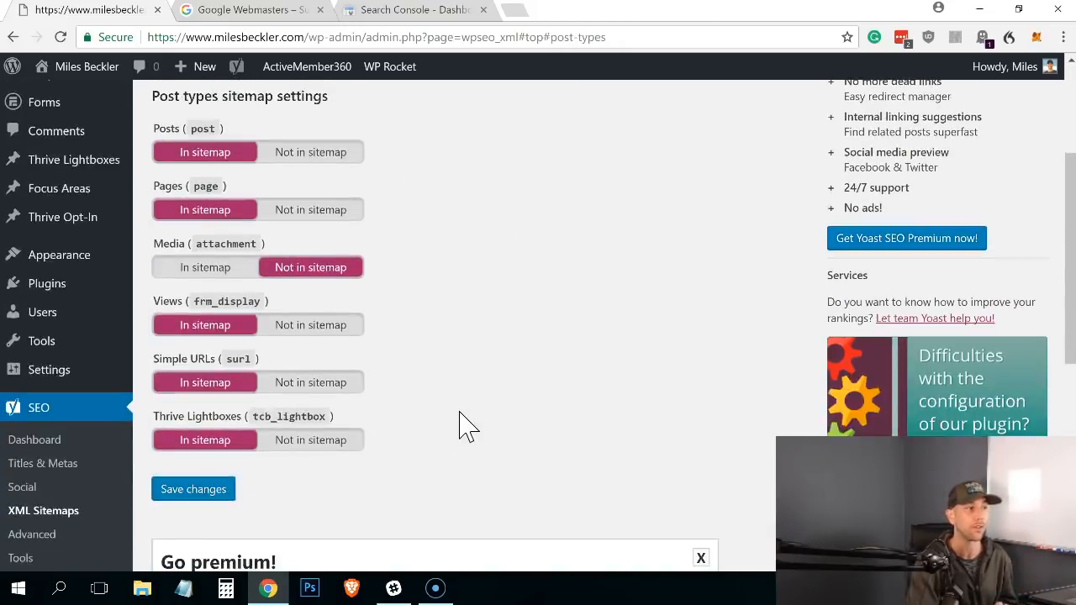
scroll("down", 3)
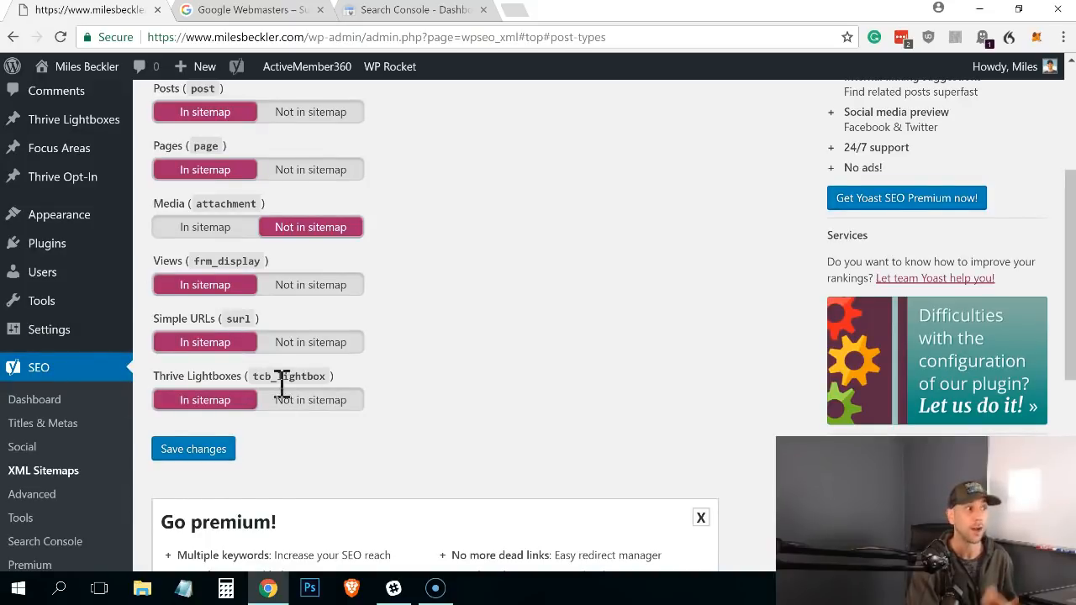
left_click(309, 400)
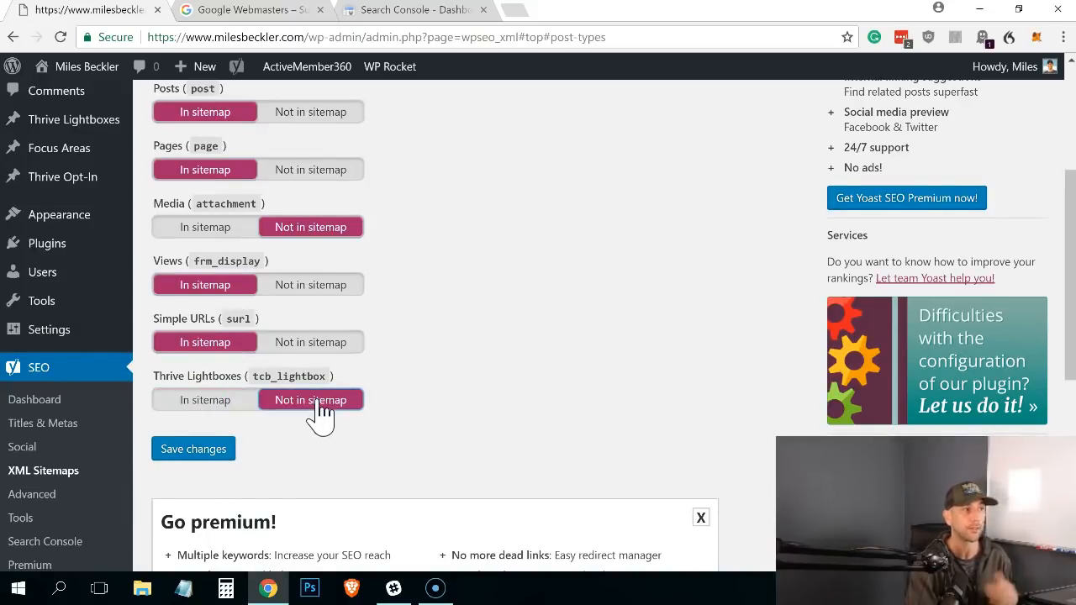
mouse_move(320, 353)
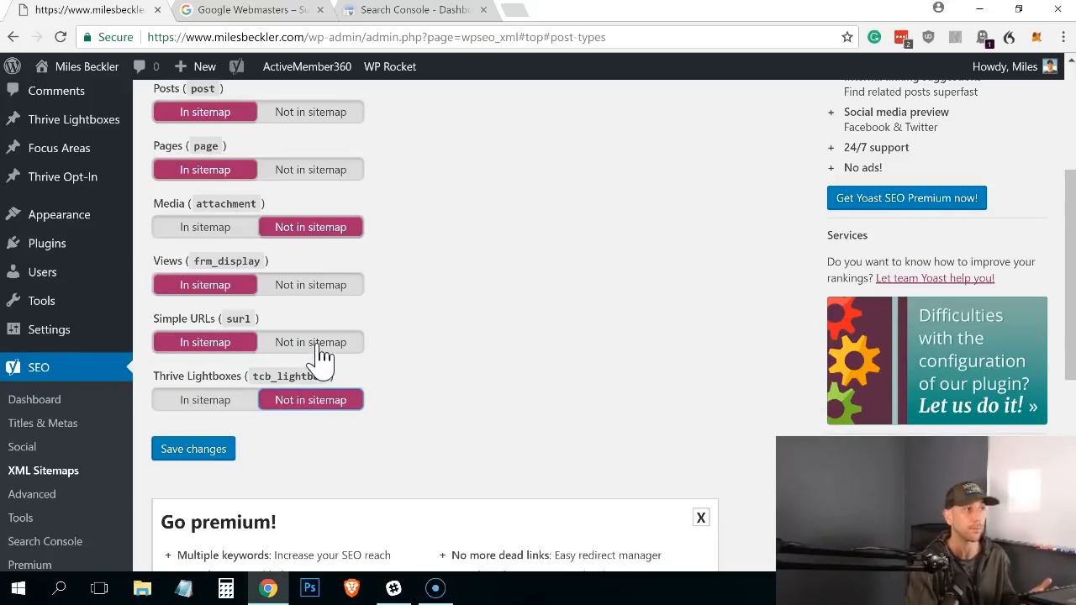
left_click(310, 342)
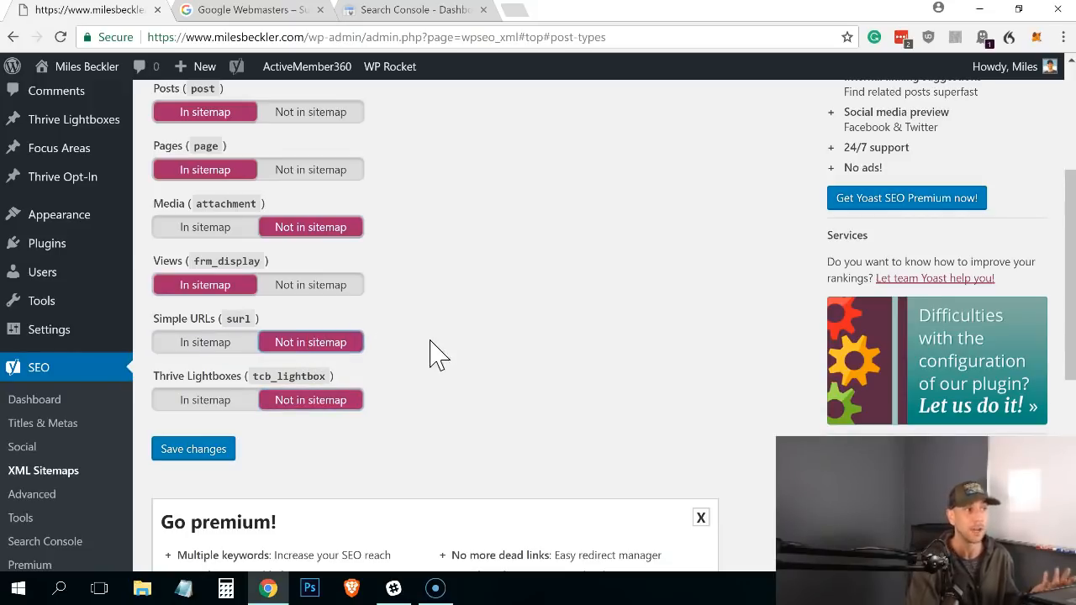
Save the updated post type sitemap settings
left_click(191, 449)
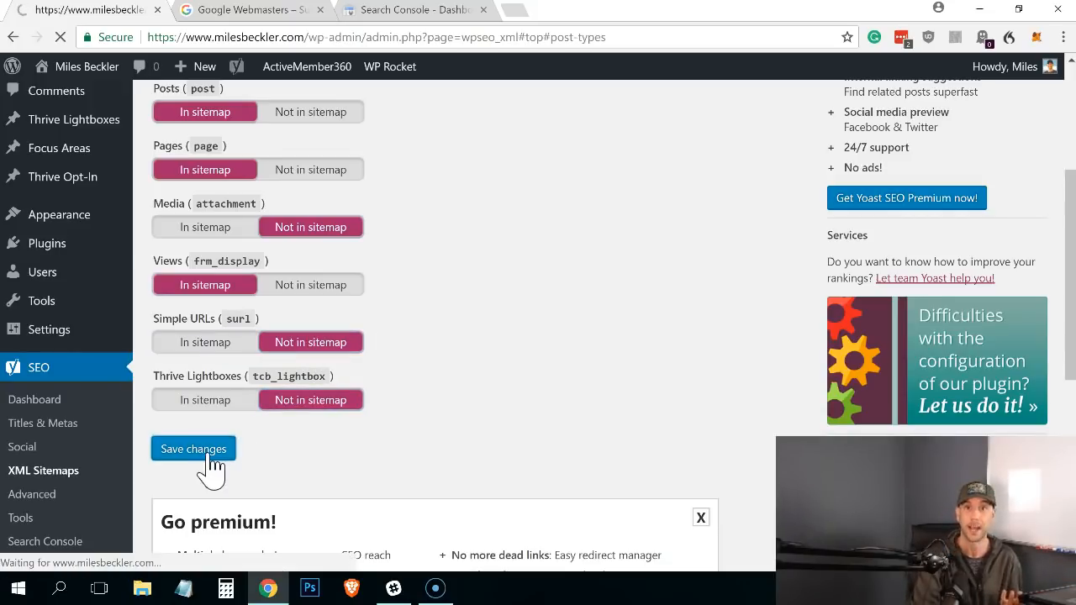
left_click(193, 449)
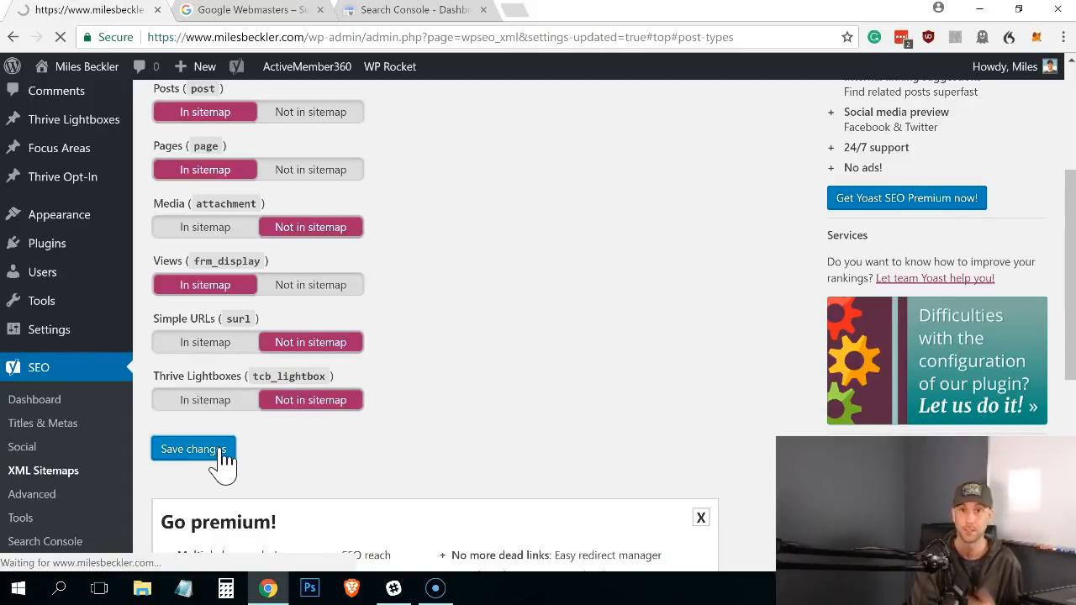
left_click(193, 448)
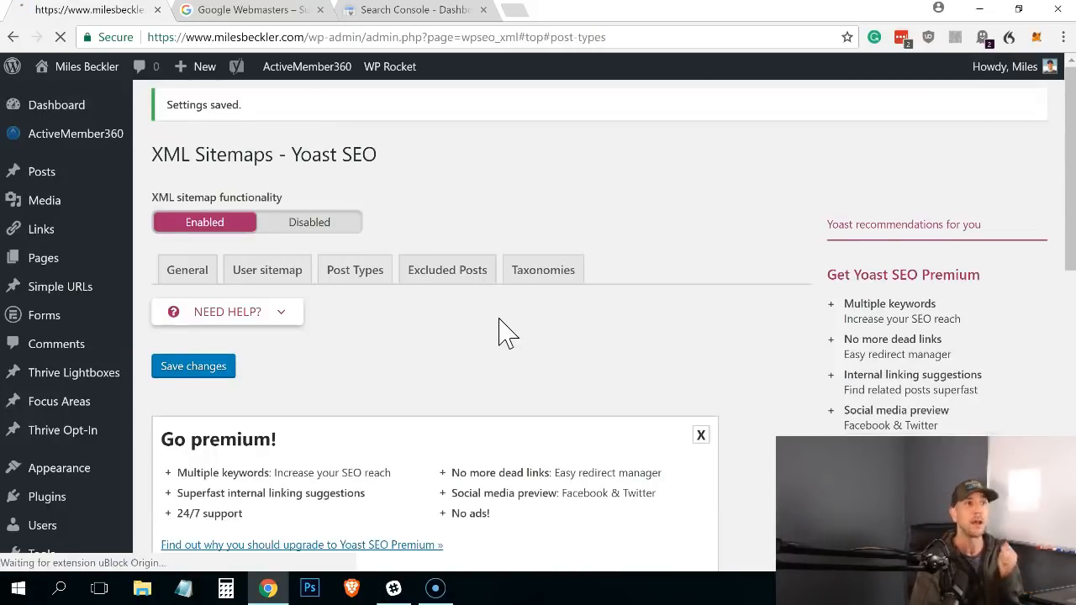
Review the Excluded Posts and Taxonomies sitemap settings, ending on the General settings with the sitemap link
left_click(353, 269)
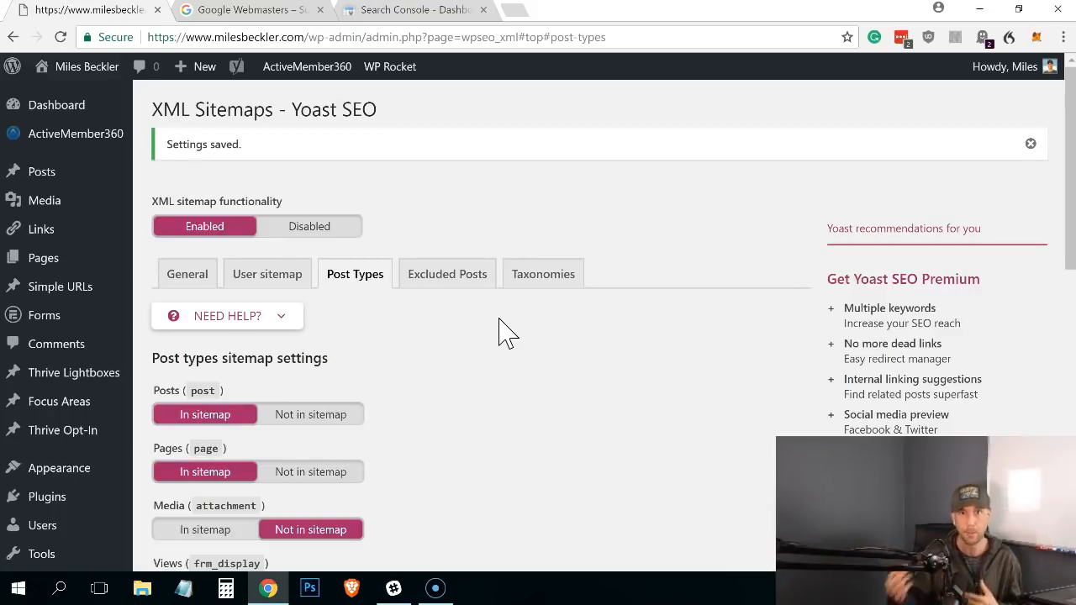
mouse_move(447, 272)
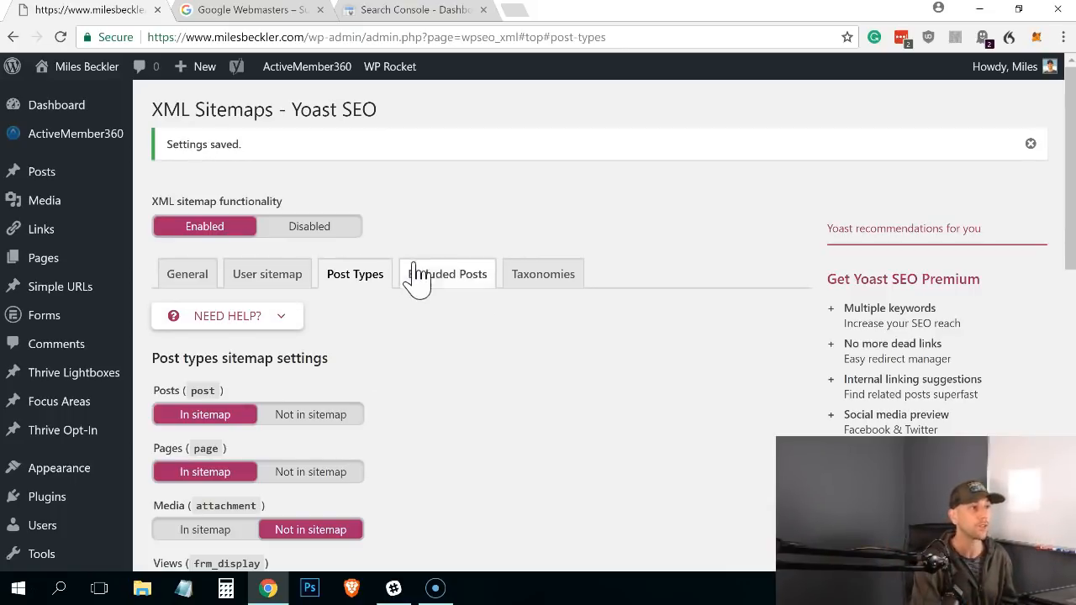
left_click(447, 273)
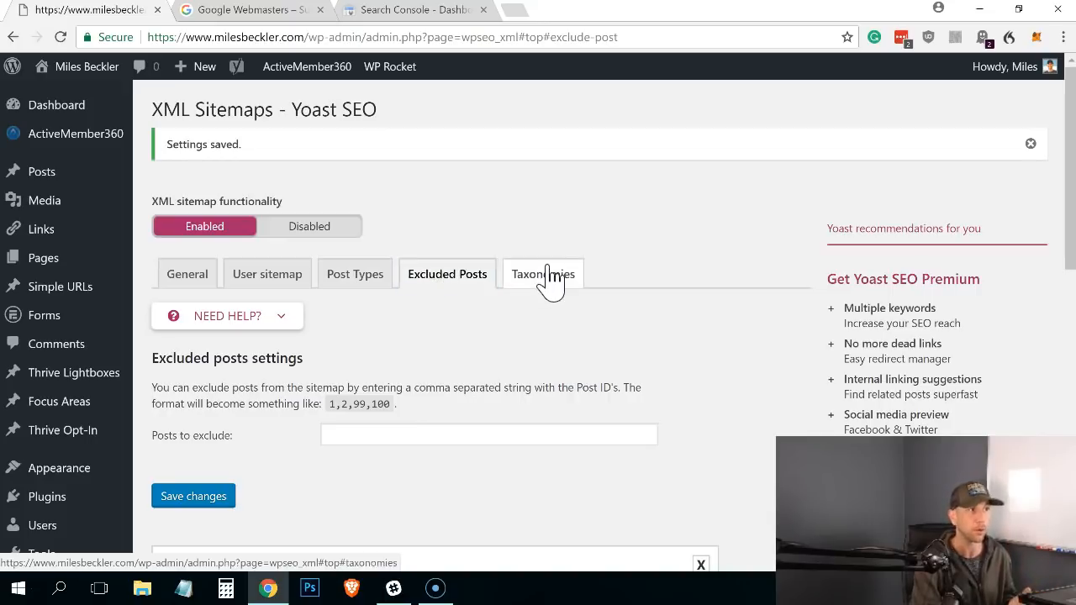
left_click(543, 274)
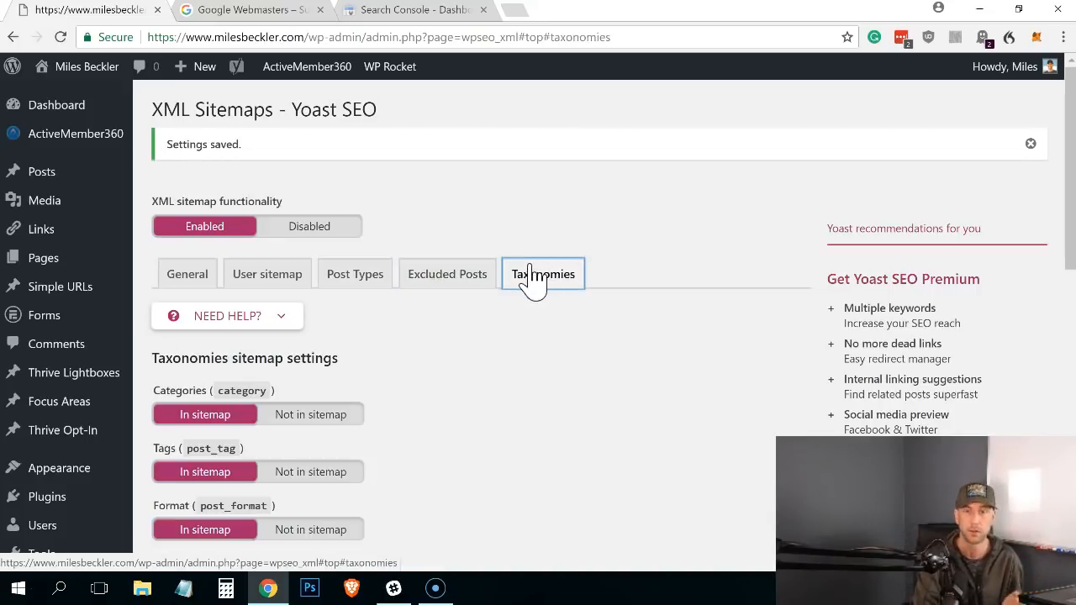
left_click(187, 273)
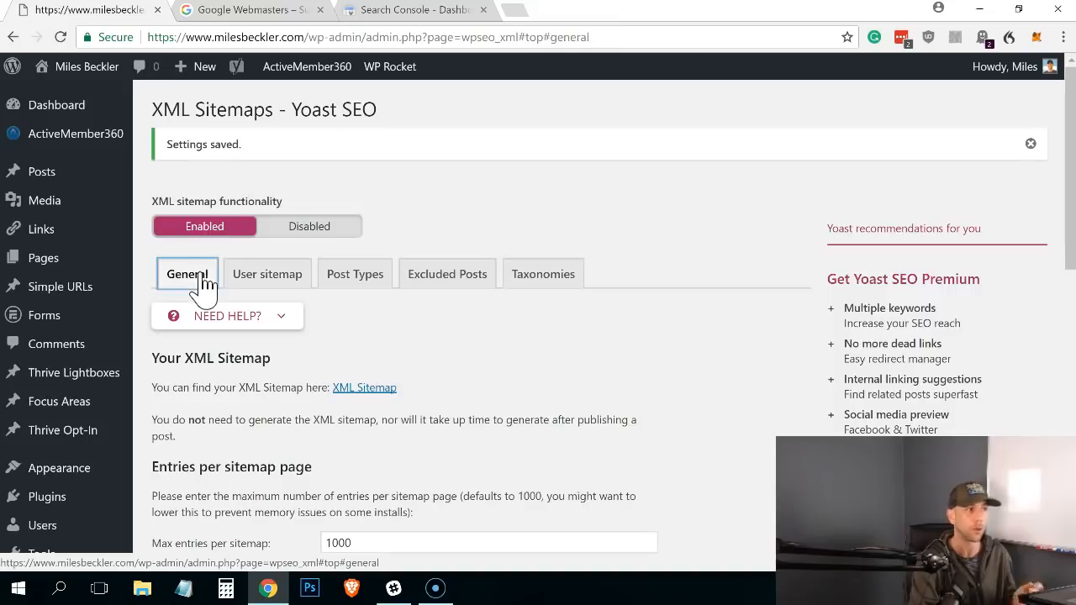
mouse_move(279, 310)
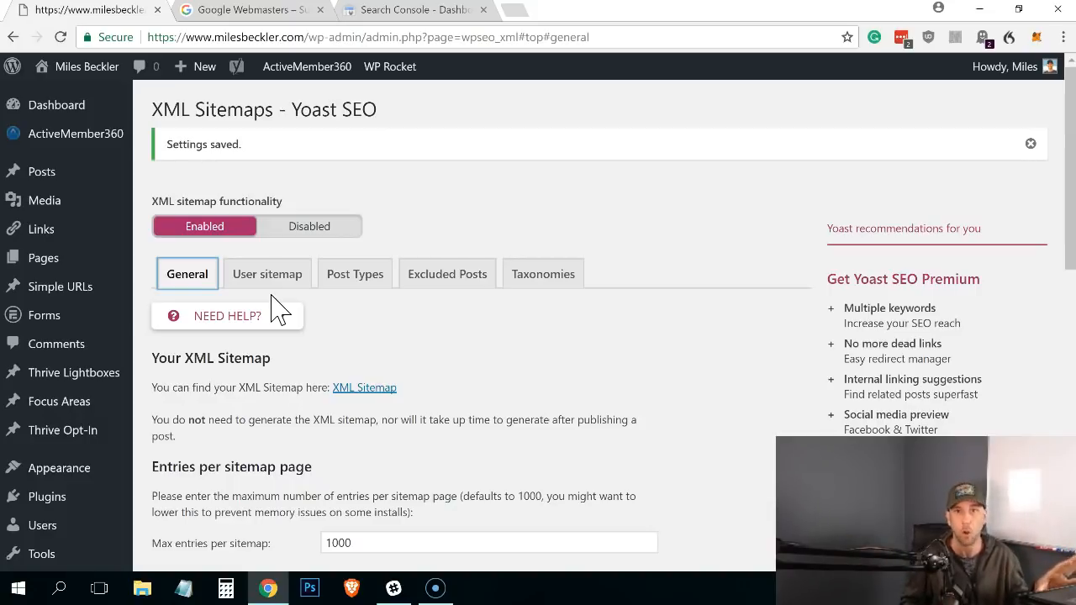
mouse_move(336, 234)
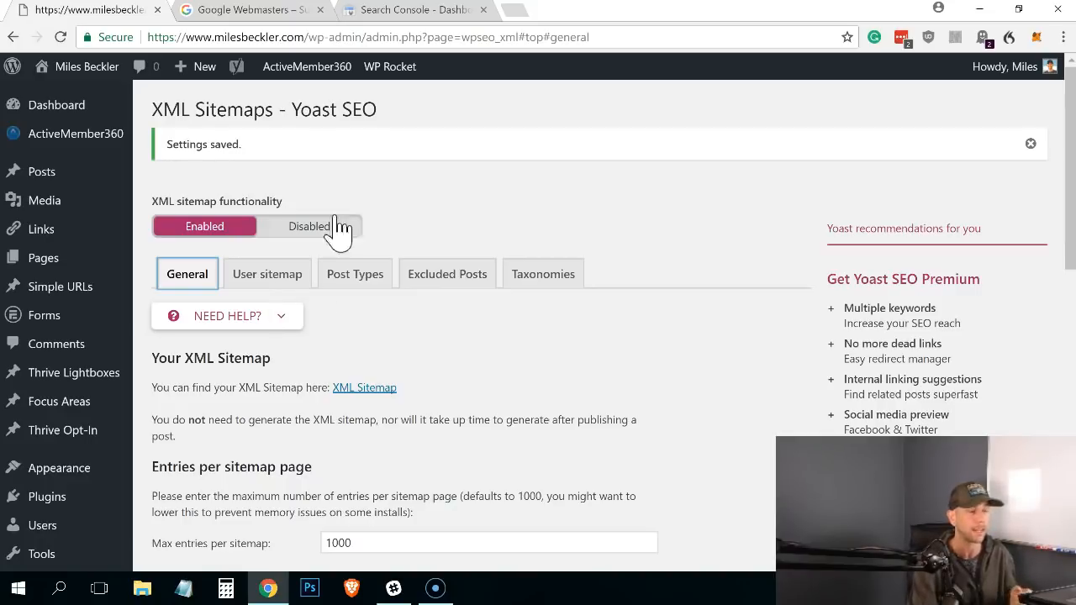
mouse_move(508, 402)
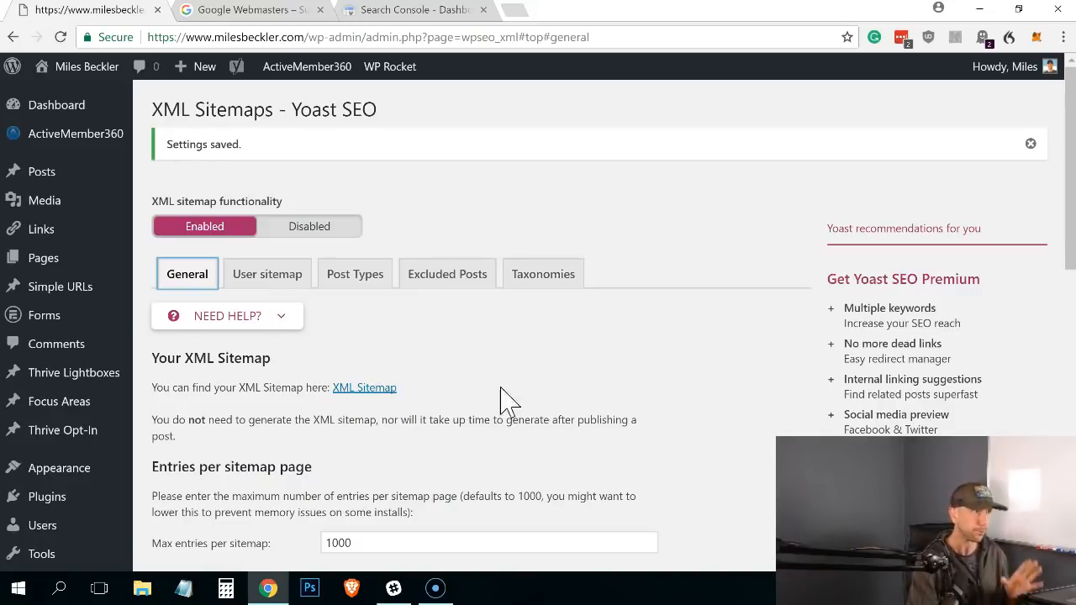
mouse_move(468, 353)
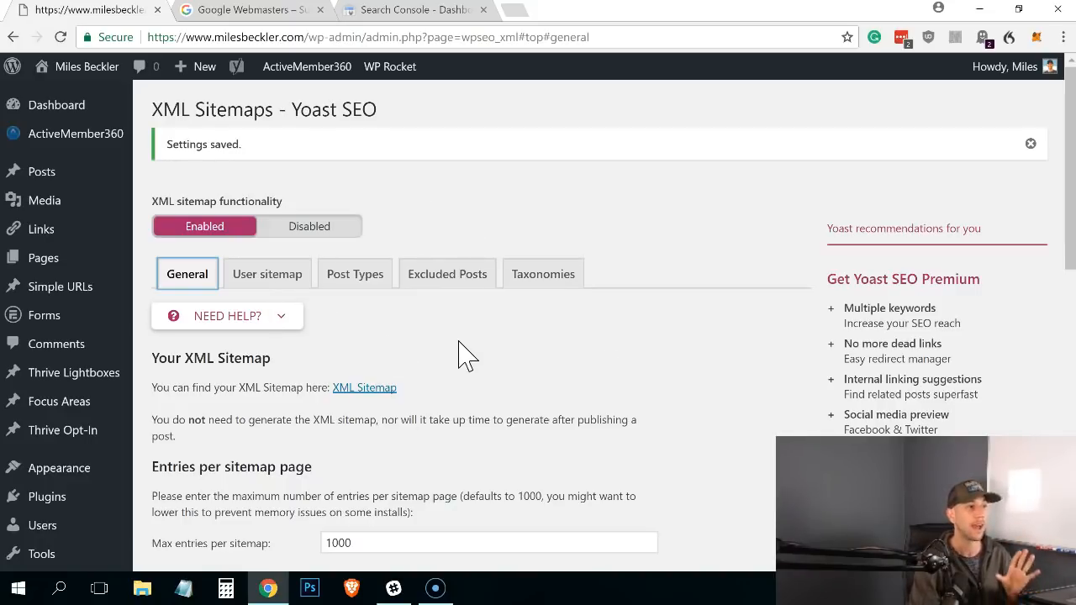
mouse_move(203, 361)
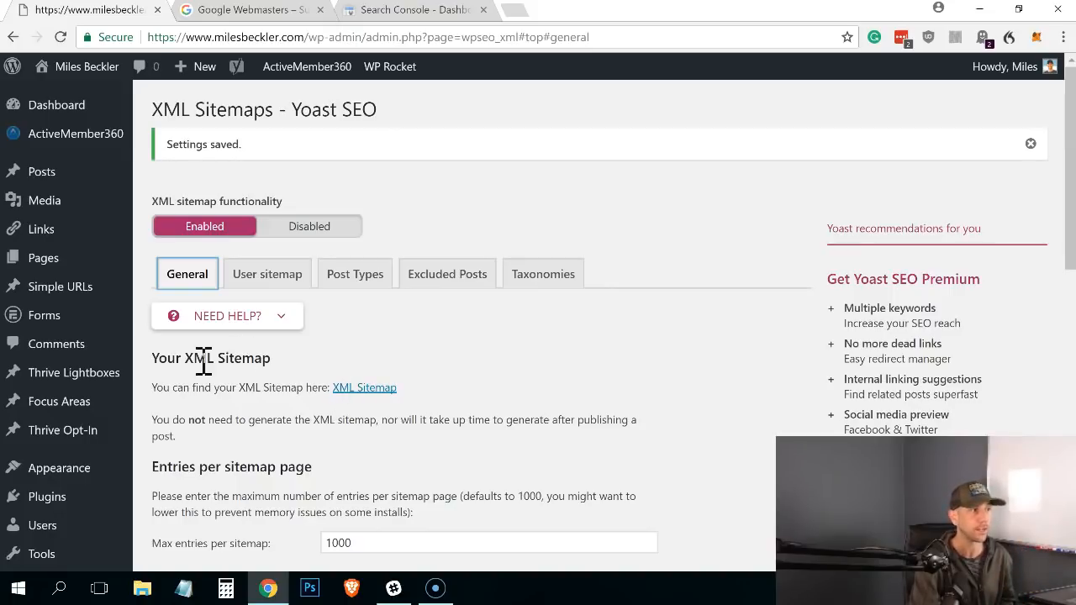
Open sitemap_index.xml from the General tab's XML Sitemap link and switch to it
triple_click(272, 387)
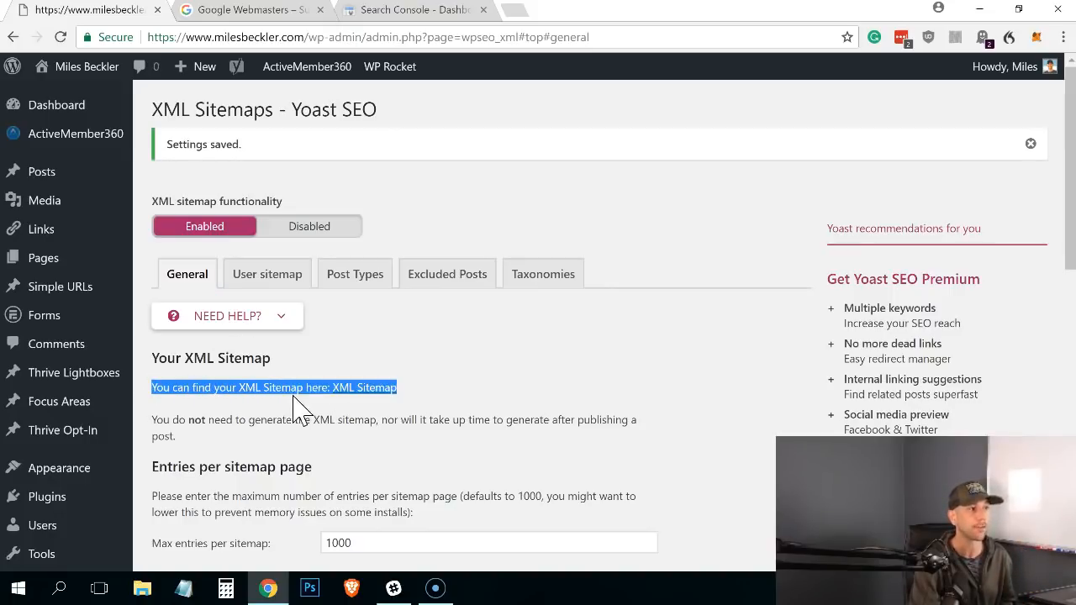
mouse_move(363, 387)
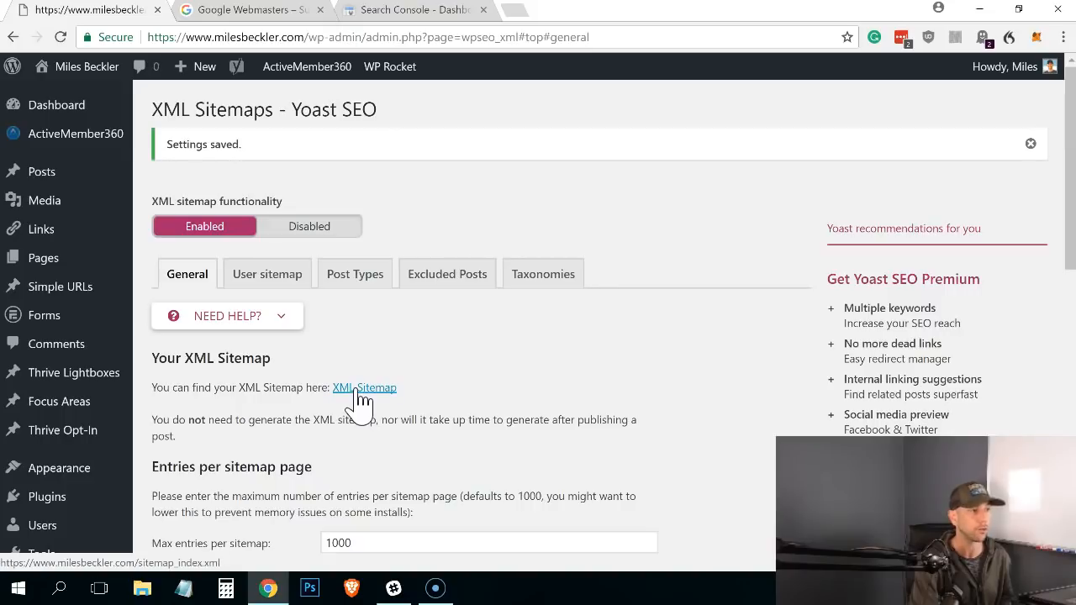
left_click(363, 386)
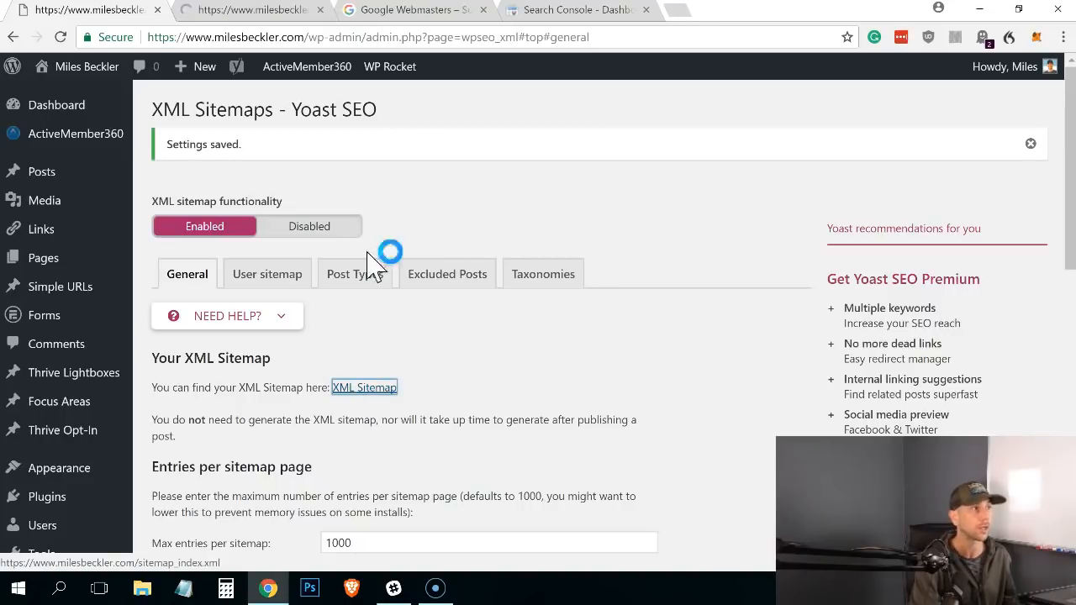
left_click(363, 386)
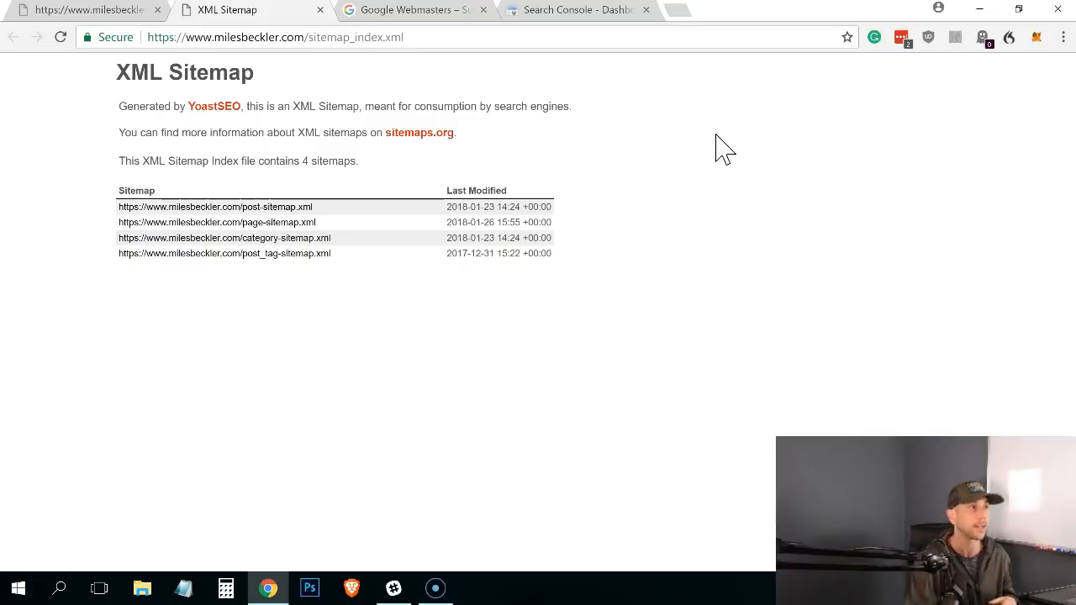
mouse_move(579, 232)
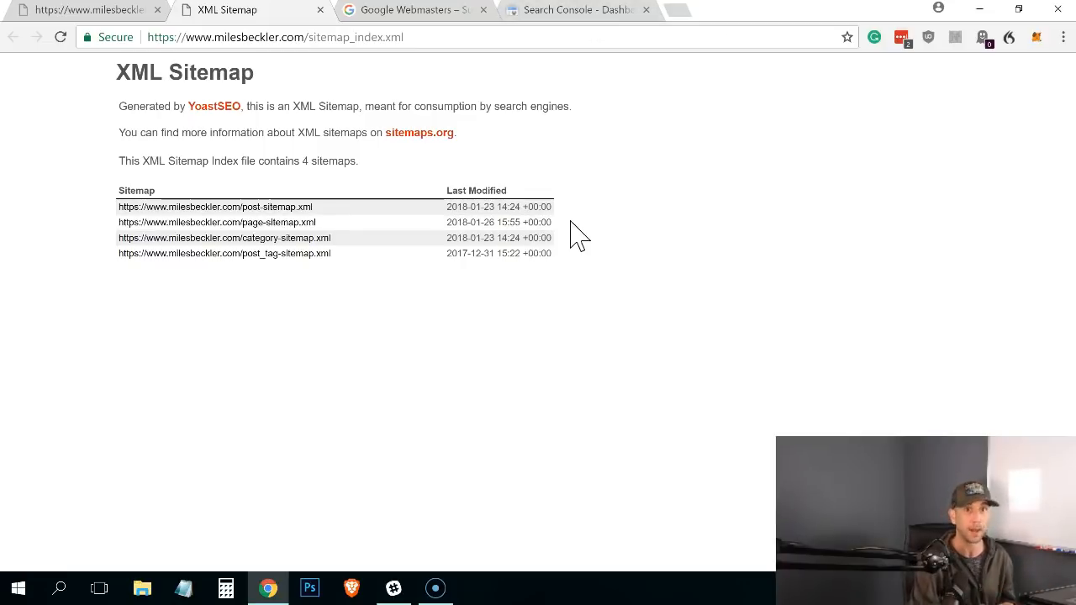
mouse_move(647, 299)
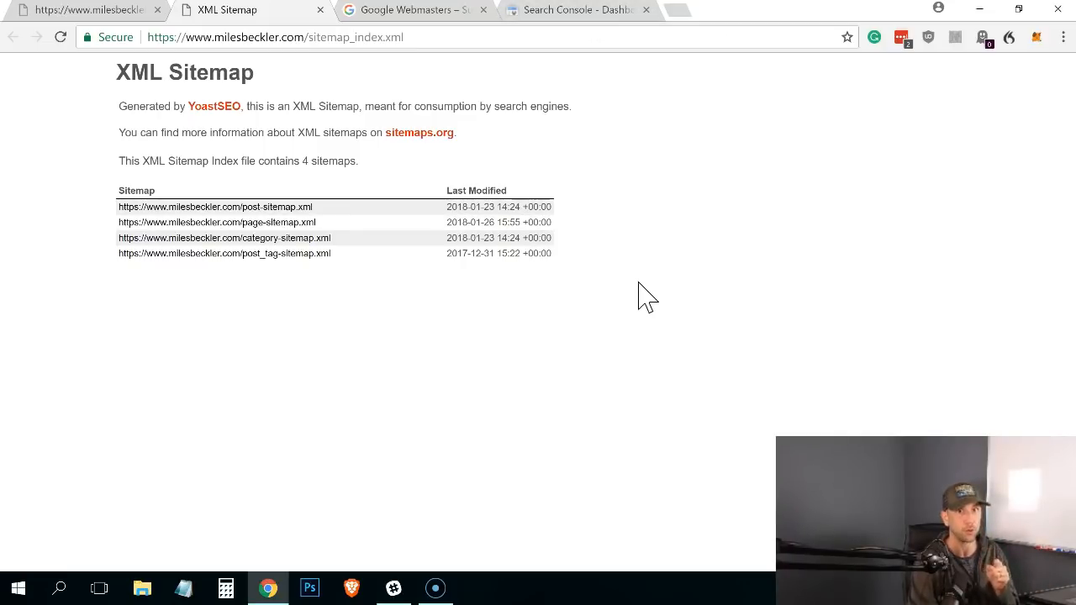
mouse_move(643, 299)
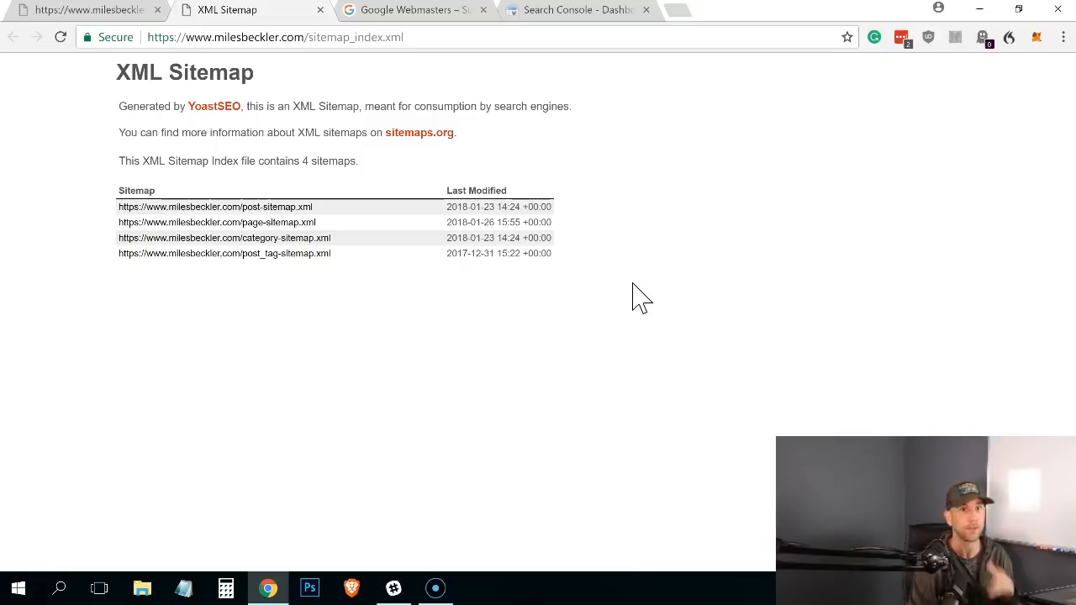
mouse_move(642, 299)
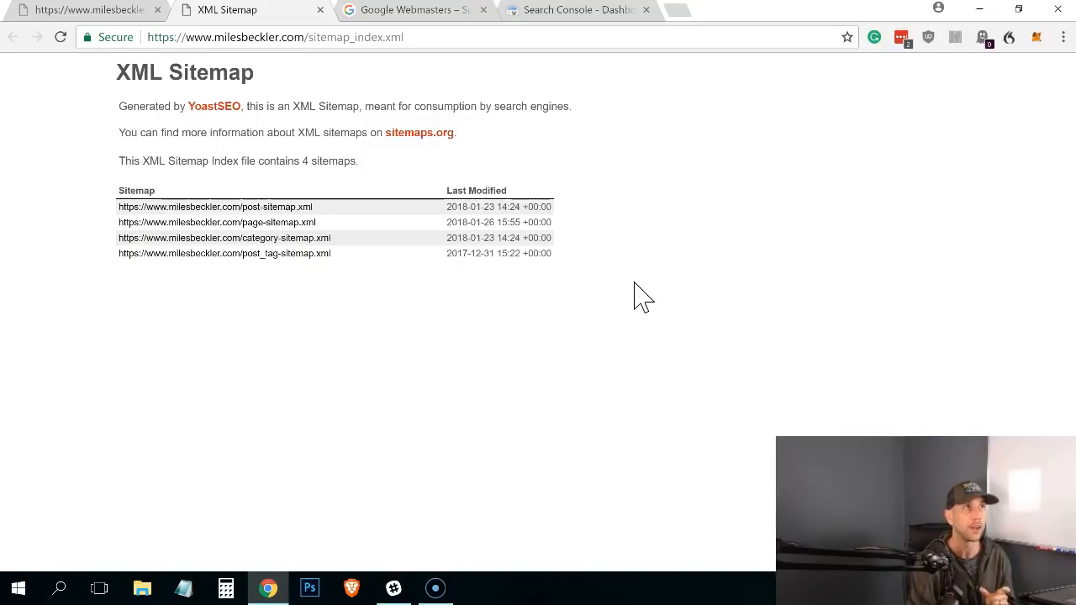
mouse_move(641, 289)
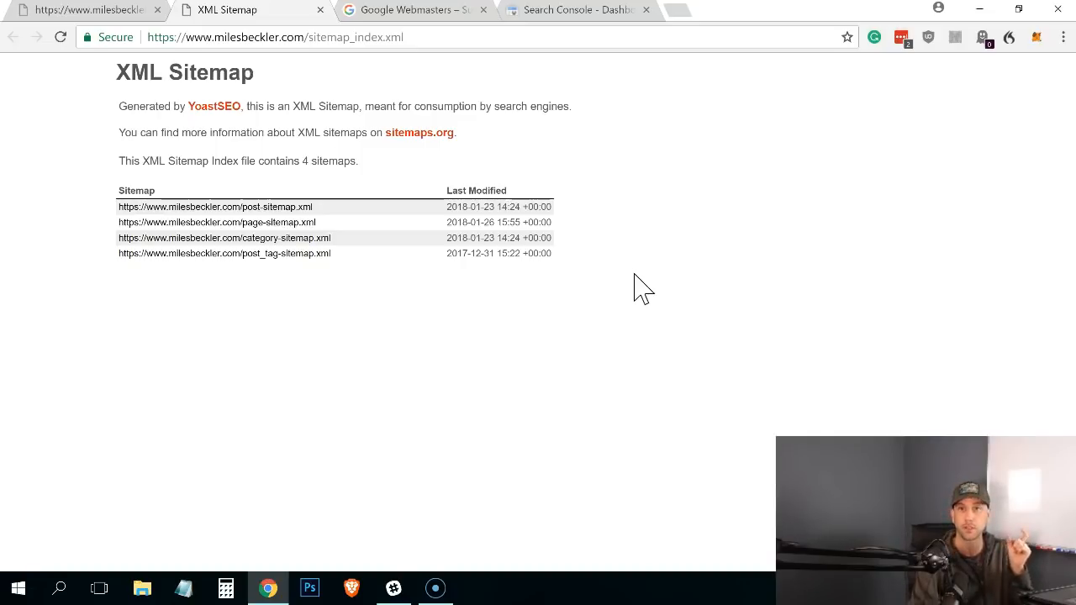
mouse_move(653, 299)
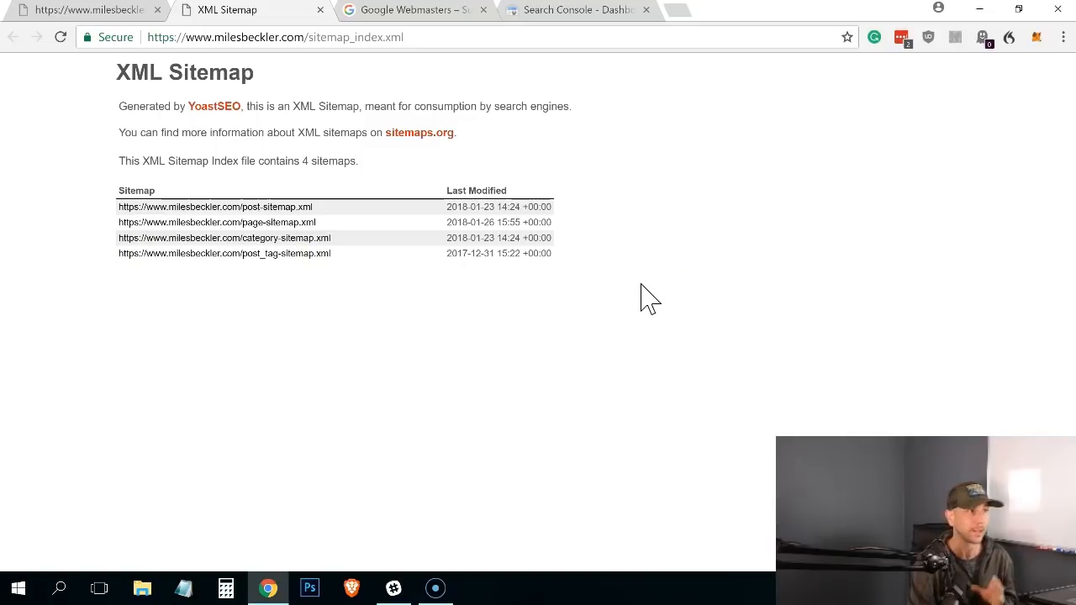
mouse_move(318, 221)
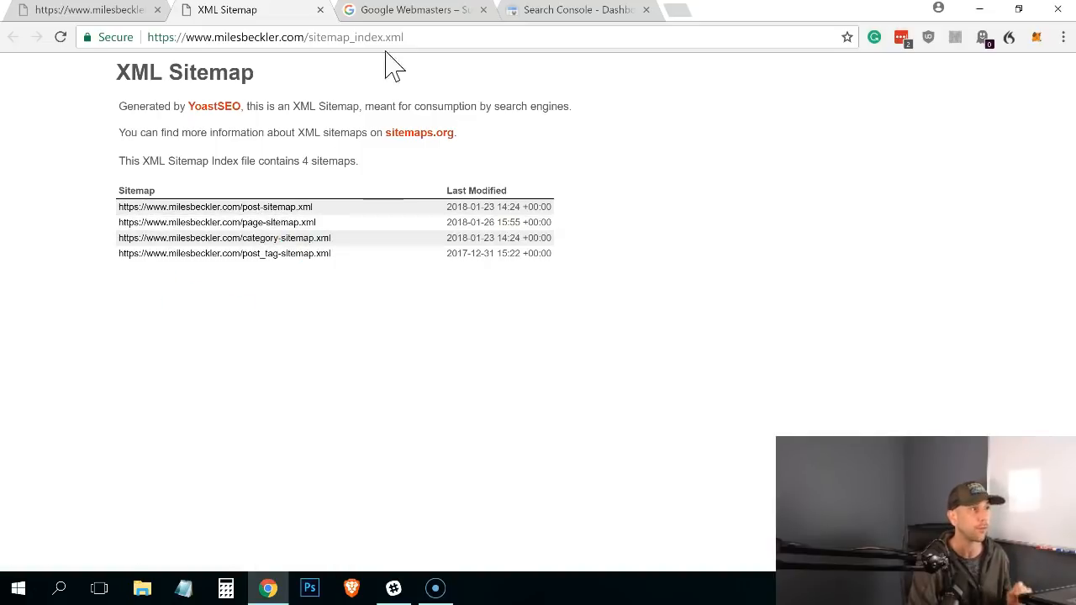
mouse_move(412, 10)
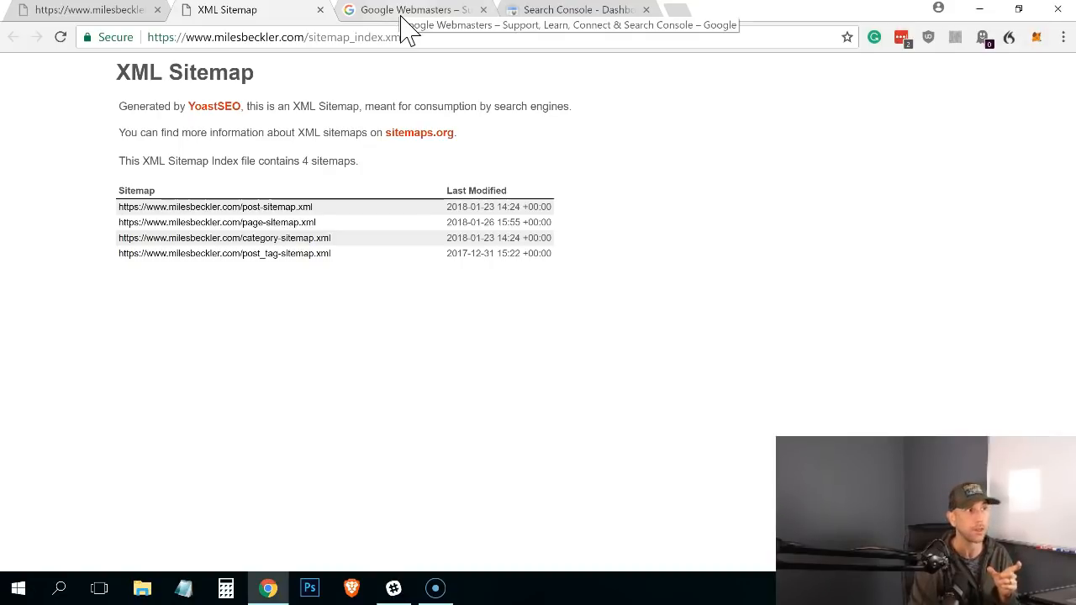
Switch to the Google Webmasters home page and select the webmasters part of its address
left_click(412, 10)
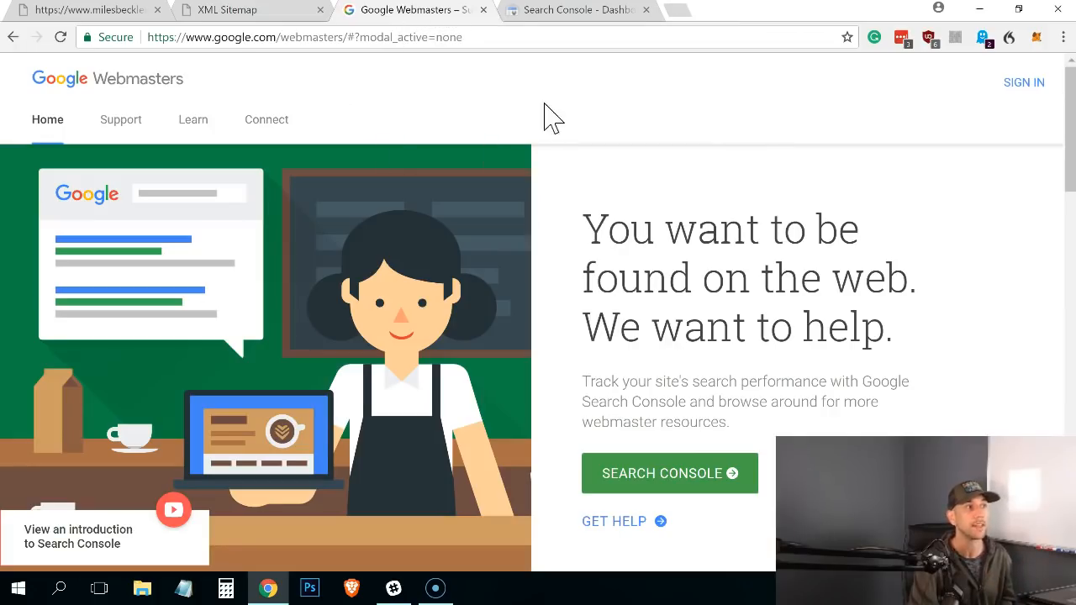
mouse_move(556, 119)
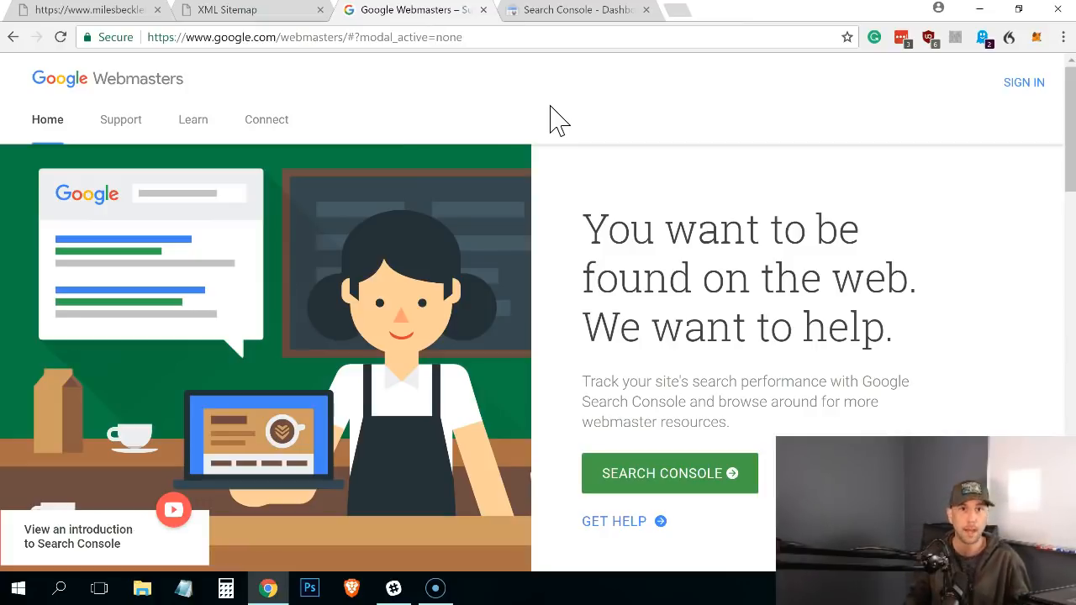
mouse_move(643, 501)
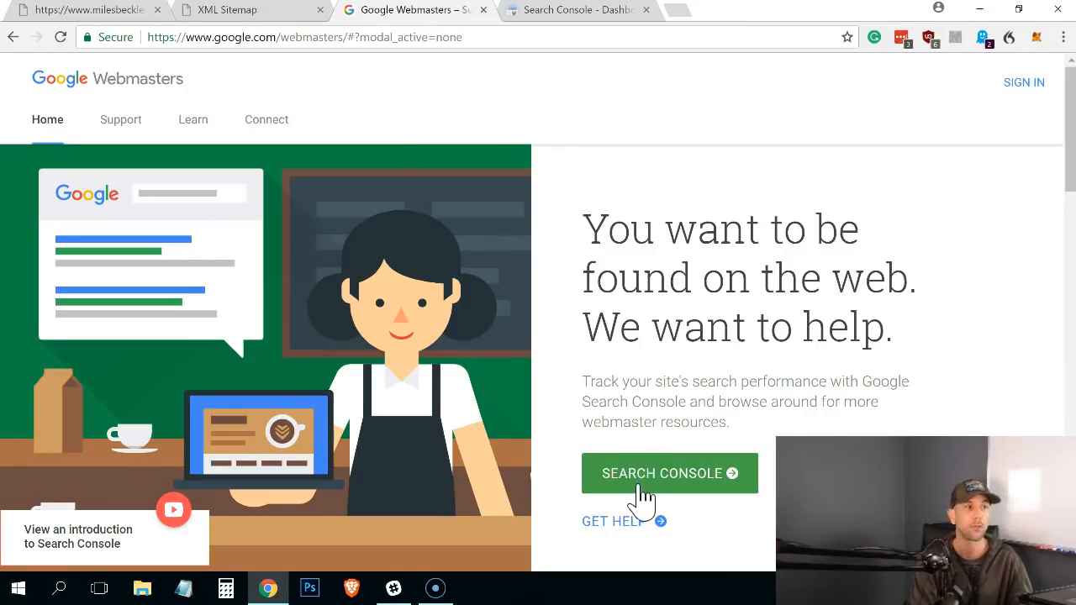
mouse_move(656, 478)
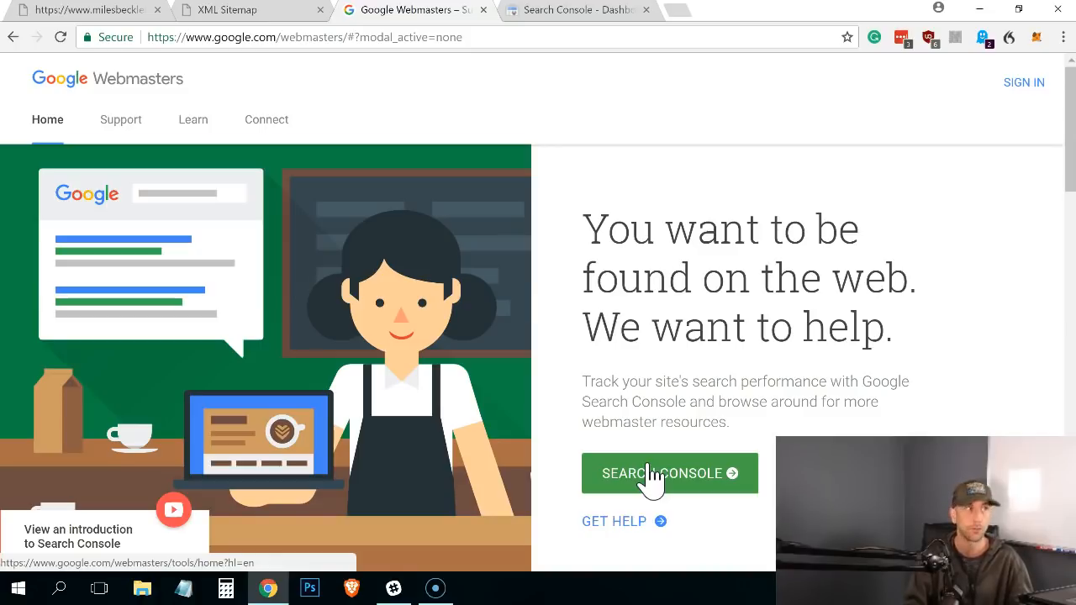
mouse_move(219, 44)
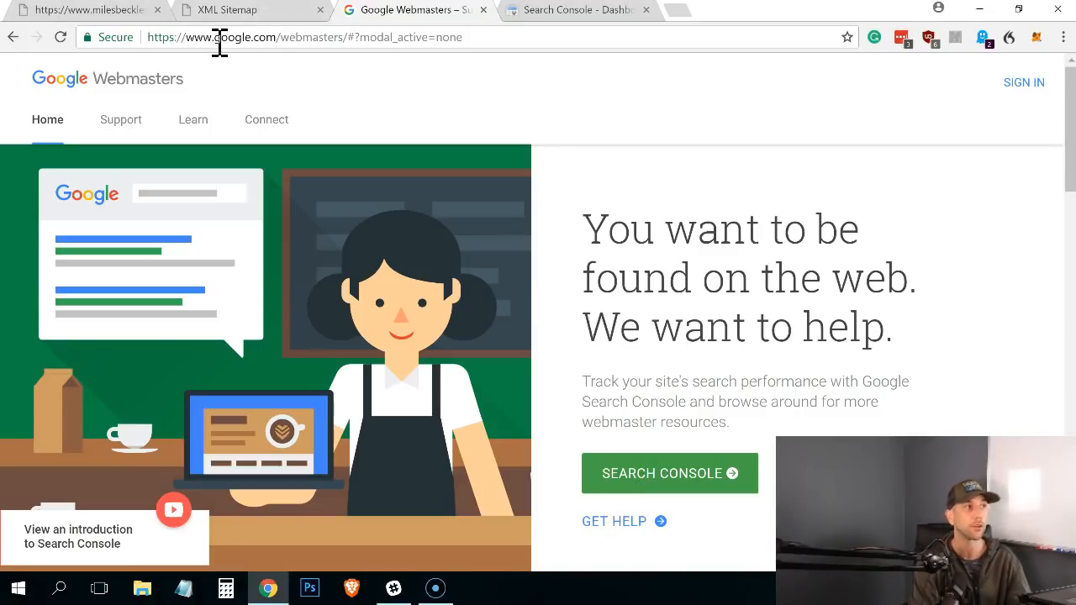
double_click(282, 37)
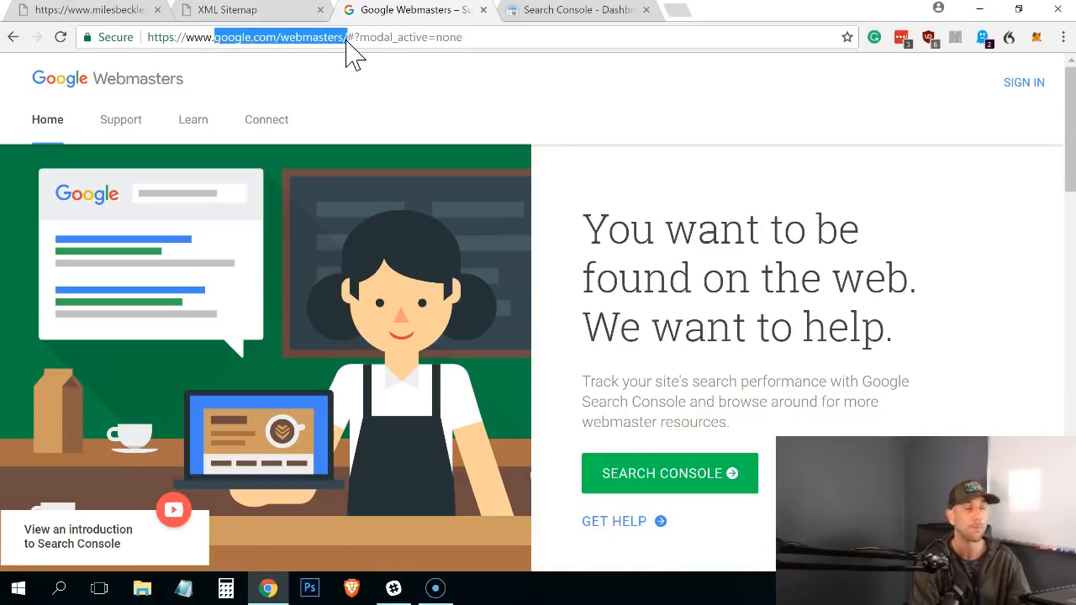
mouse_move(676, 44)
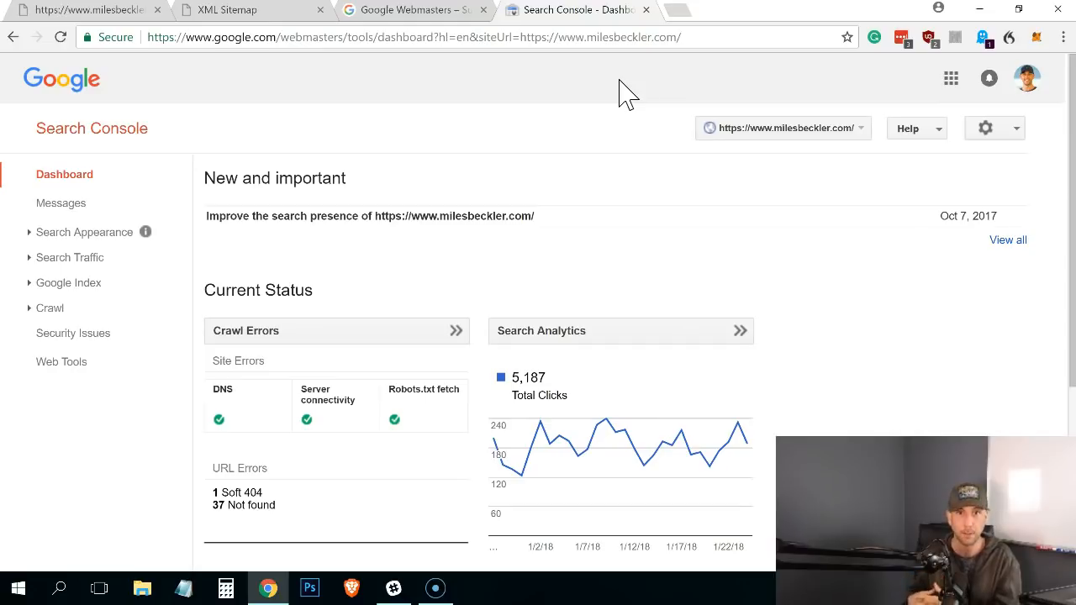
mouse_move(289, 388)
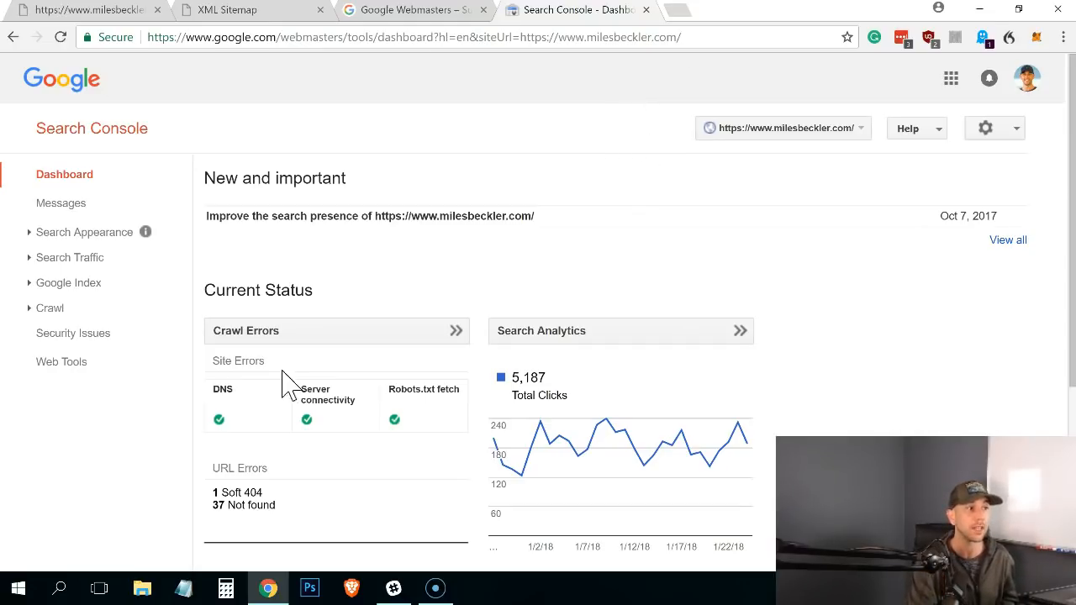
mouse_move(555, 337)
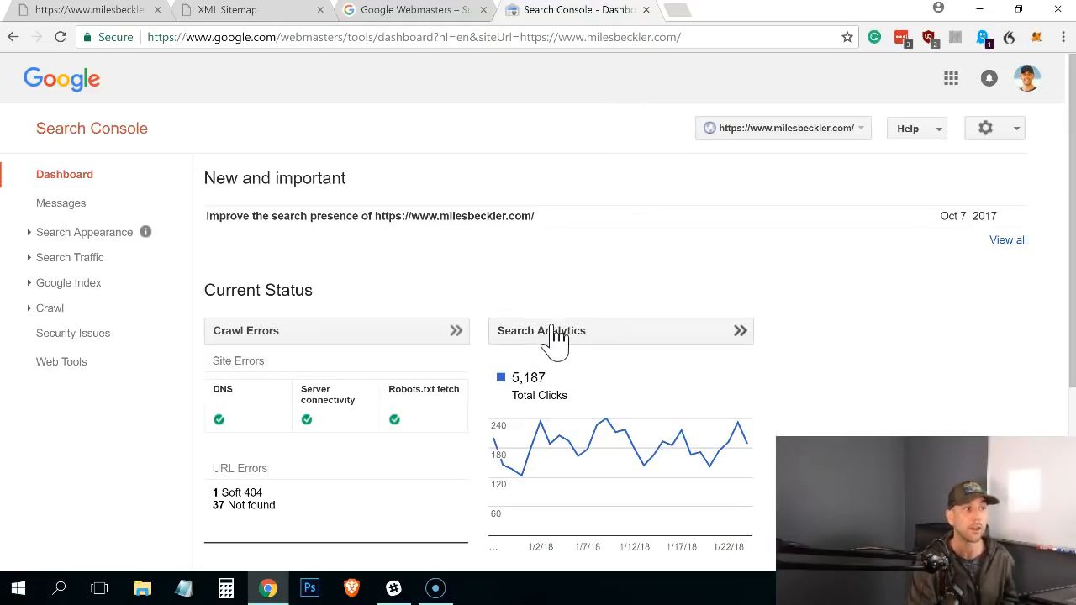
mouse_move(373, 361)
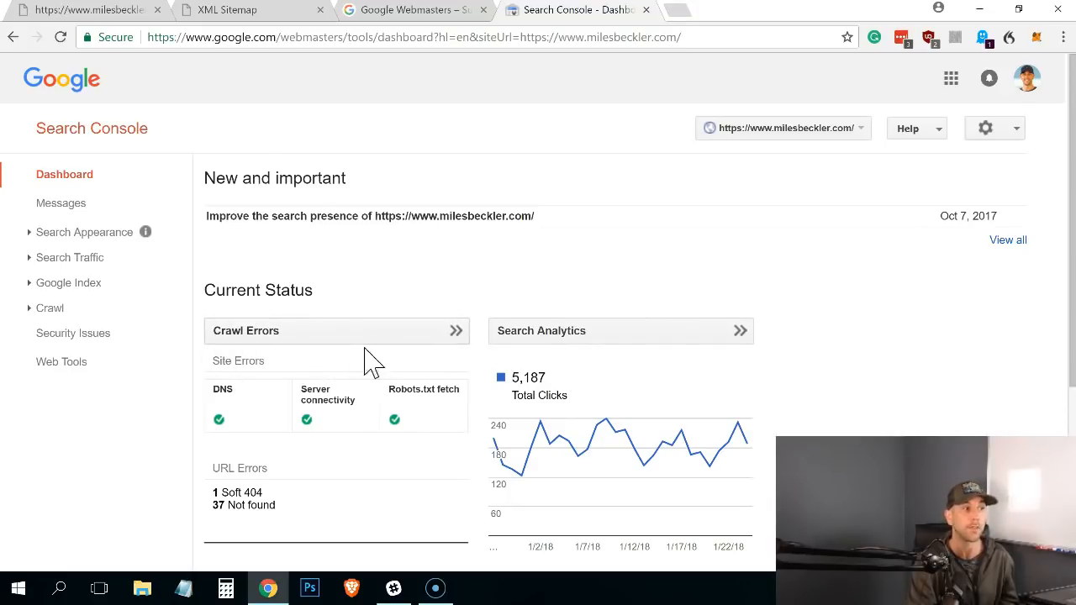
Scroll the Search Console dashboard to the Sitemaps card showing 119 URLs submitted and 97 indexed
scroll("down", 3)
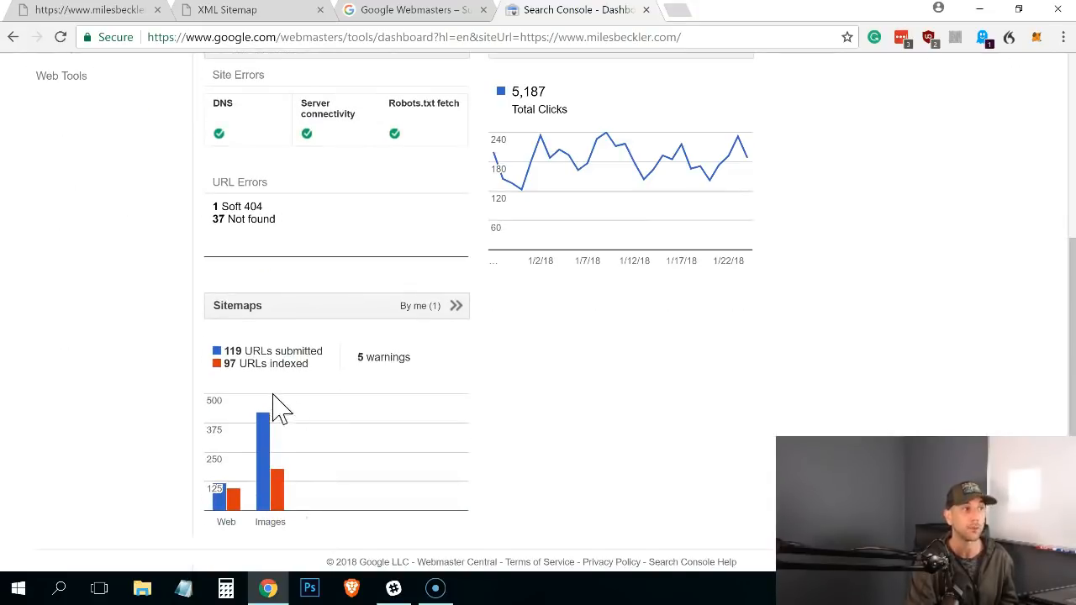
mouse_move(289, 469)
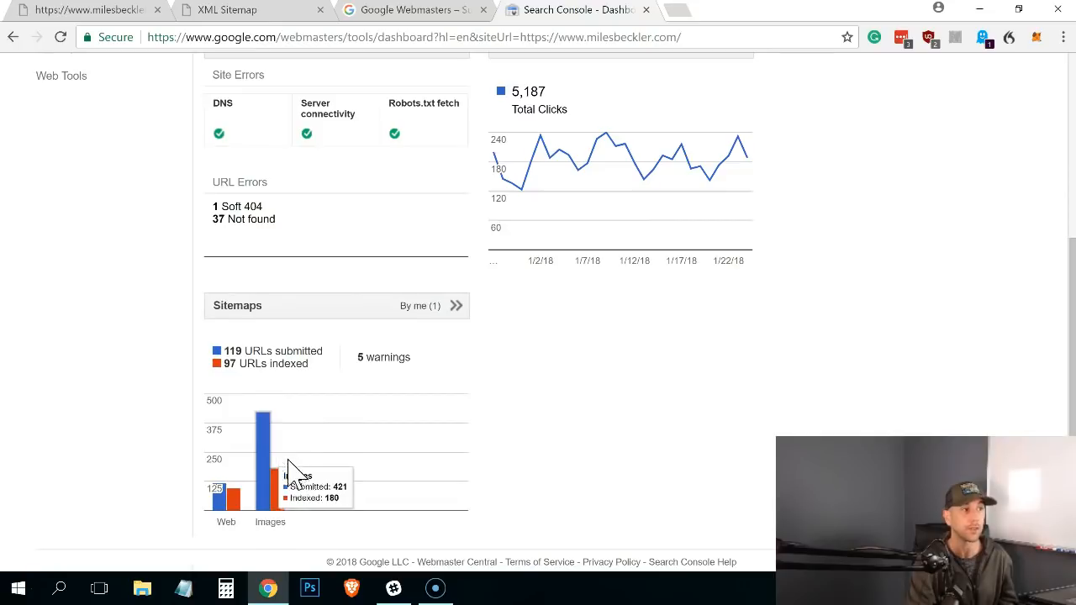
mouse_move(299, 467)
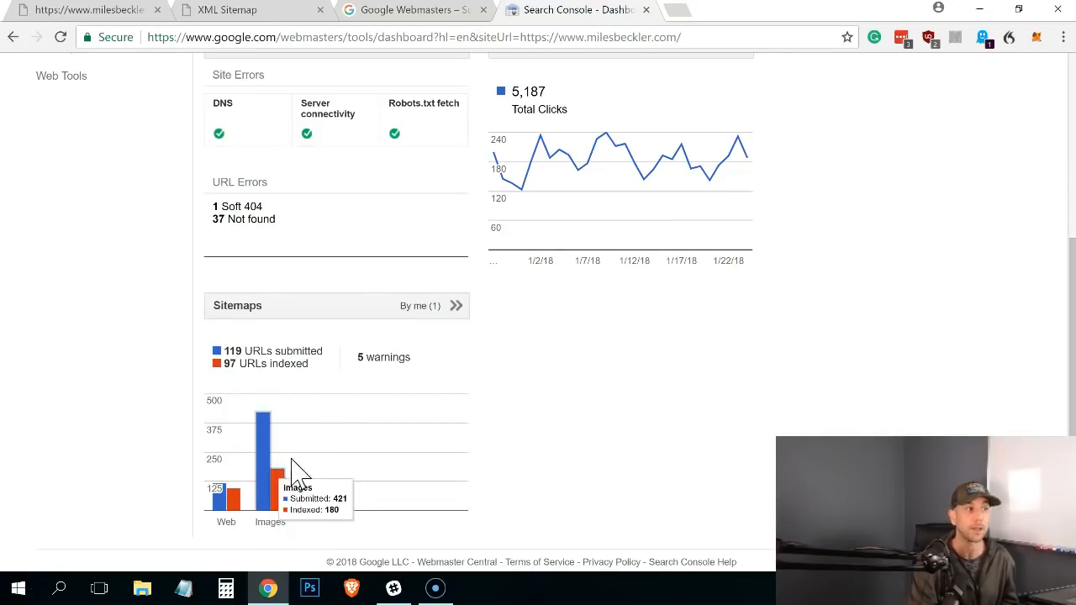
mouse_move(256, 457)
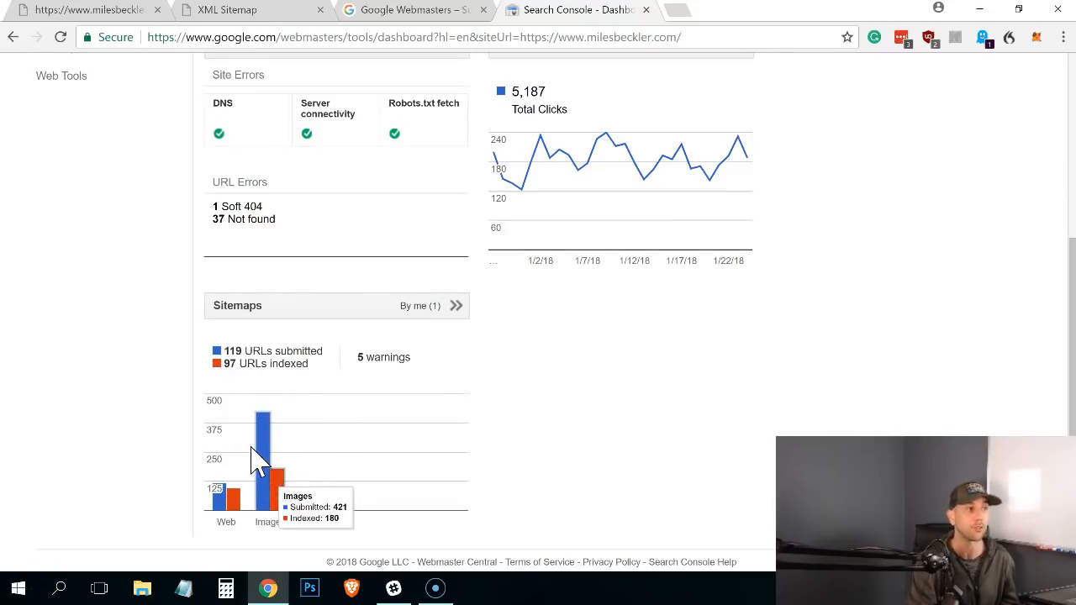
scroll("up", 3)
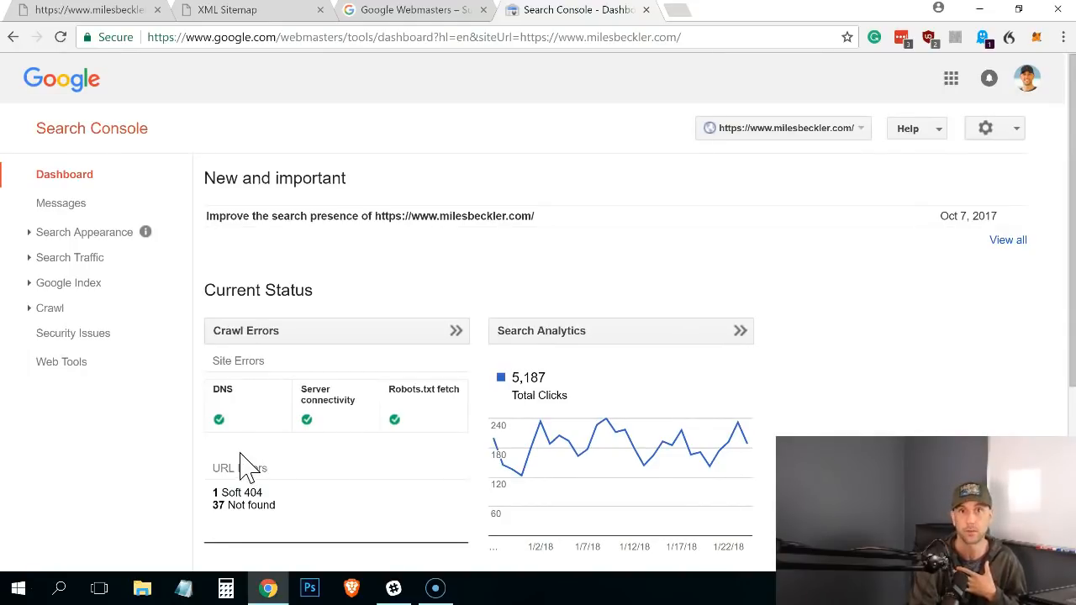
mouse_move(276, 418)
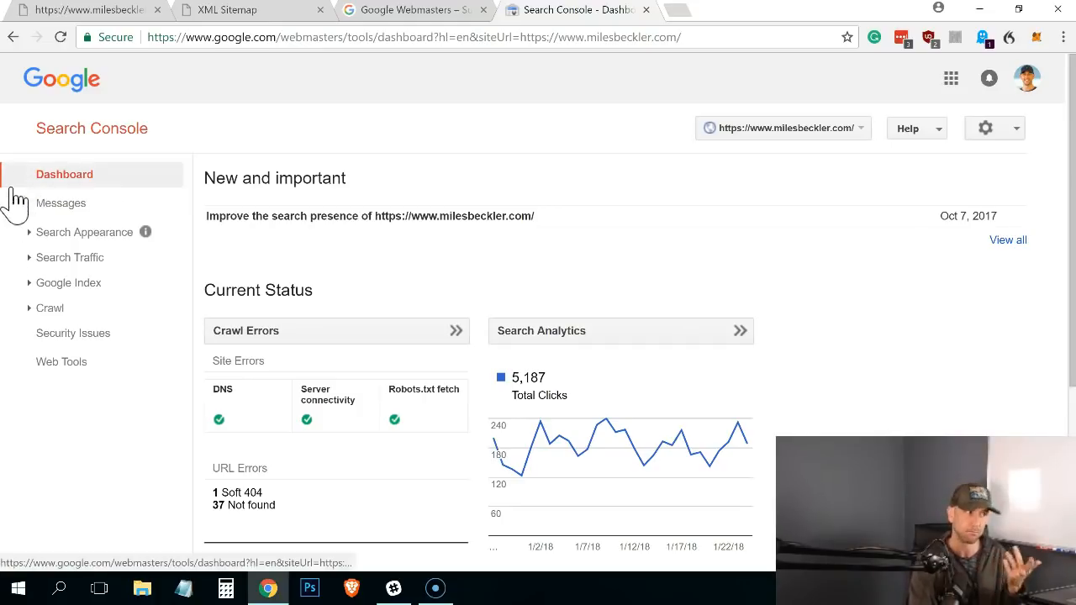
Expand Crawl in the sidebar and open the Sitemaps report
left_click(50, 308)
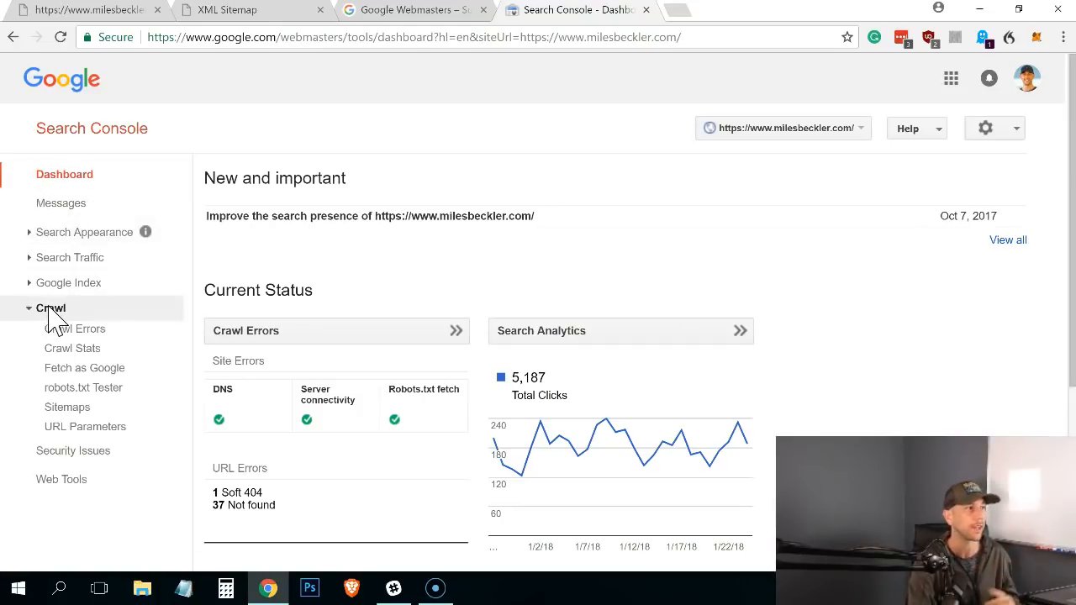
mouse_move(92, 323)
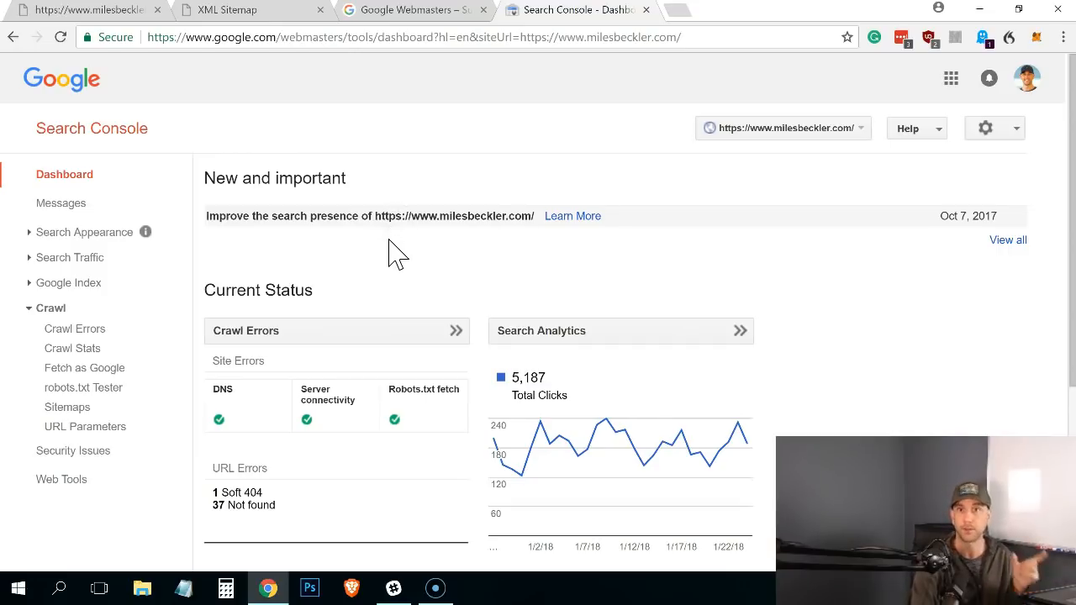
mouse_move(554, 278)
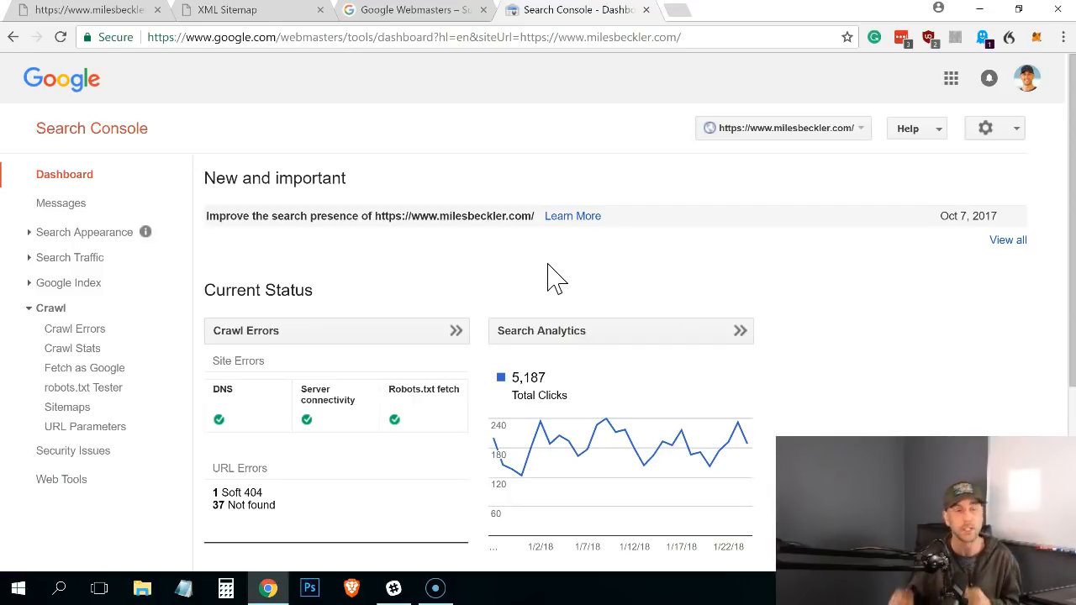
mouse_move(68, 316)
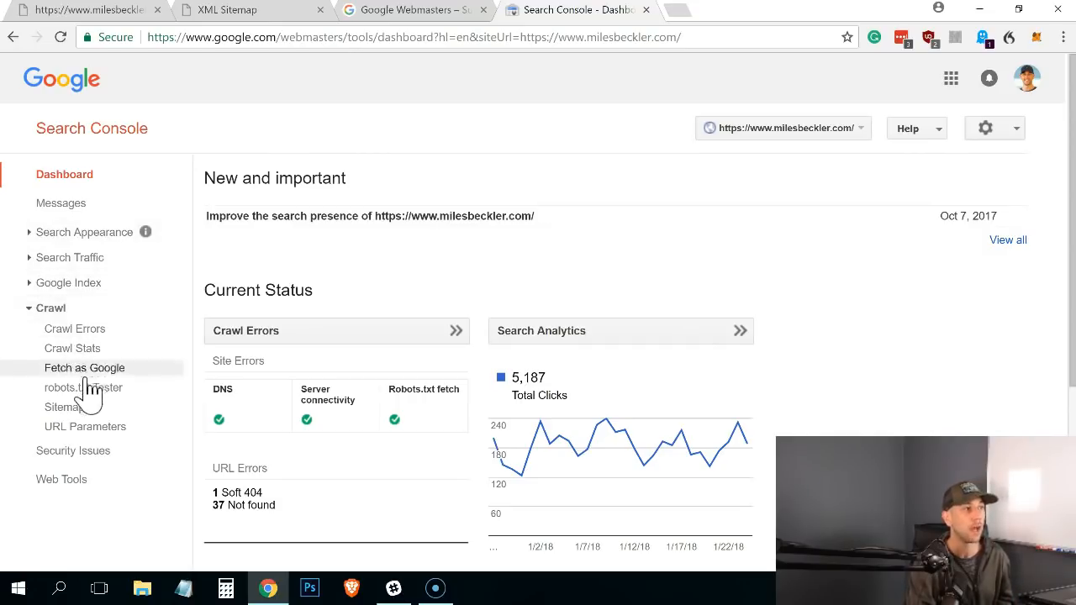
left_click(66, 407)
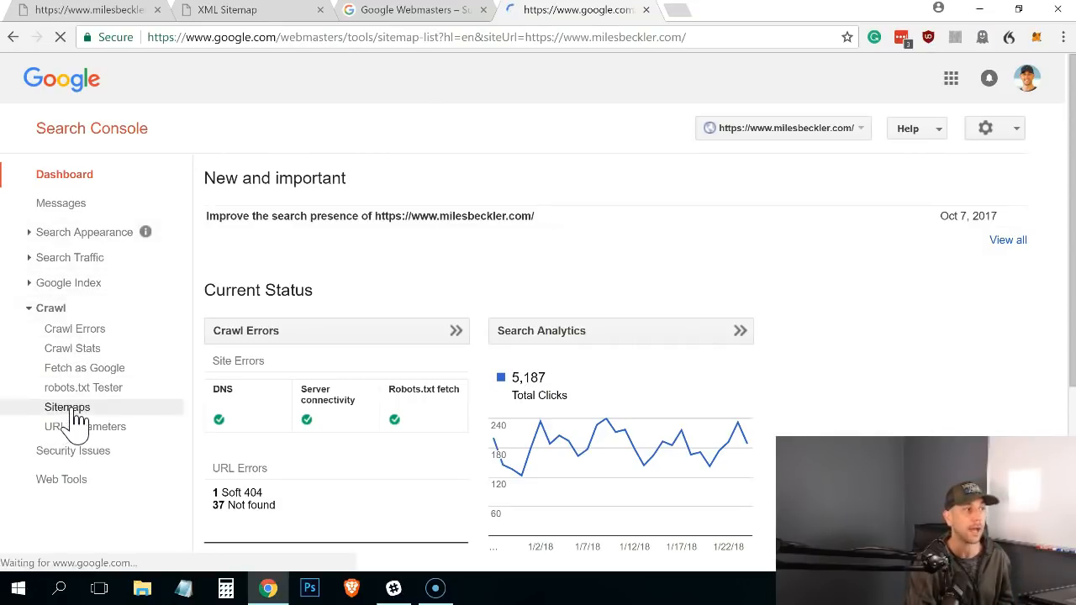
Start the Add/Test Sitemap form on the Sitemaps report
left_click(67, 406)
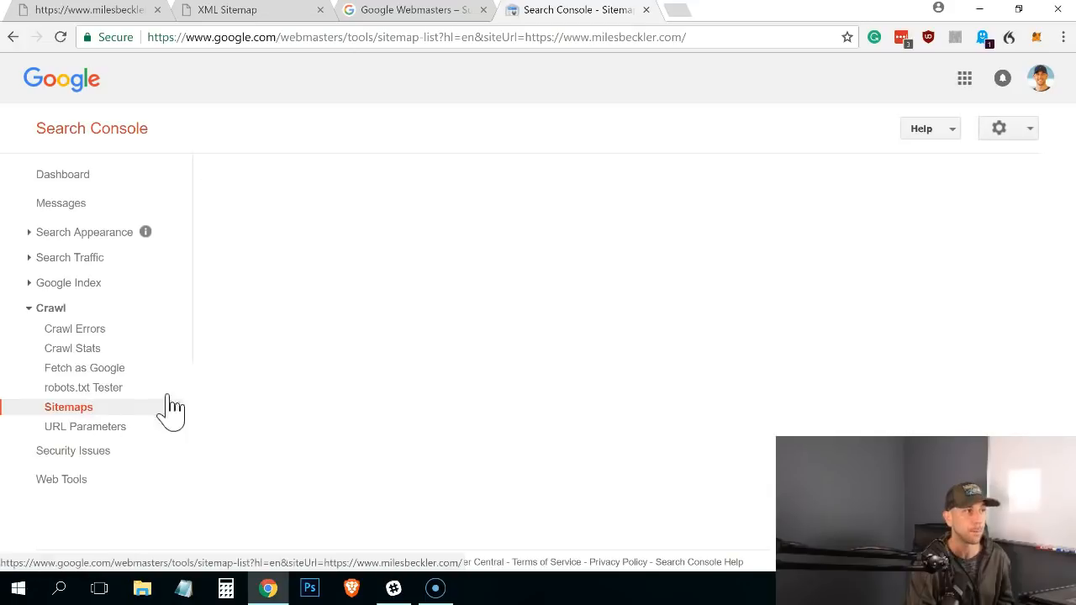
left_click(67, 406)
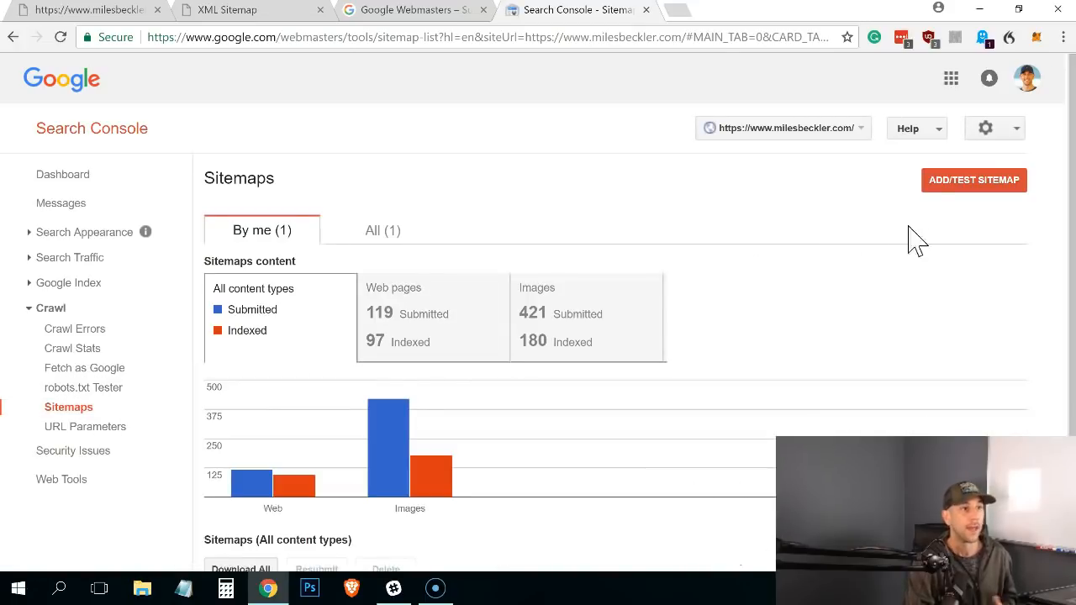
left_click(974, 180)
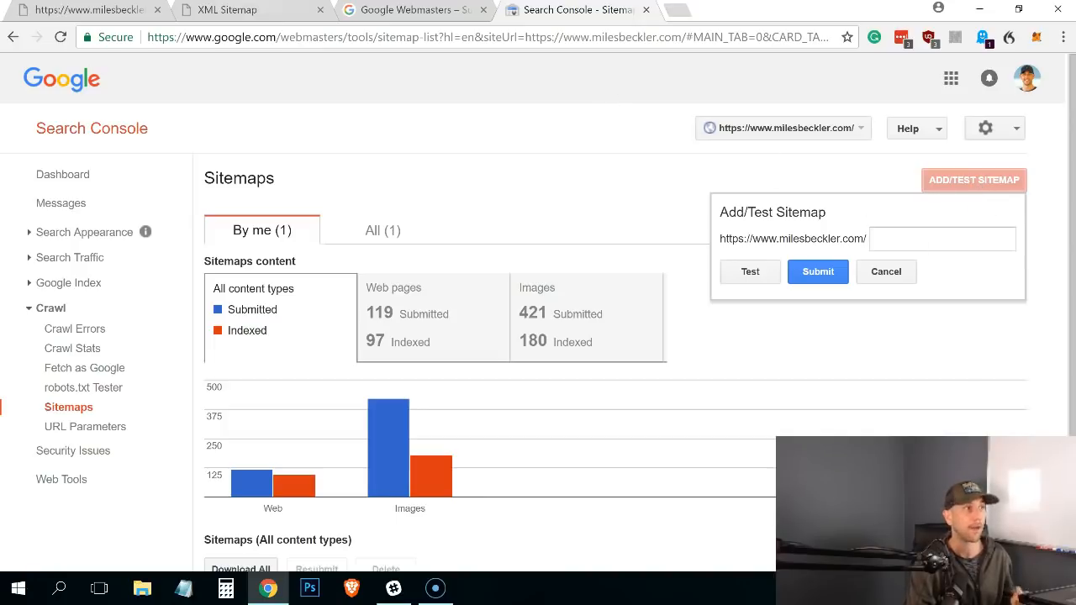
Copy sitemap_index.xml from the sitemap tab's address and enter '/sitemap_index.xml' as the path
left_click(244, 10)
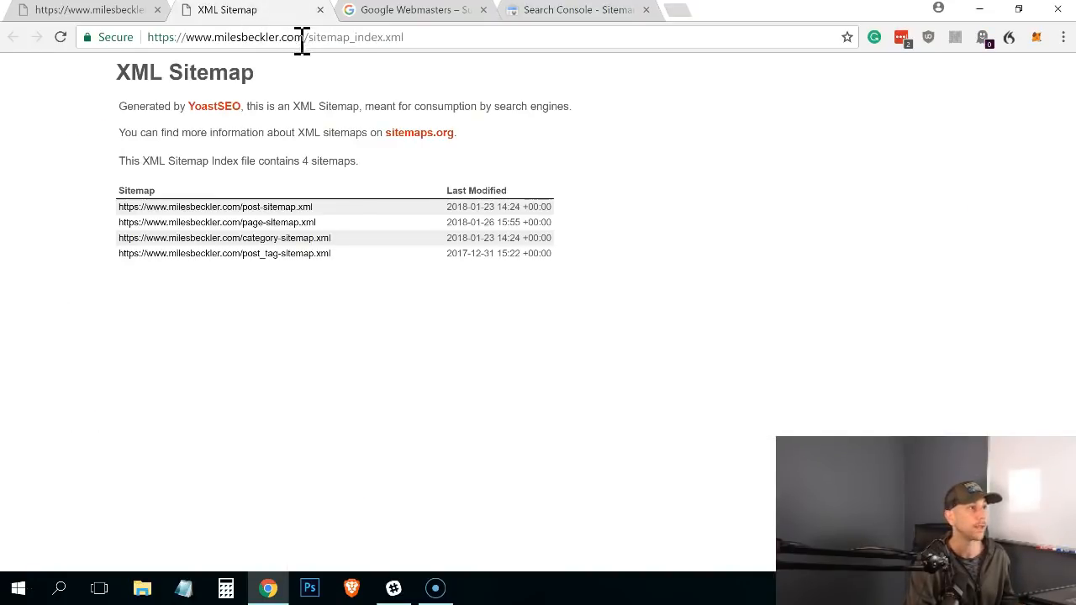
double_click(353, 37)
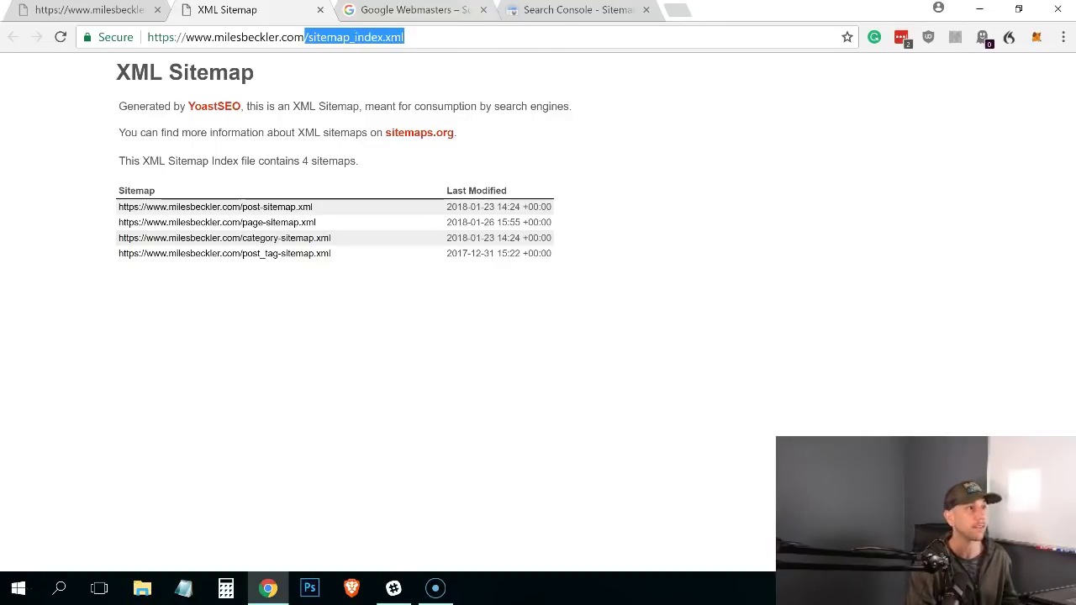
left_click(579, 11)
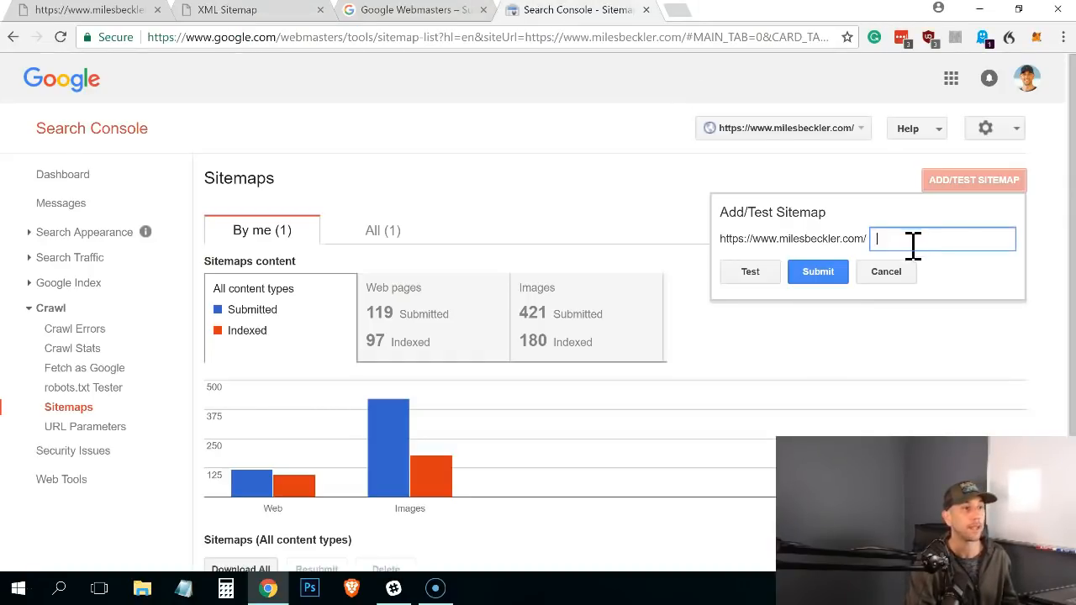
type("/sitemap_index.xml")
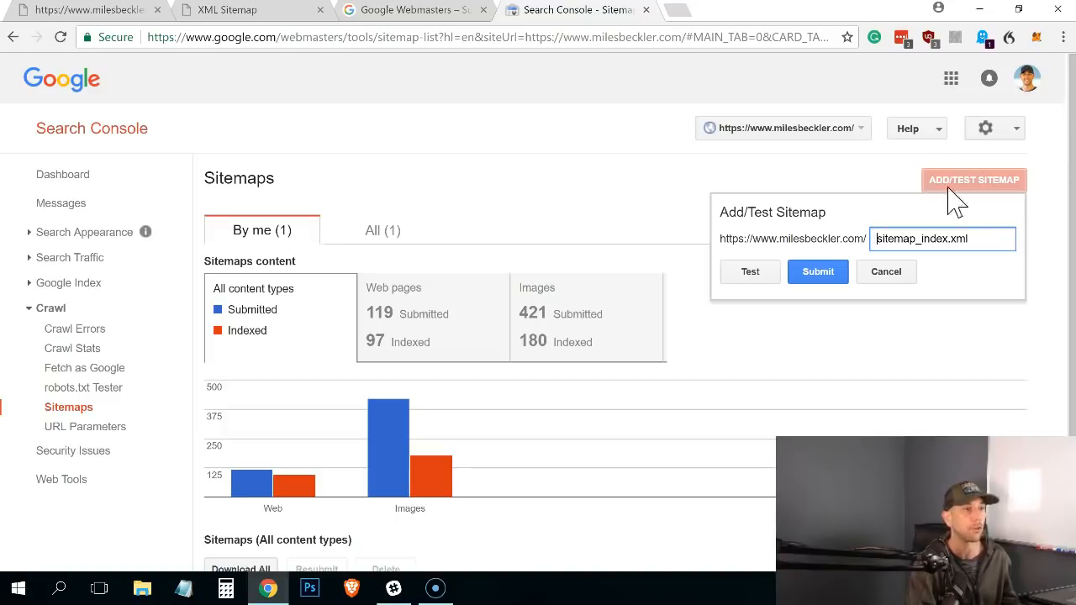
Test sitemap_index.xml, view the no-errors result with 4 child sitemaps, and close the results
left_click(750, 273)
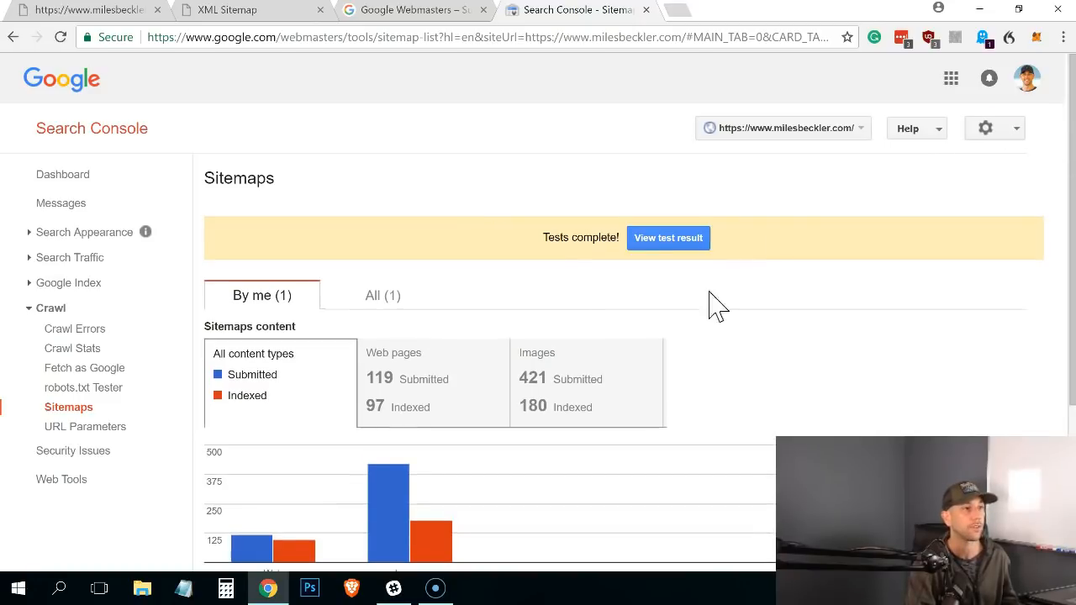
left_click(669, 239)
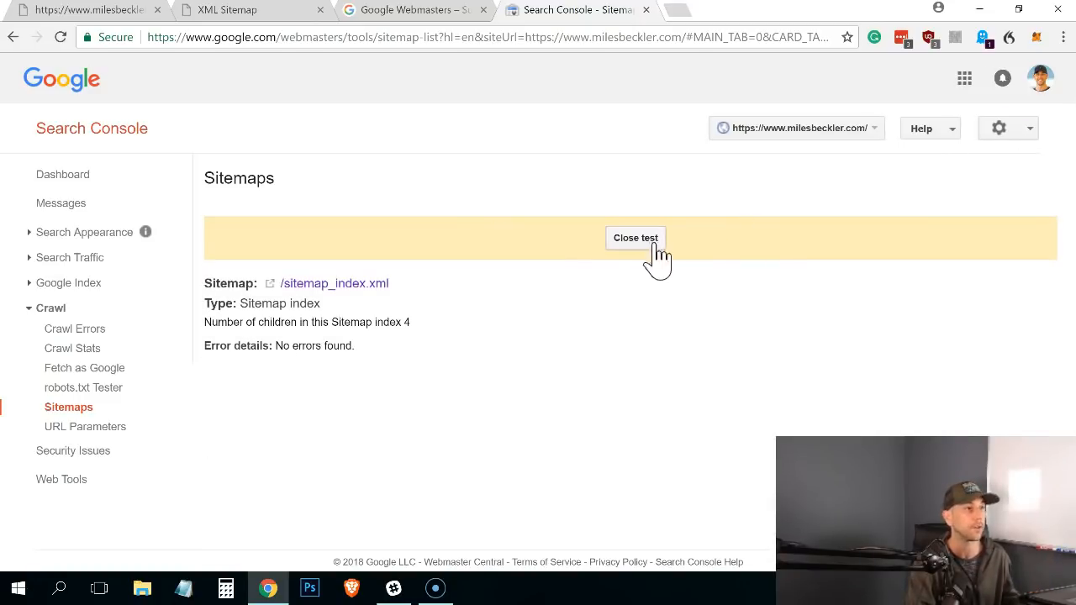
mouse_move(309, 353)
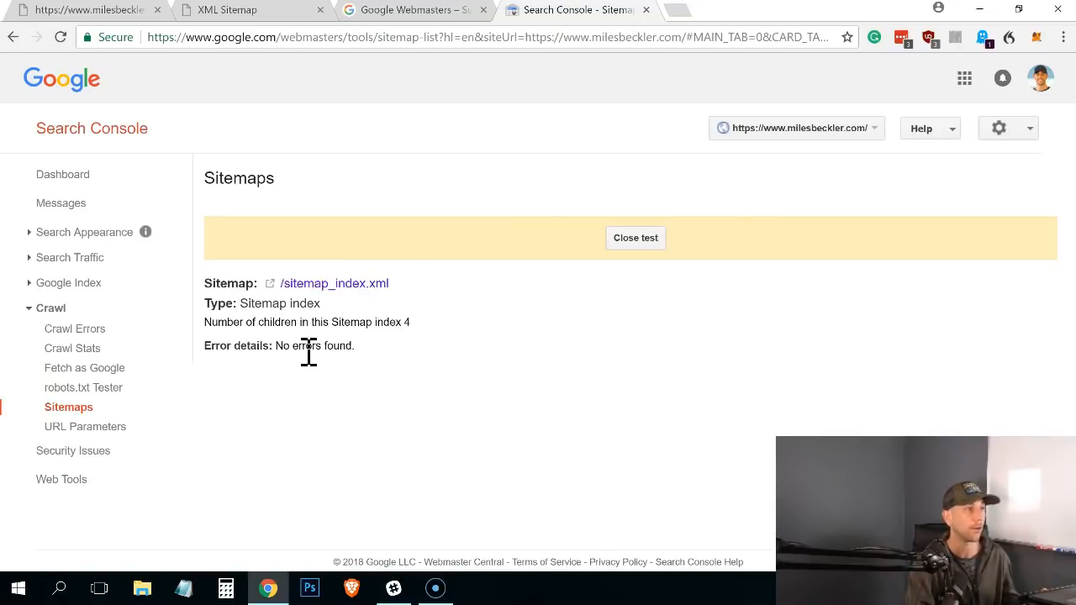
mouse_move(534, 286)
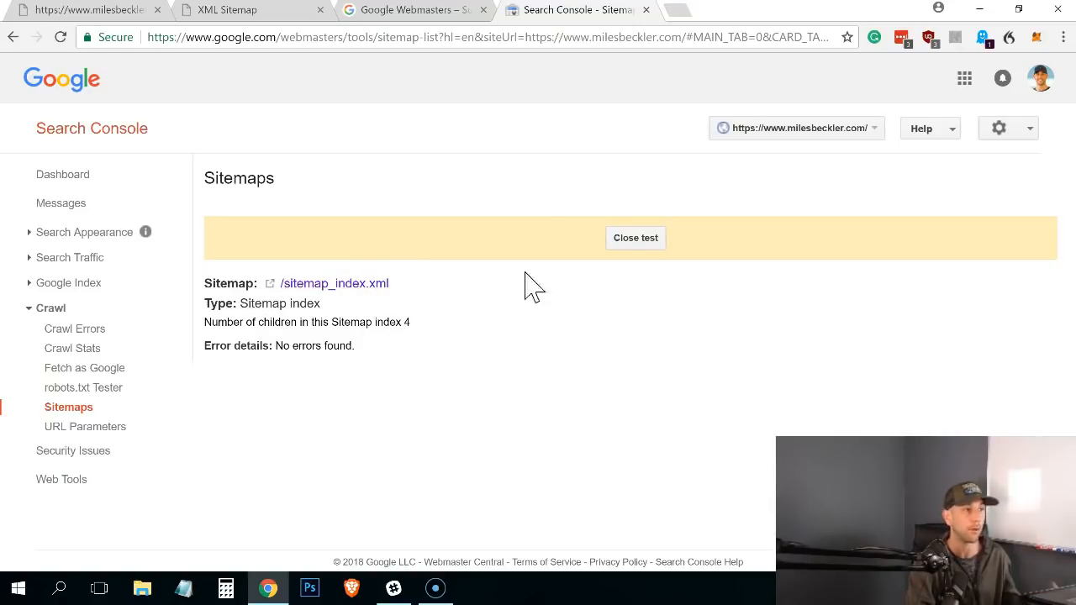
left_click(635, 238)
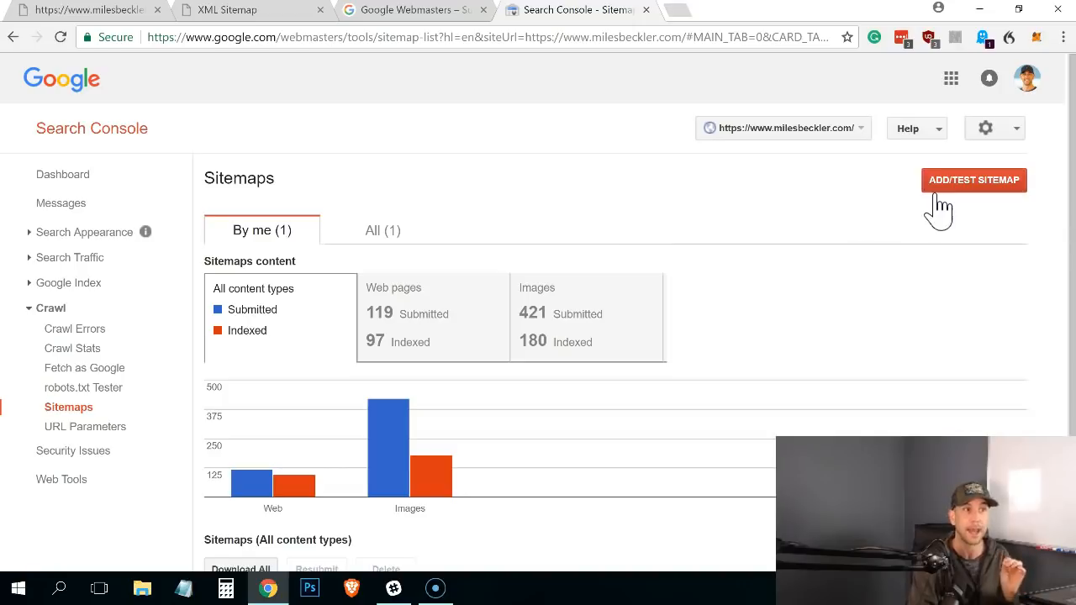
left_click(973, 180)
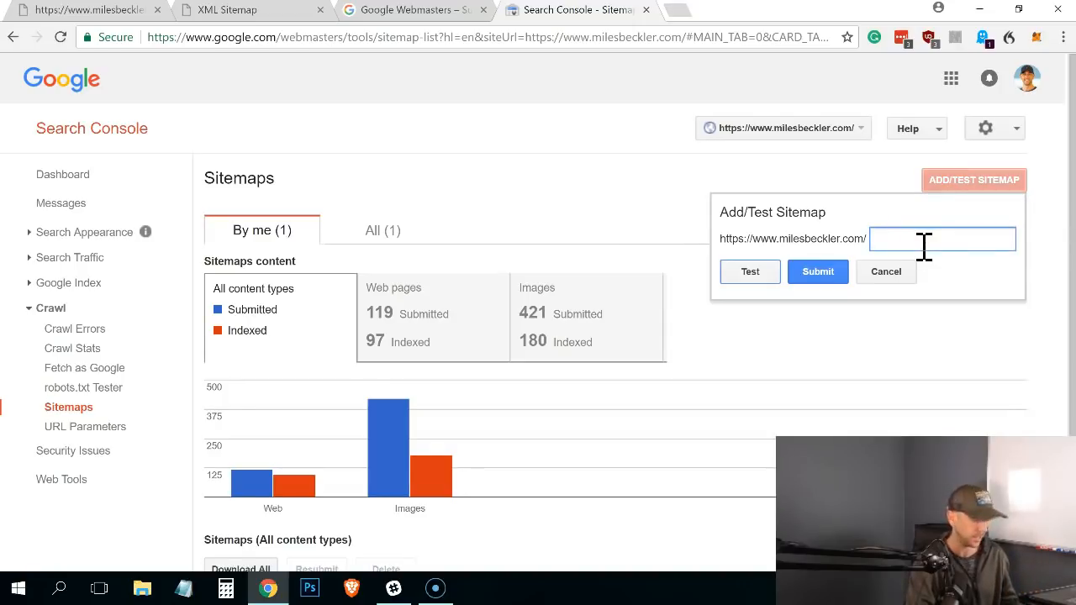
type("sitemap_index.xml")
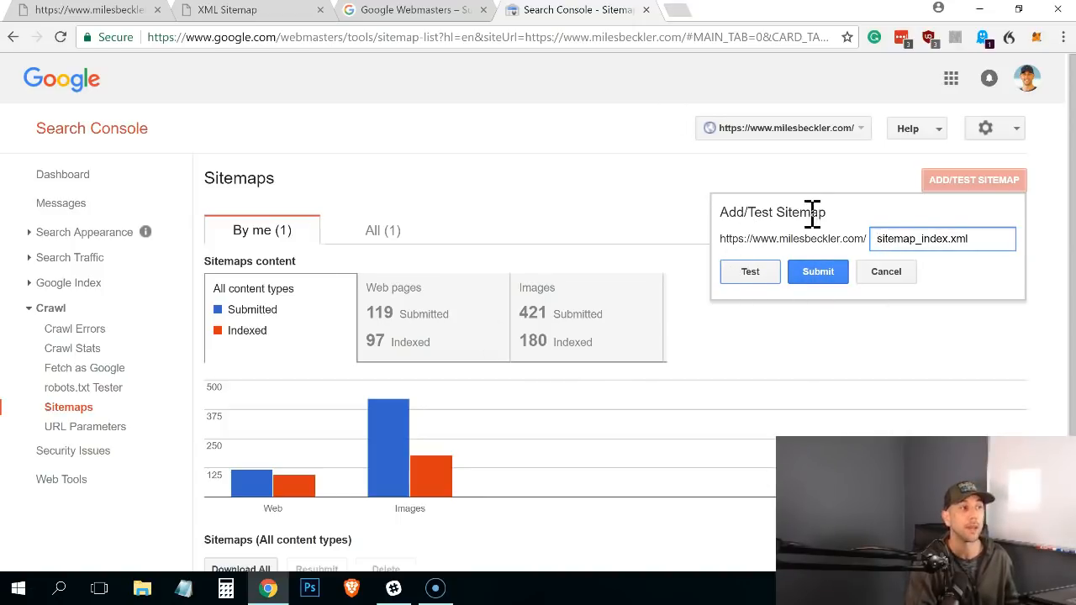
mouse_move(821, 239)
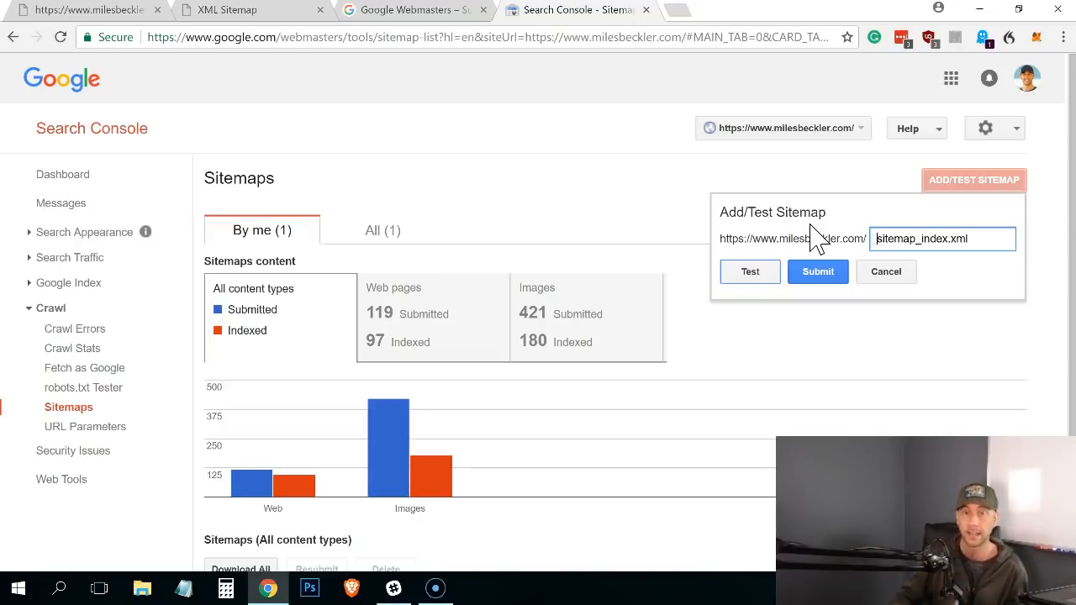
mouse_move(794, 183)
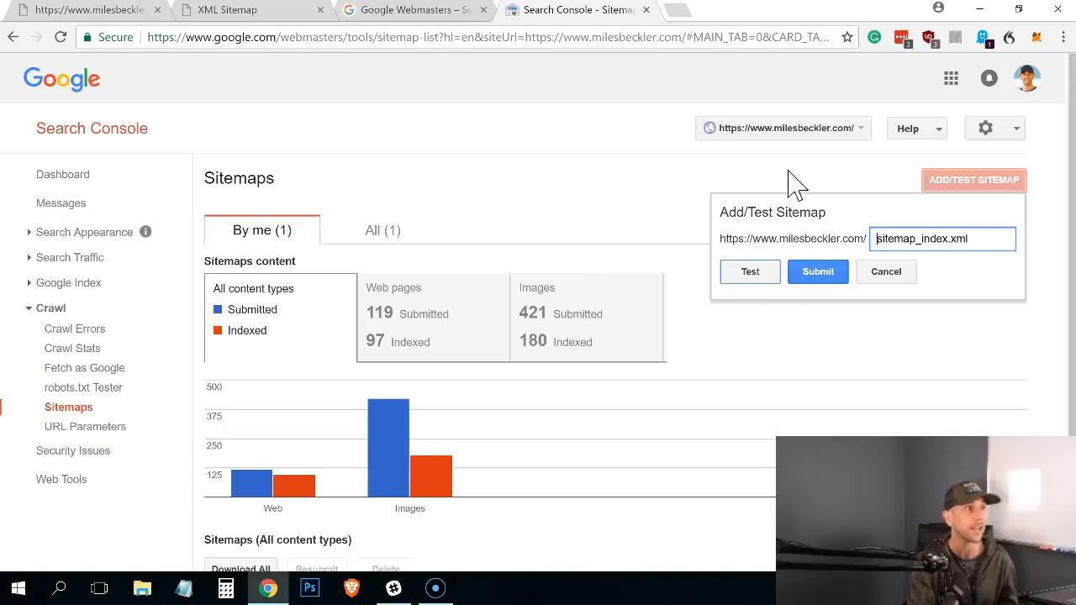
mouse_move(563, 131)
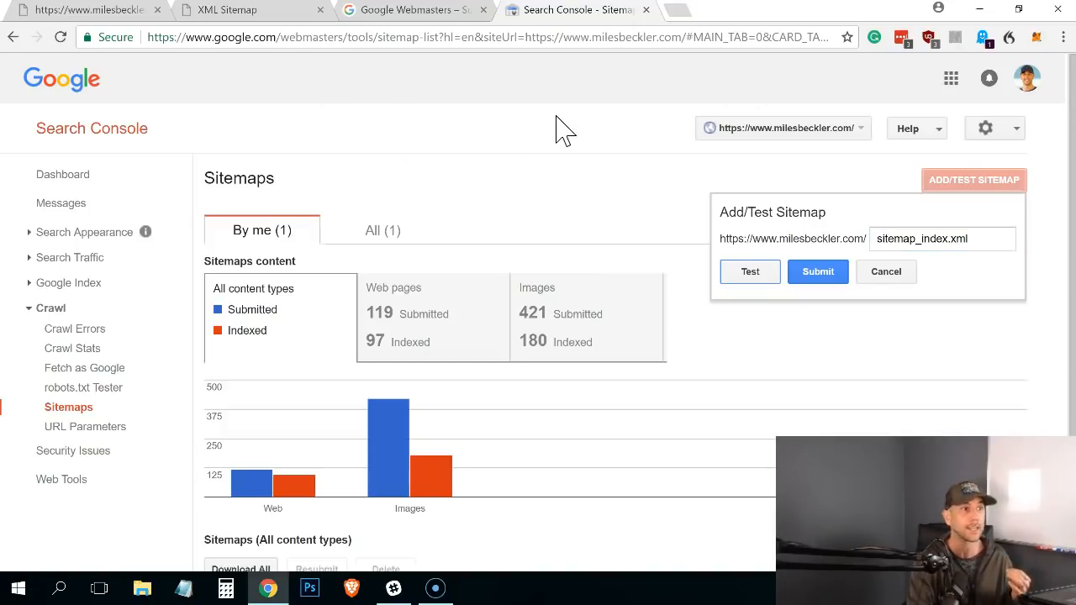
left_click(884, 273)
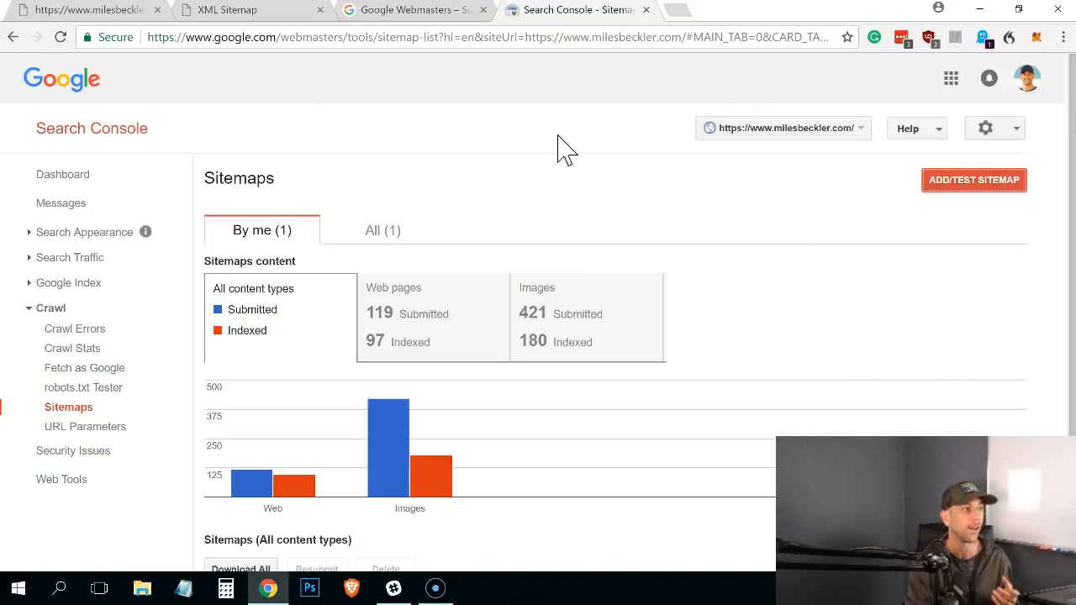
mouse_move(411, 185)
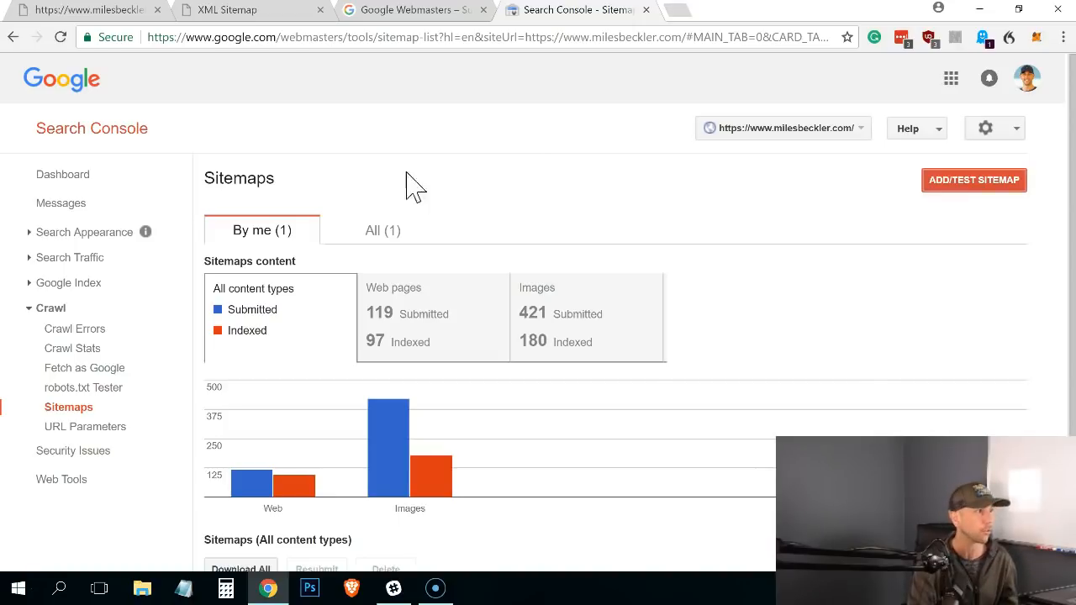
mouse_move(85, 368)
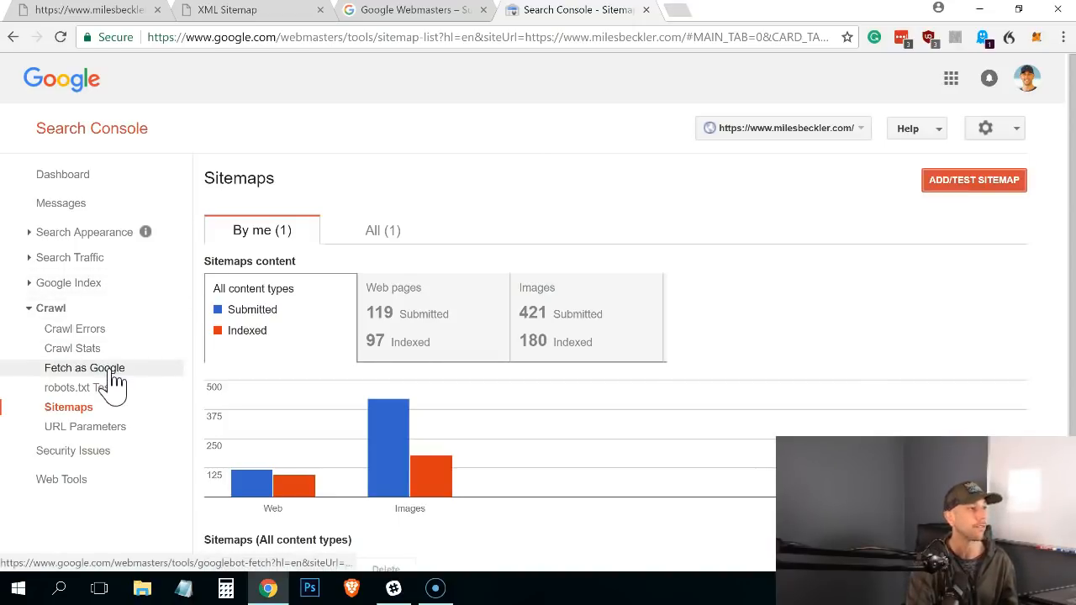
Go to Crawl > Fetch as Google and start a new browser tab for the site
left_click(84, 366)
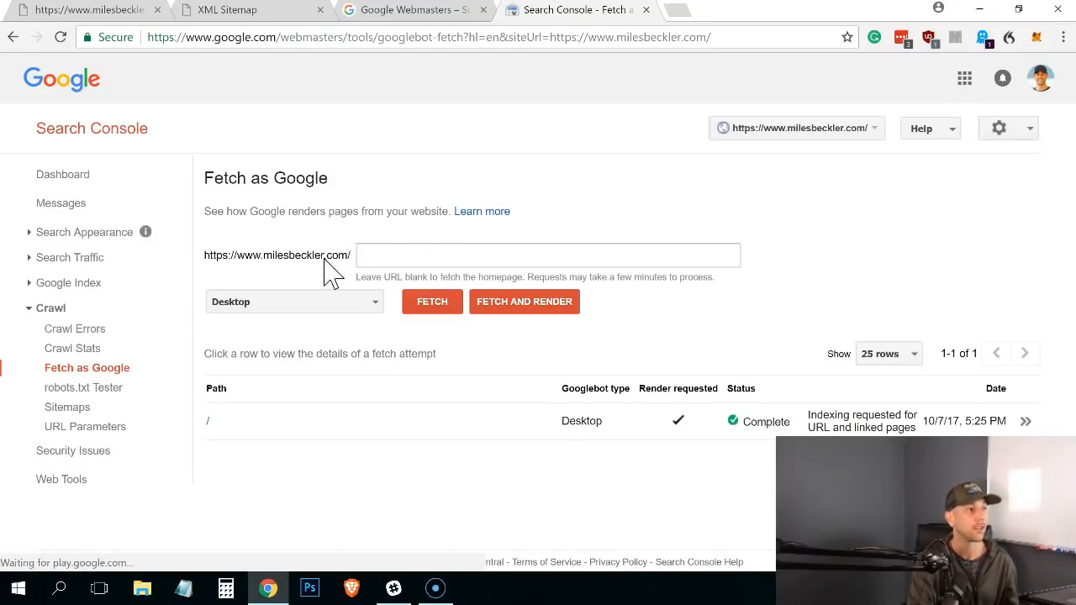
mouse_move(653, 440)
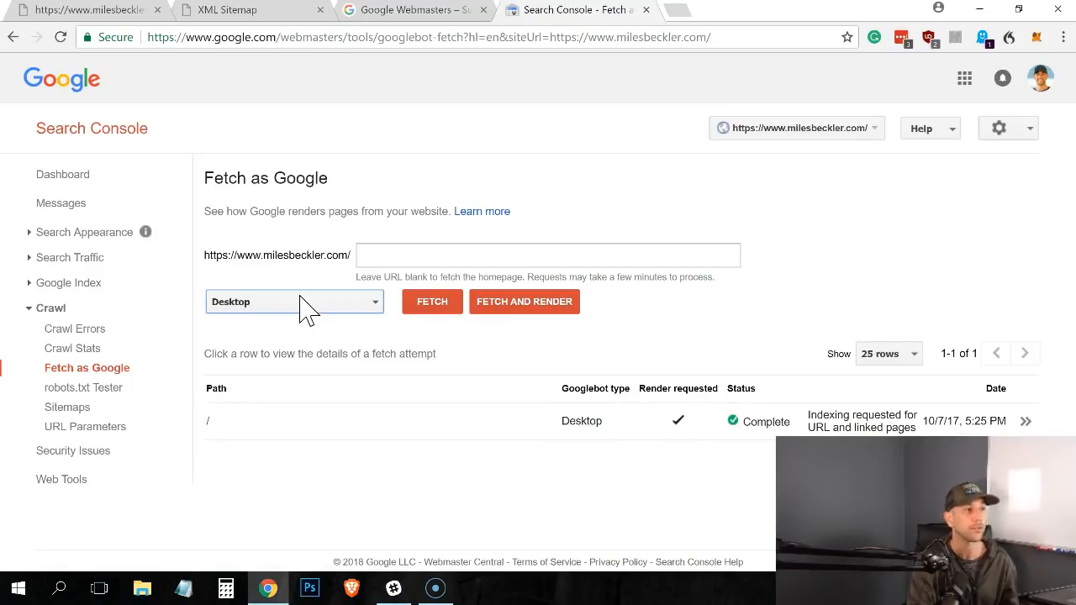
mouse_move(350, 323)
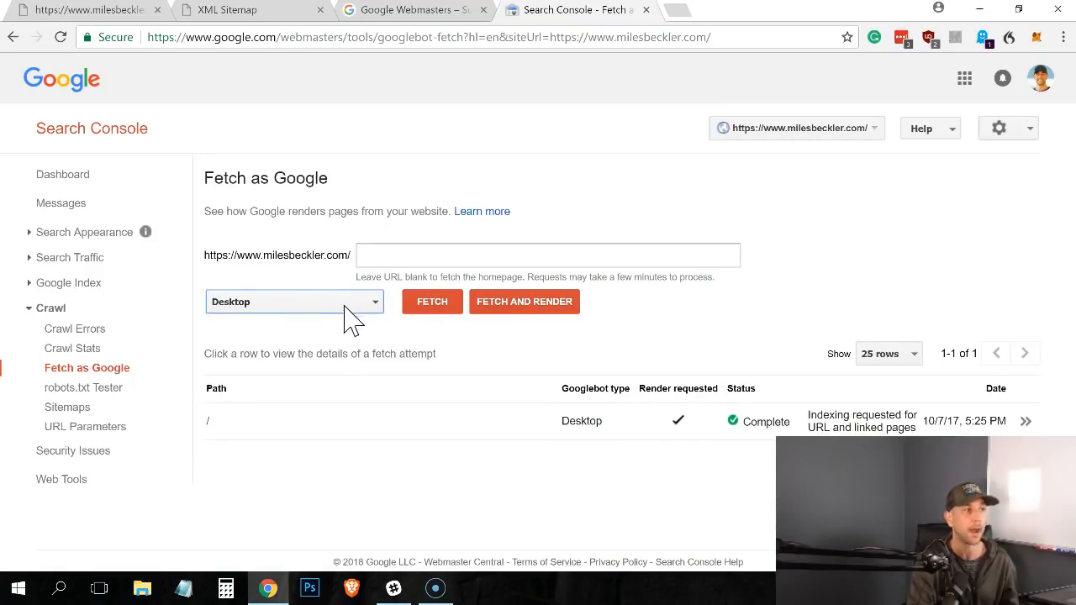
mouse_move(430, 302)
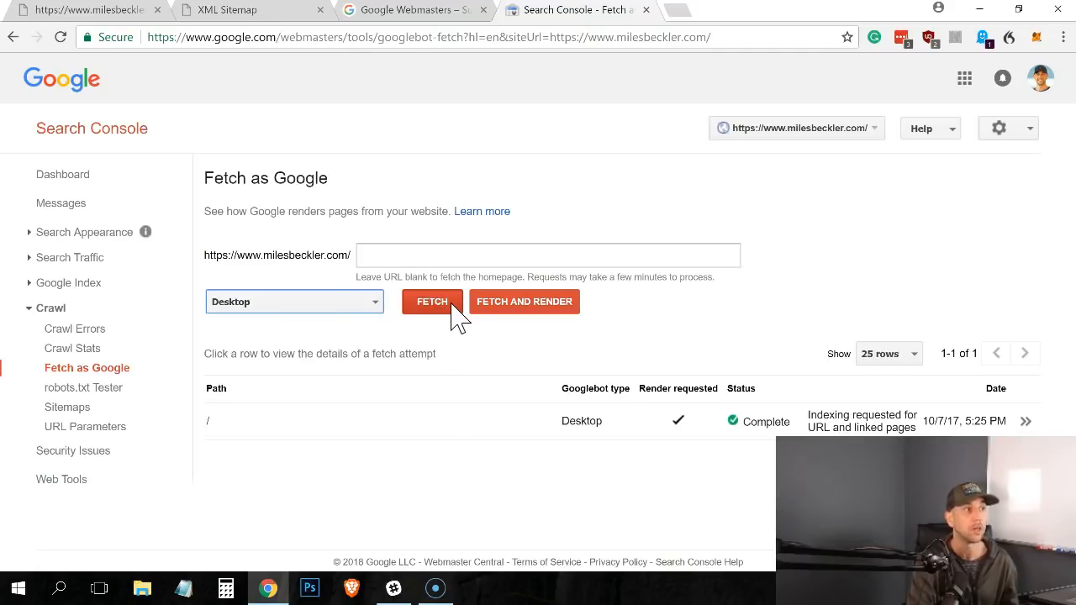
mouse_move(407, 267)
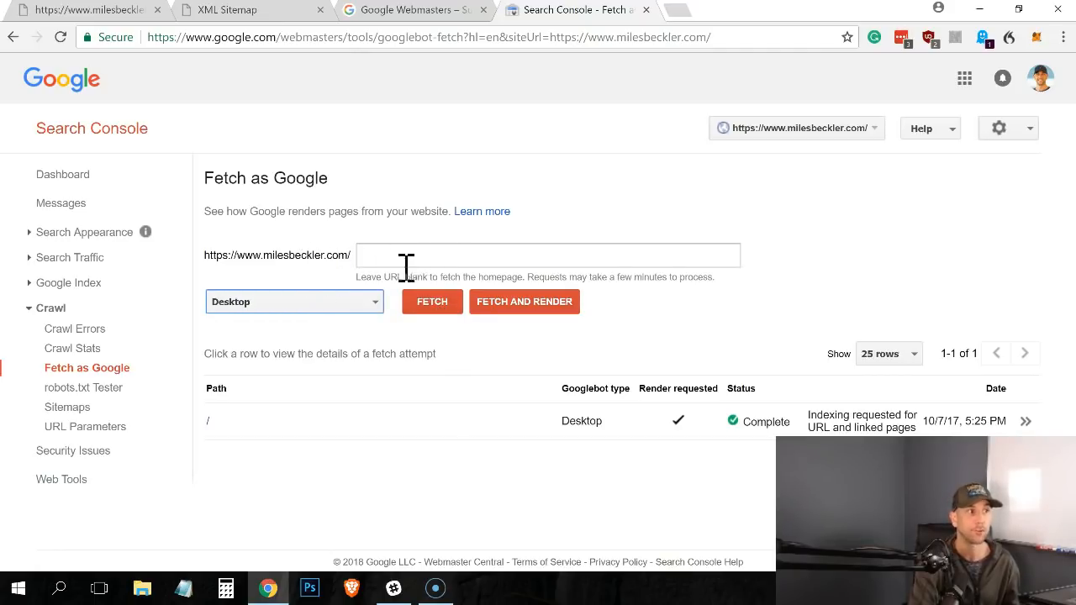
mouse_move(350, 420)
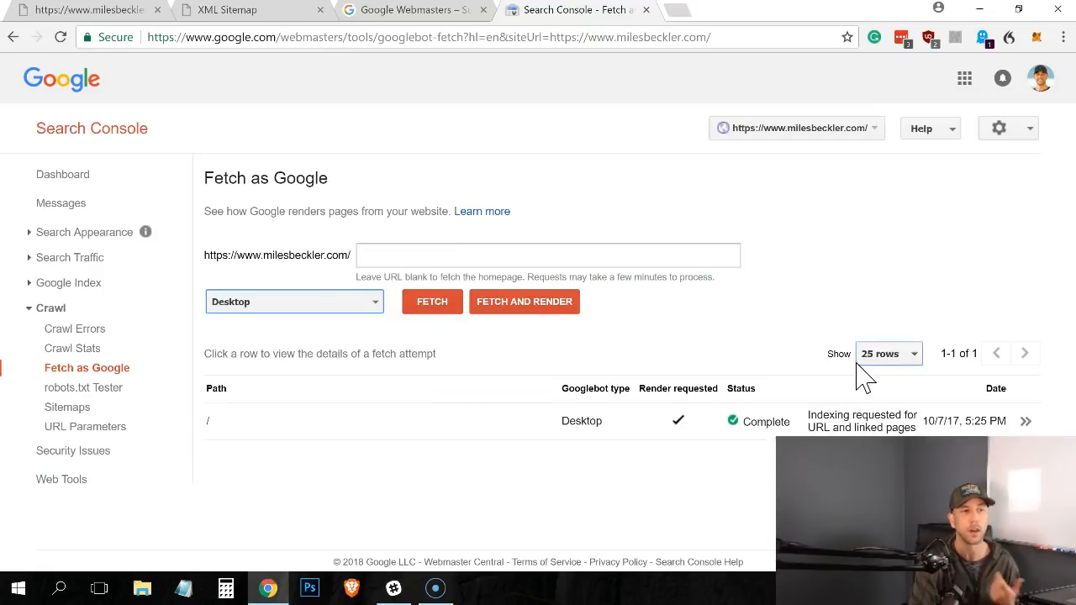
mouse_move(827, 299)
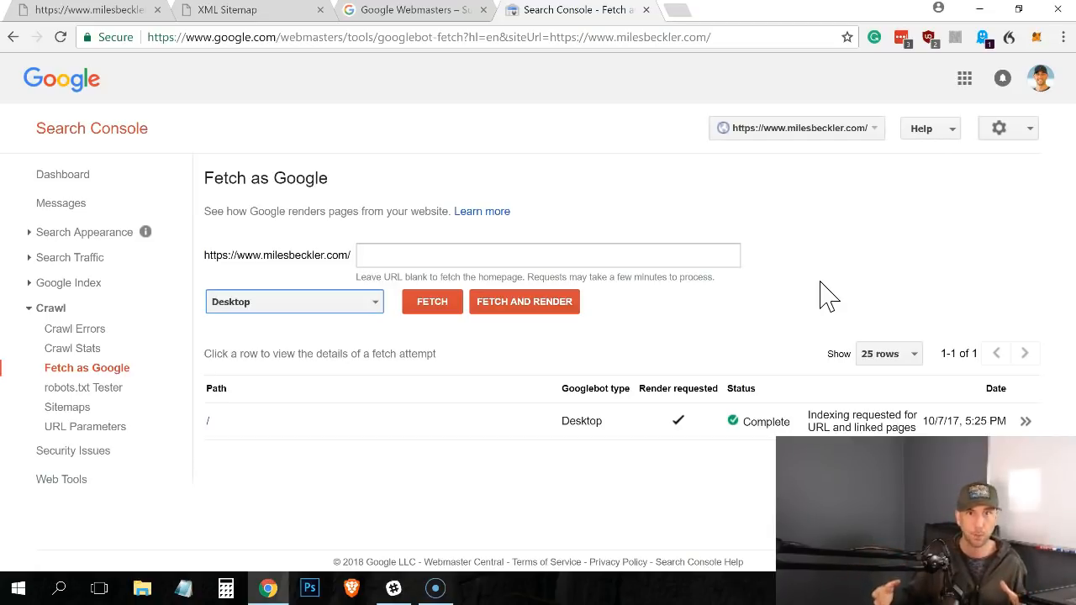
mouse_move(553, 245)
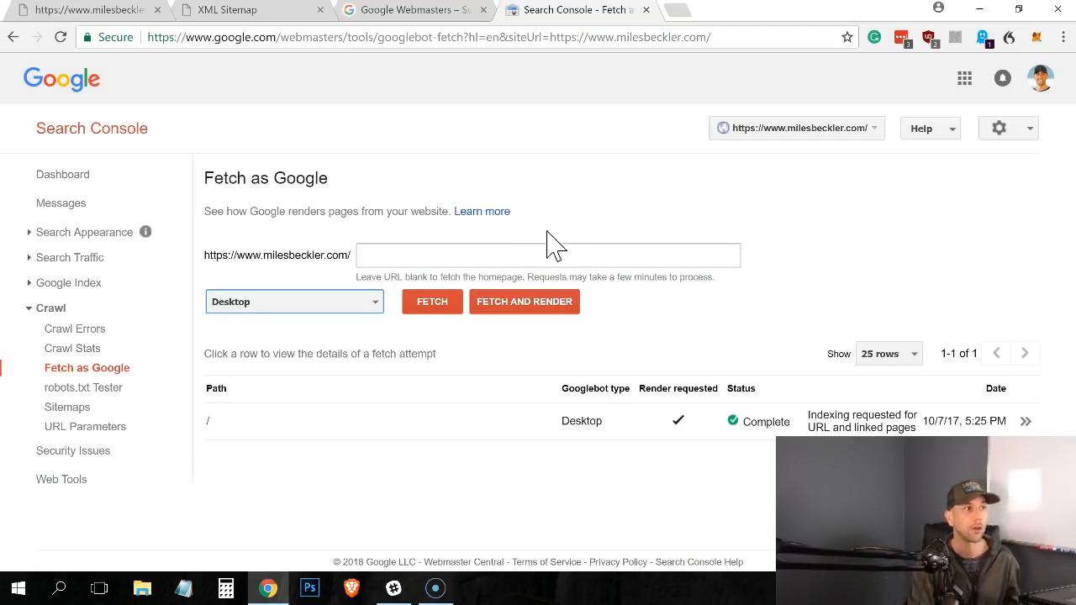
left_click(546, 255)
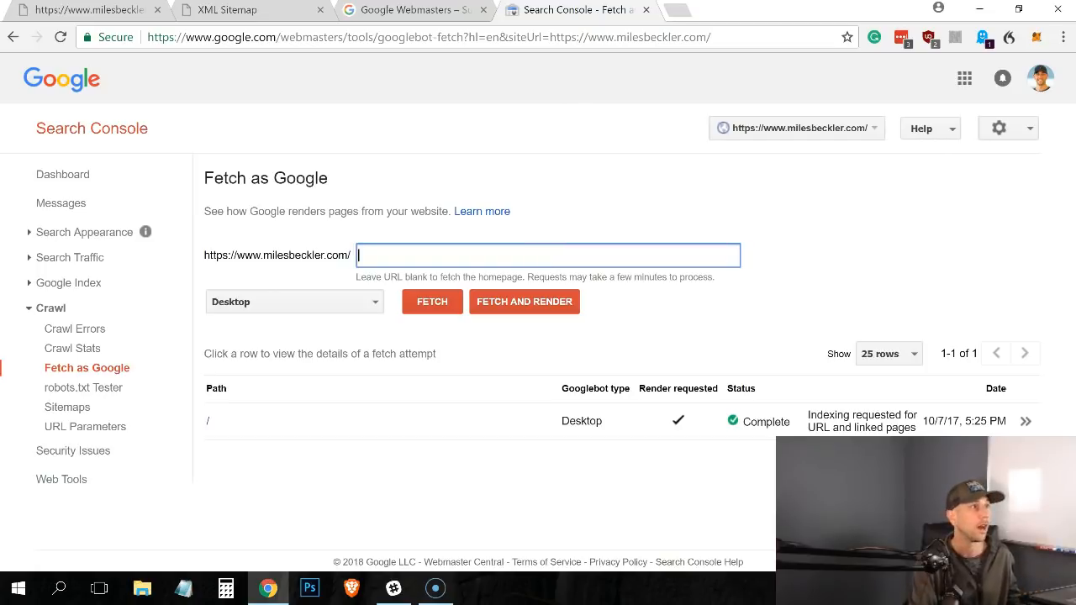
mouse_move(673, 20)
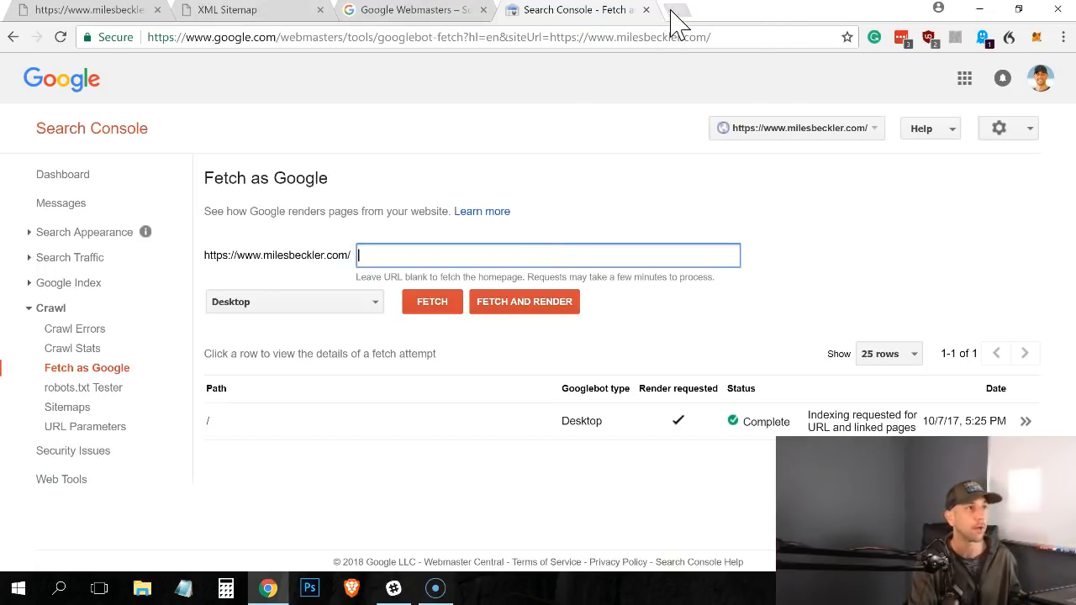
left_click(679, 10)
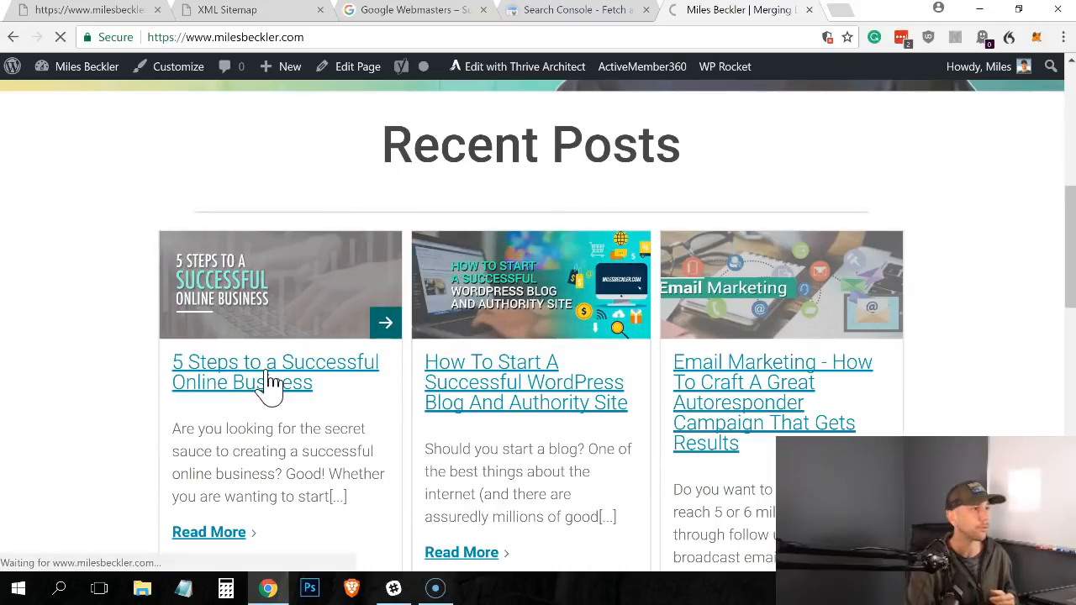
View the '5 Steps to a Successful Online Business' post for its slug, then return to Search Console
left_click(276, 372)
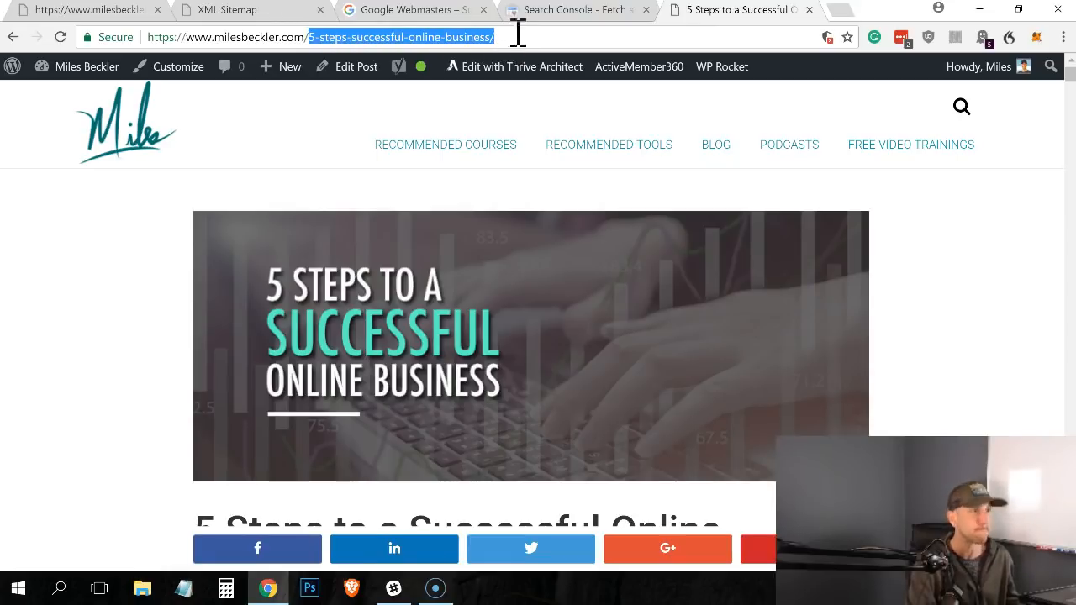
left_click(575, 10)
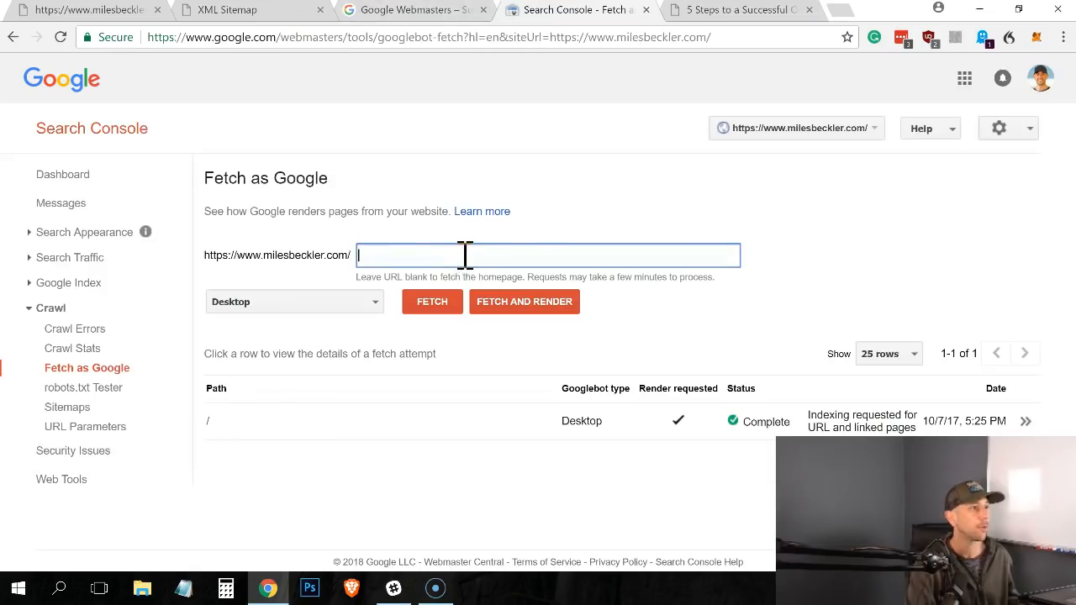
Fetch /5-steps-successful-online-business/ as Google so it shows Complete in the fetch list
left_click(432, 301)
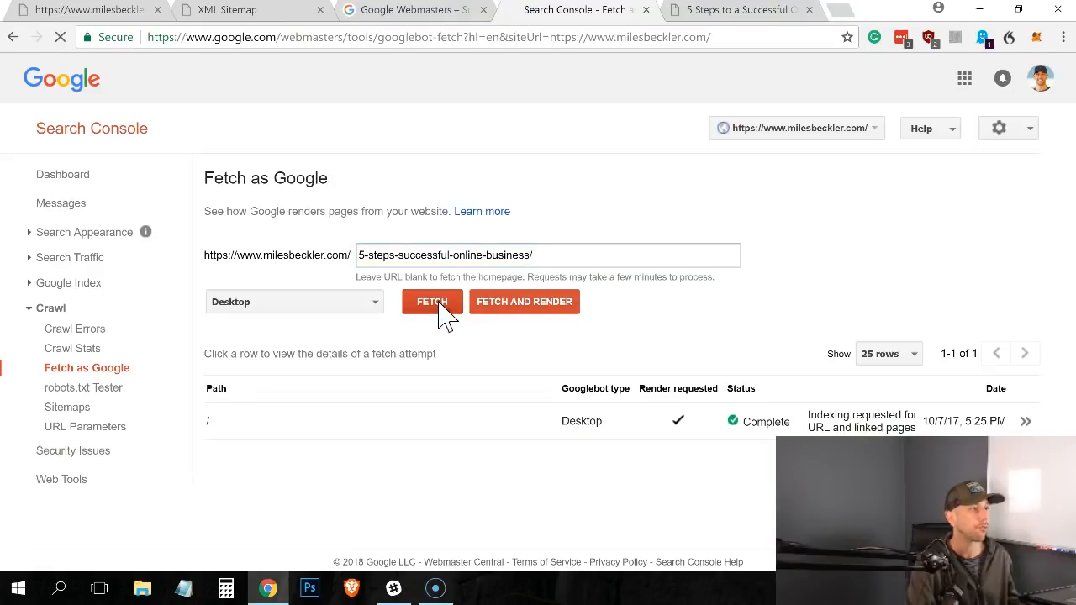
left_click(430, 302)
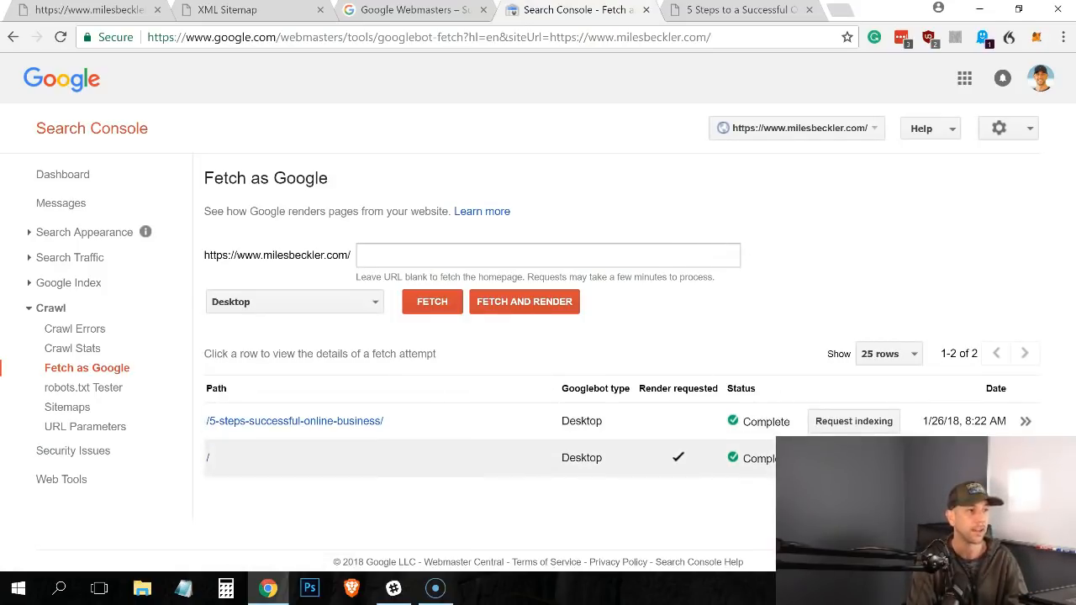
mouse_move(854, 420)
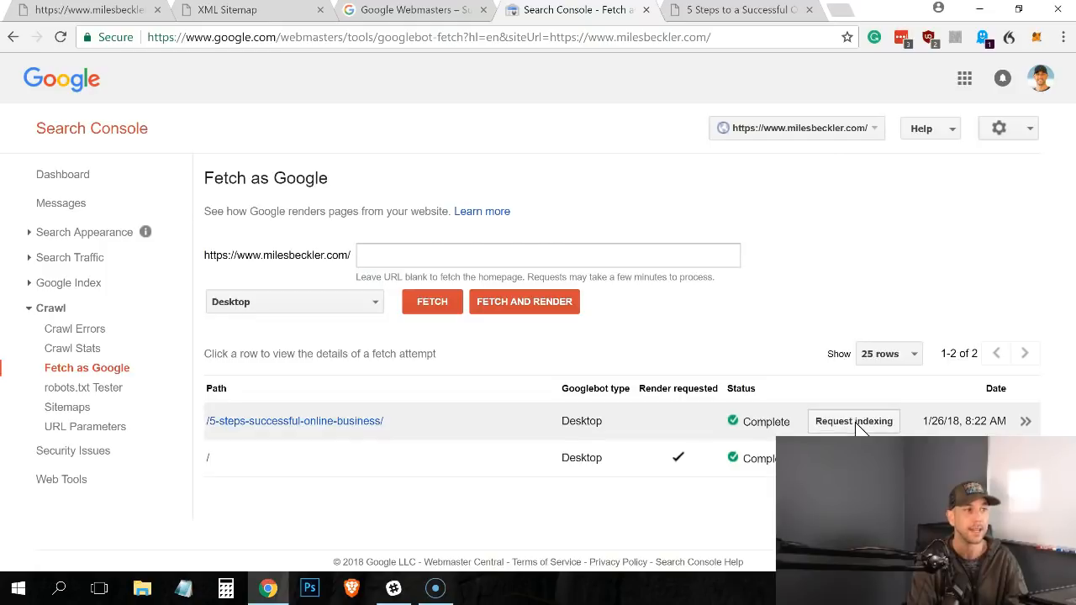
Request indexing with reCAPTCHA confirmed and 'Crawl this URL and its direct links' chosen, then Go
left_click(854, 420)
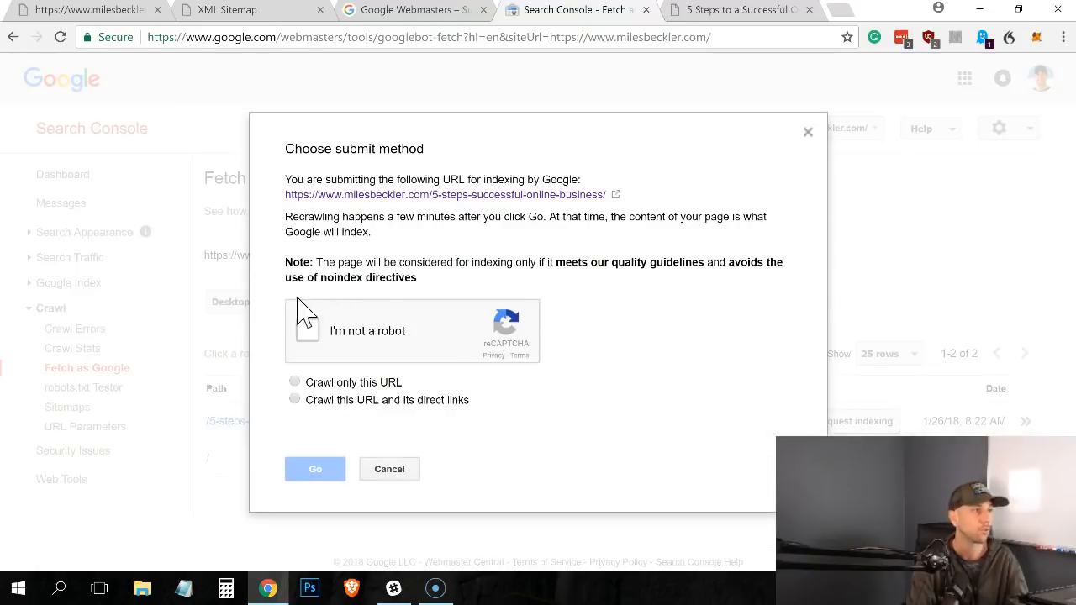
left_click(306, 330)
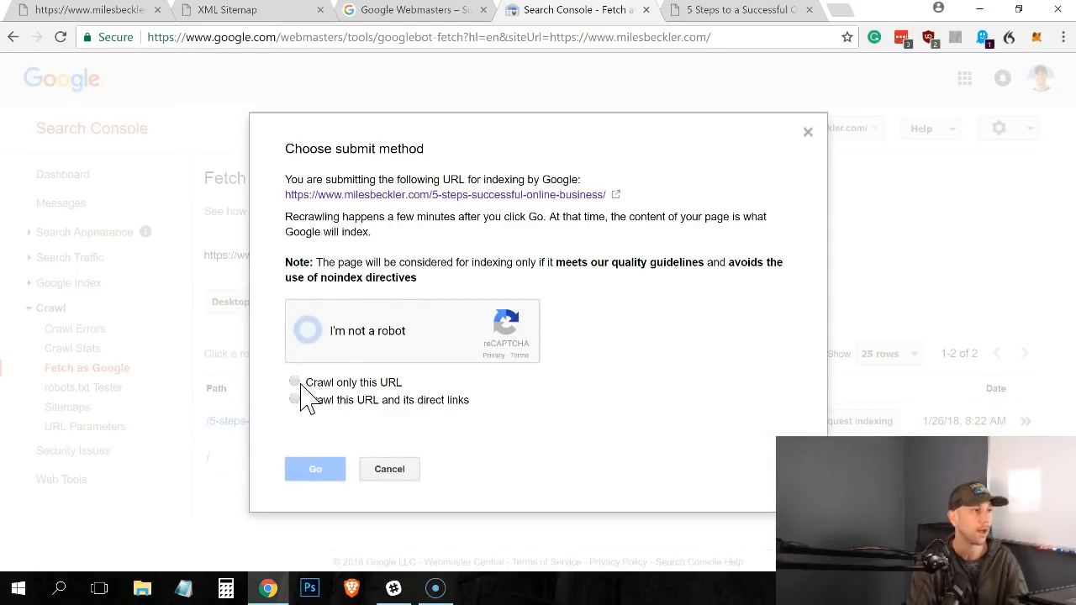
left_click(296, 400)
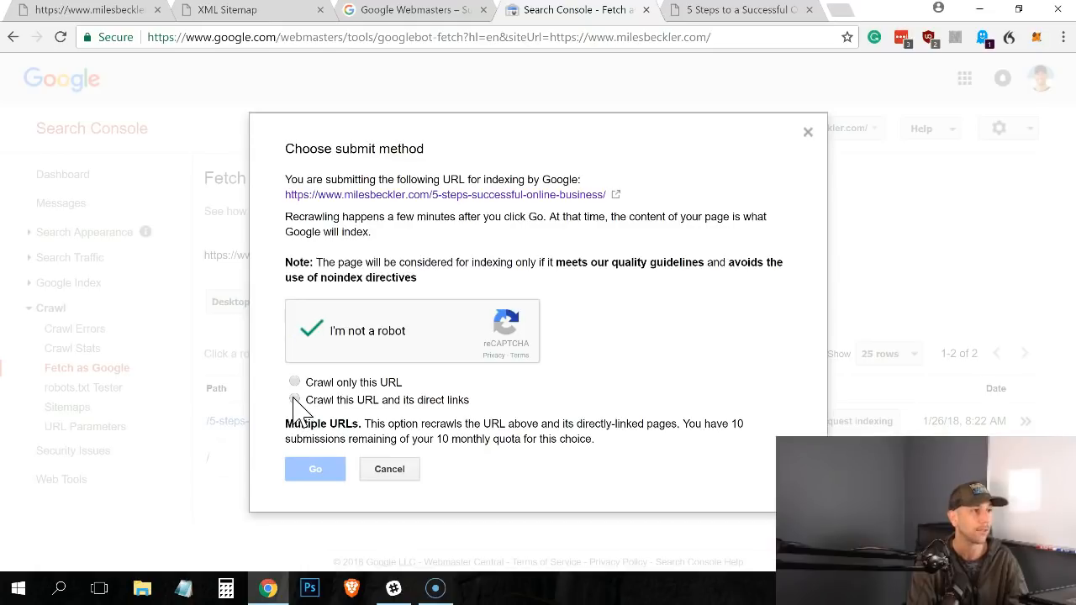
left_click(294, 400)
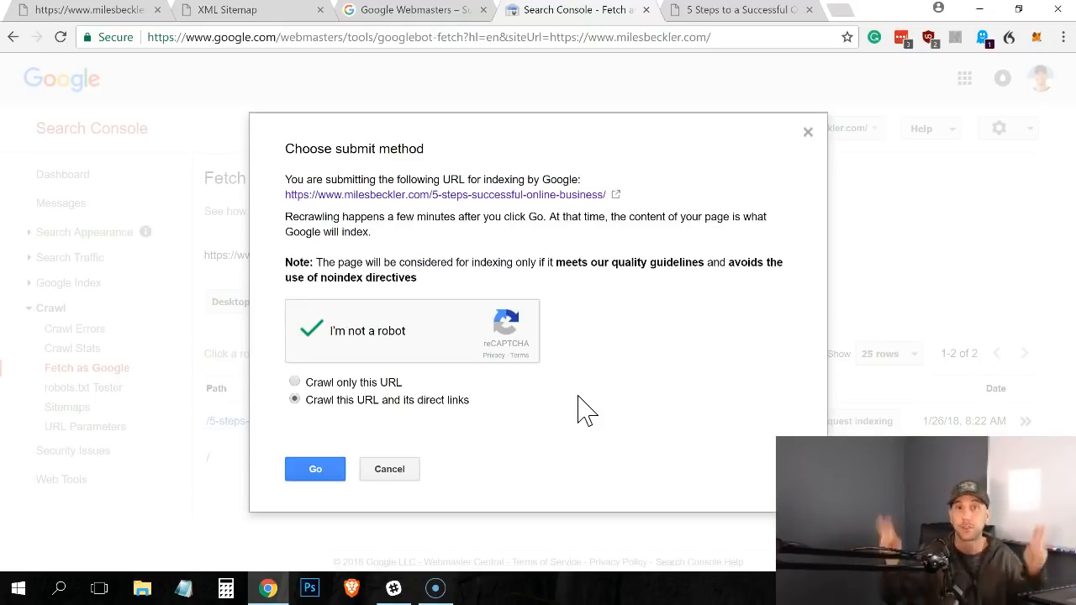
mouse_move(531, 390)
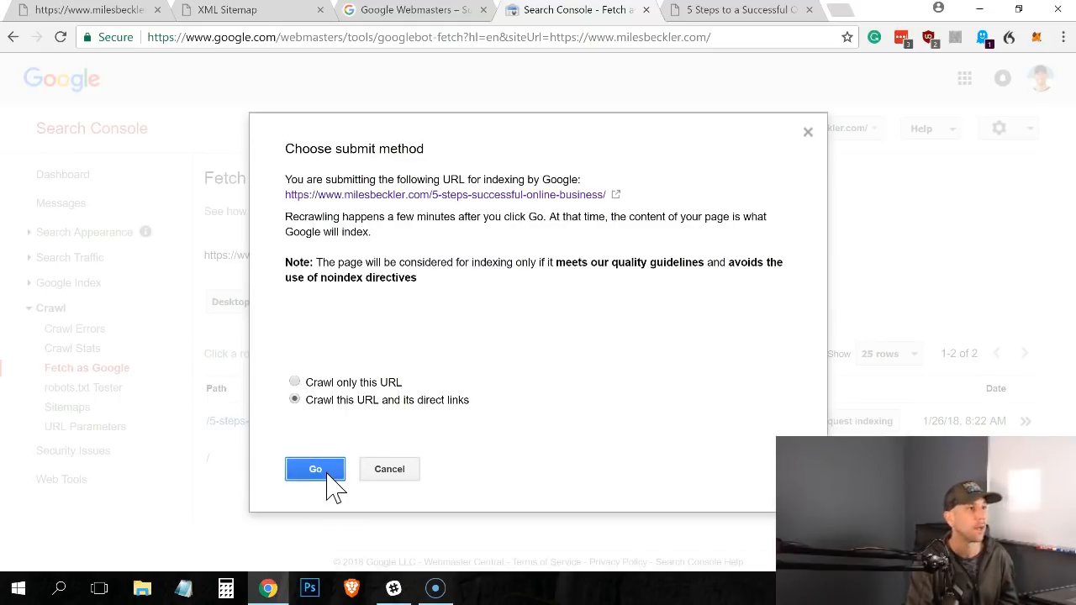
left_click(316, 469)
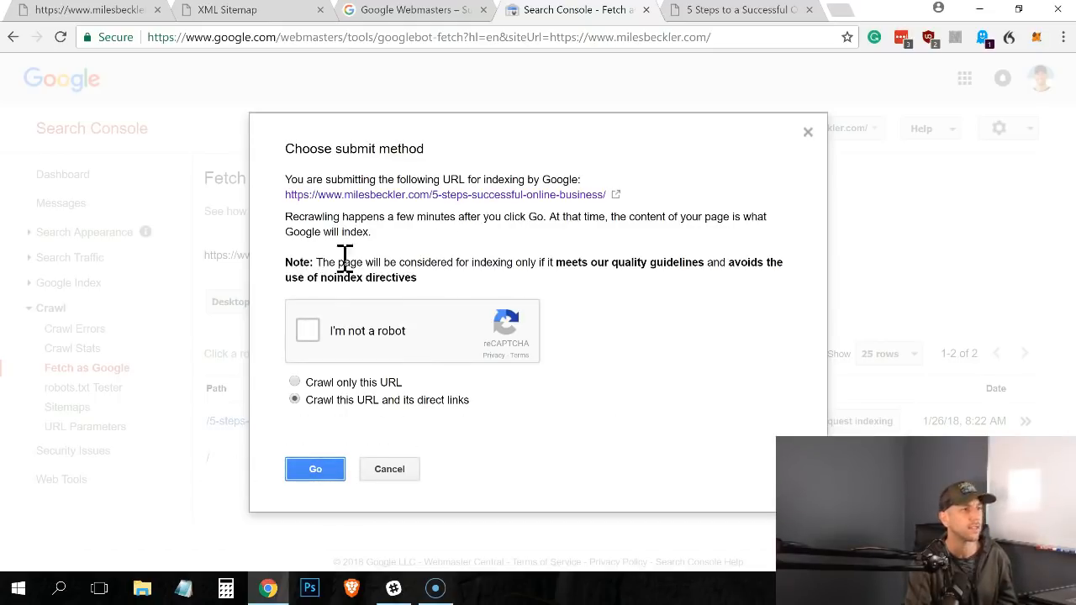
mouse_move(562, 243)
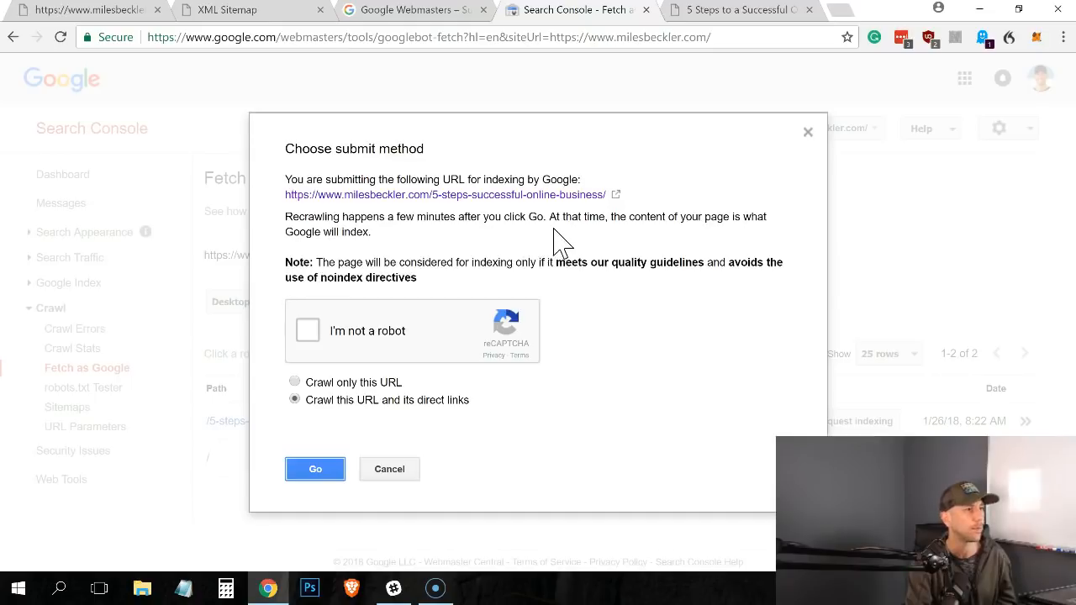
mouse_move(524, 261)
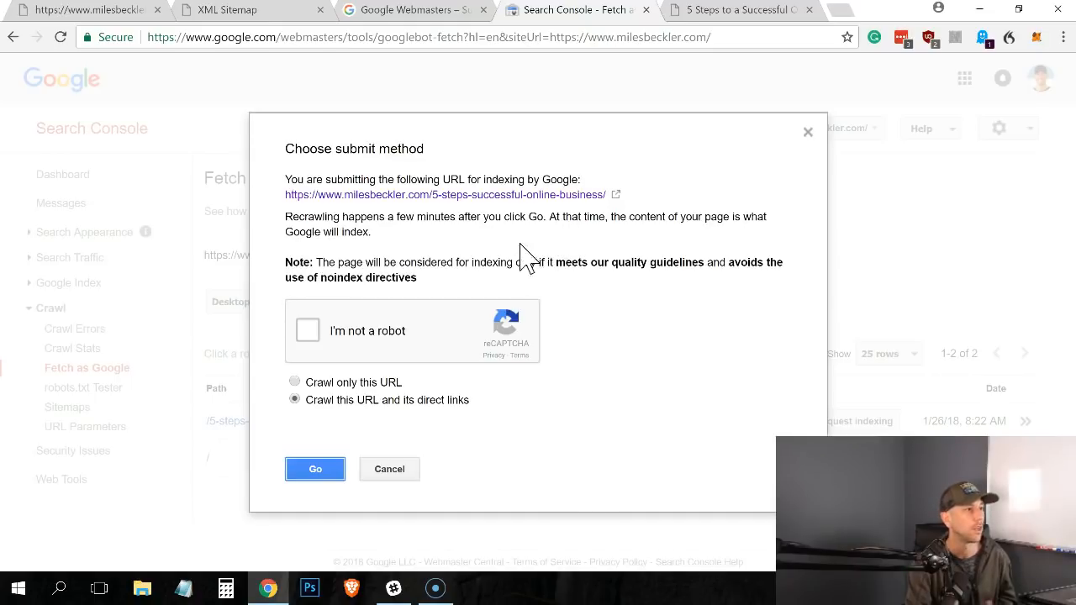
Repeat the reCAPTCHA and direct-links submission a second time and close the dialog
left_click(308, 330)
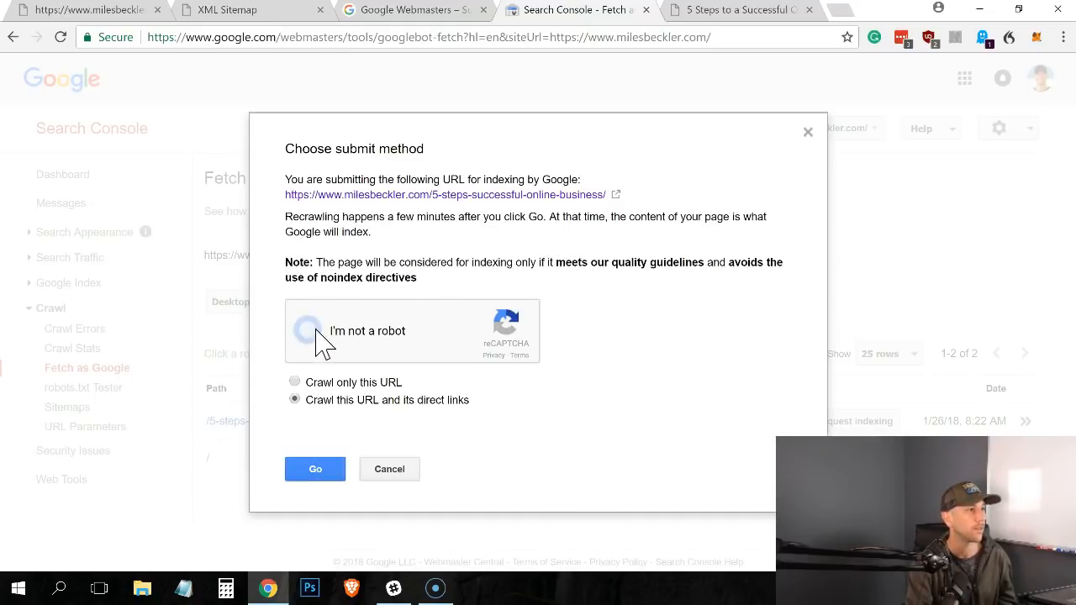
left_click(310, 329)
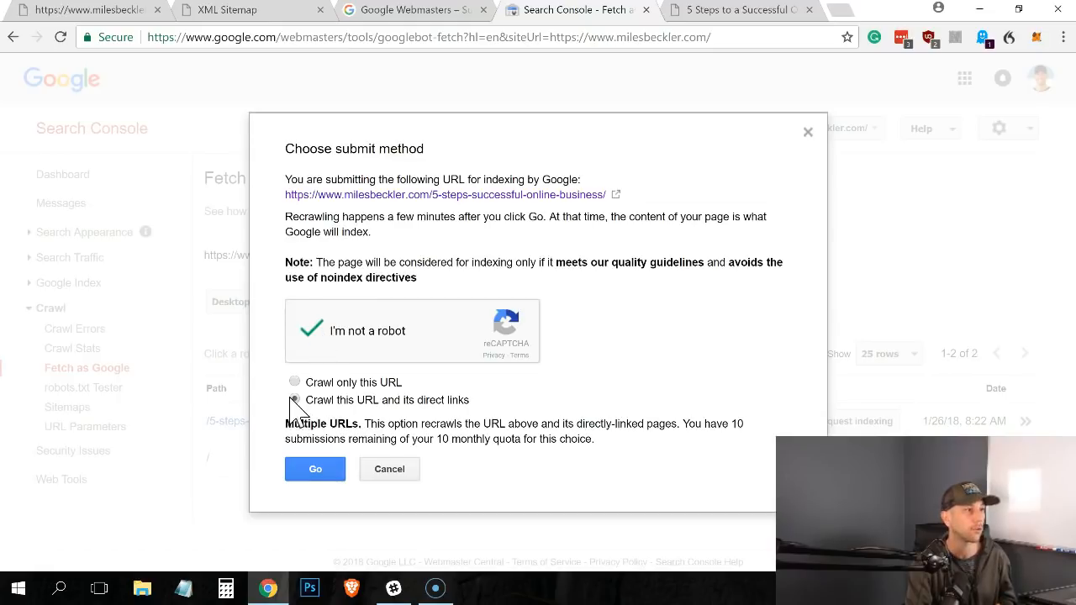
left_click(294, 400)
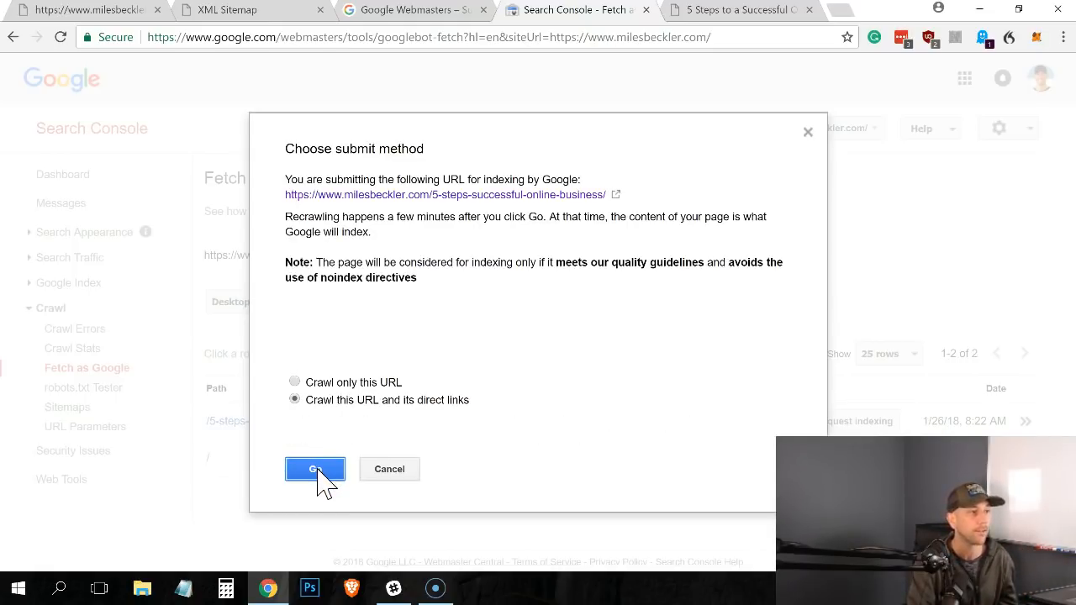
left_click(316, 469)
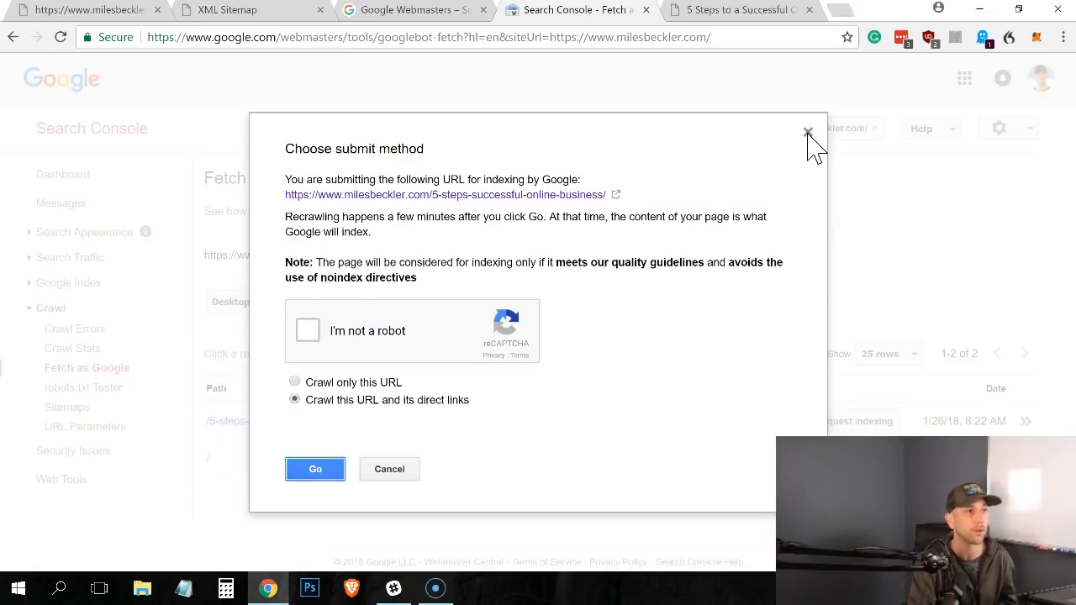
left_click(807, 131)
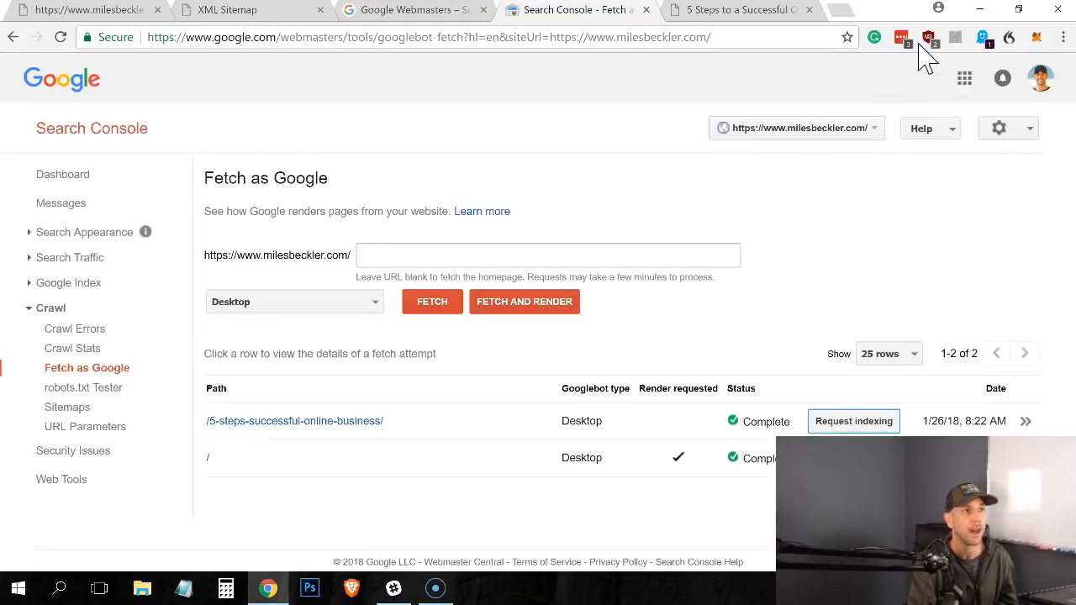
mouse_move(600, 320)
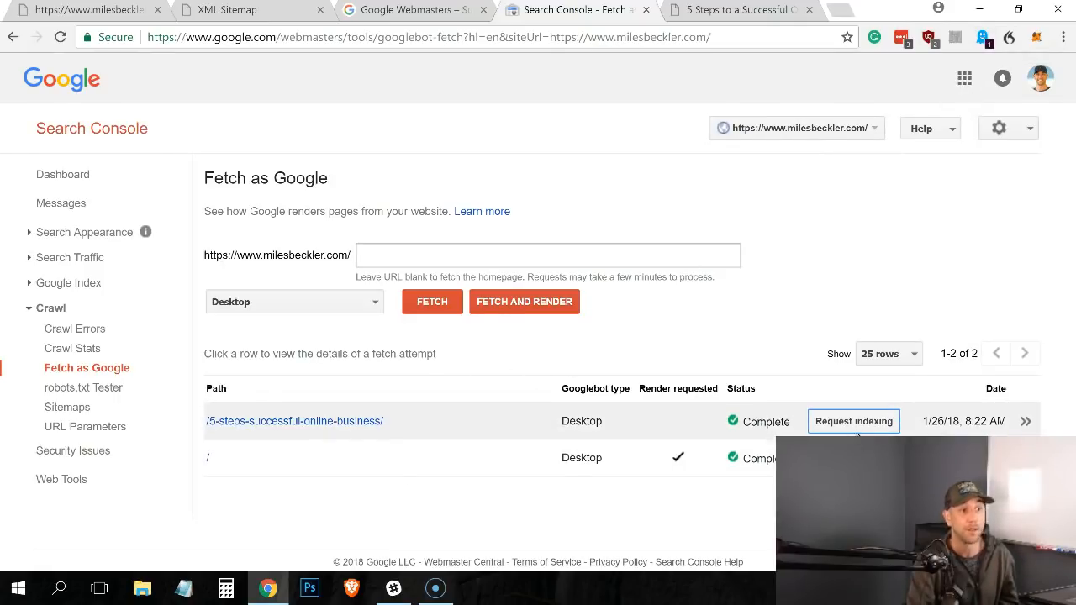
mouse_move(861, 405)
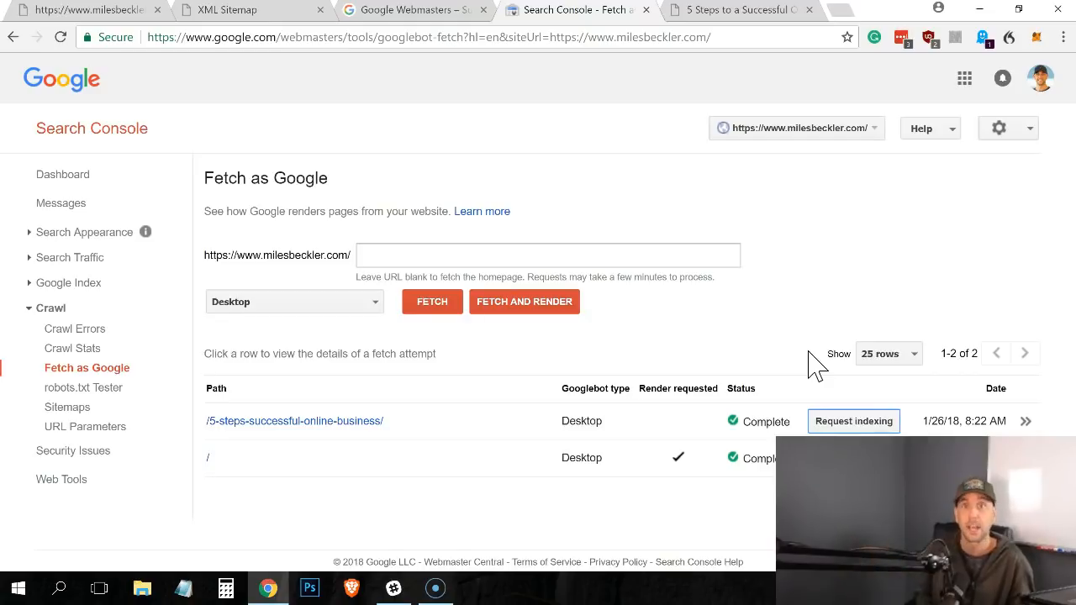
mouse_move(428, 423)
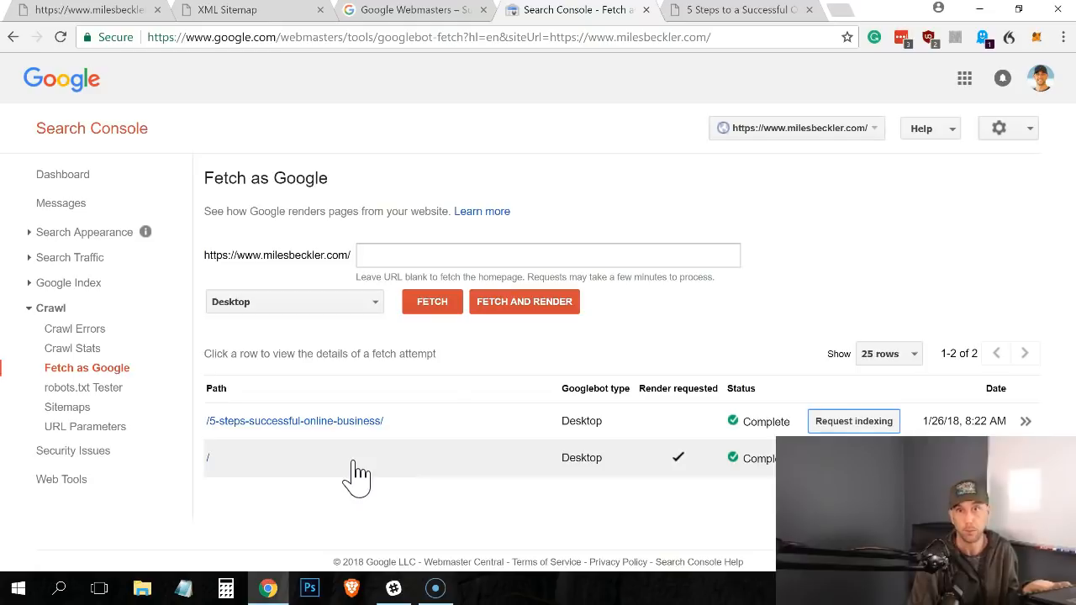
mouse_move(664, 479)
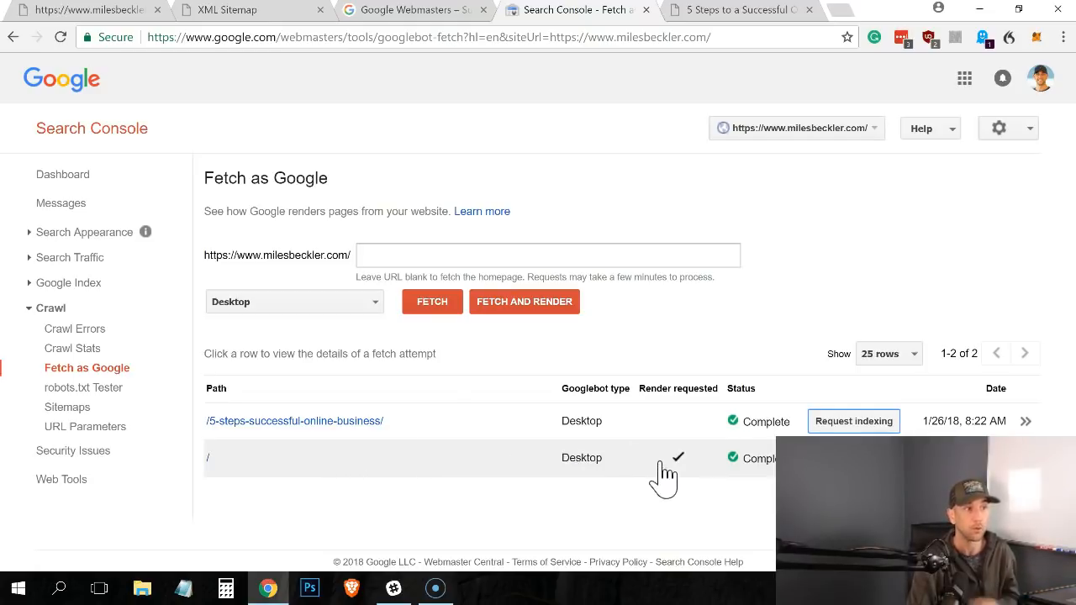